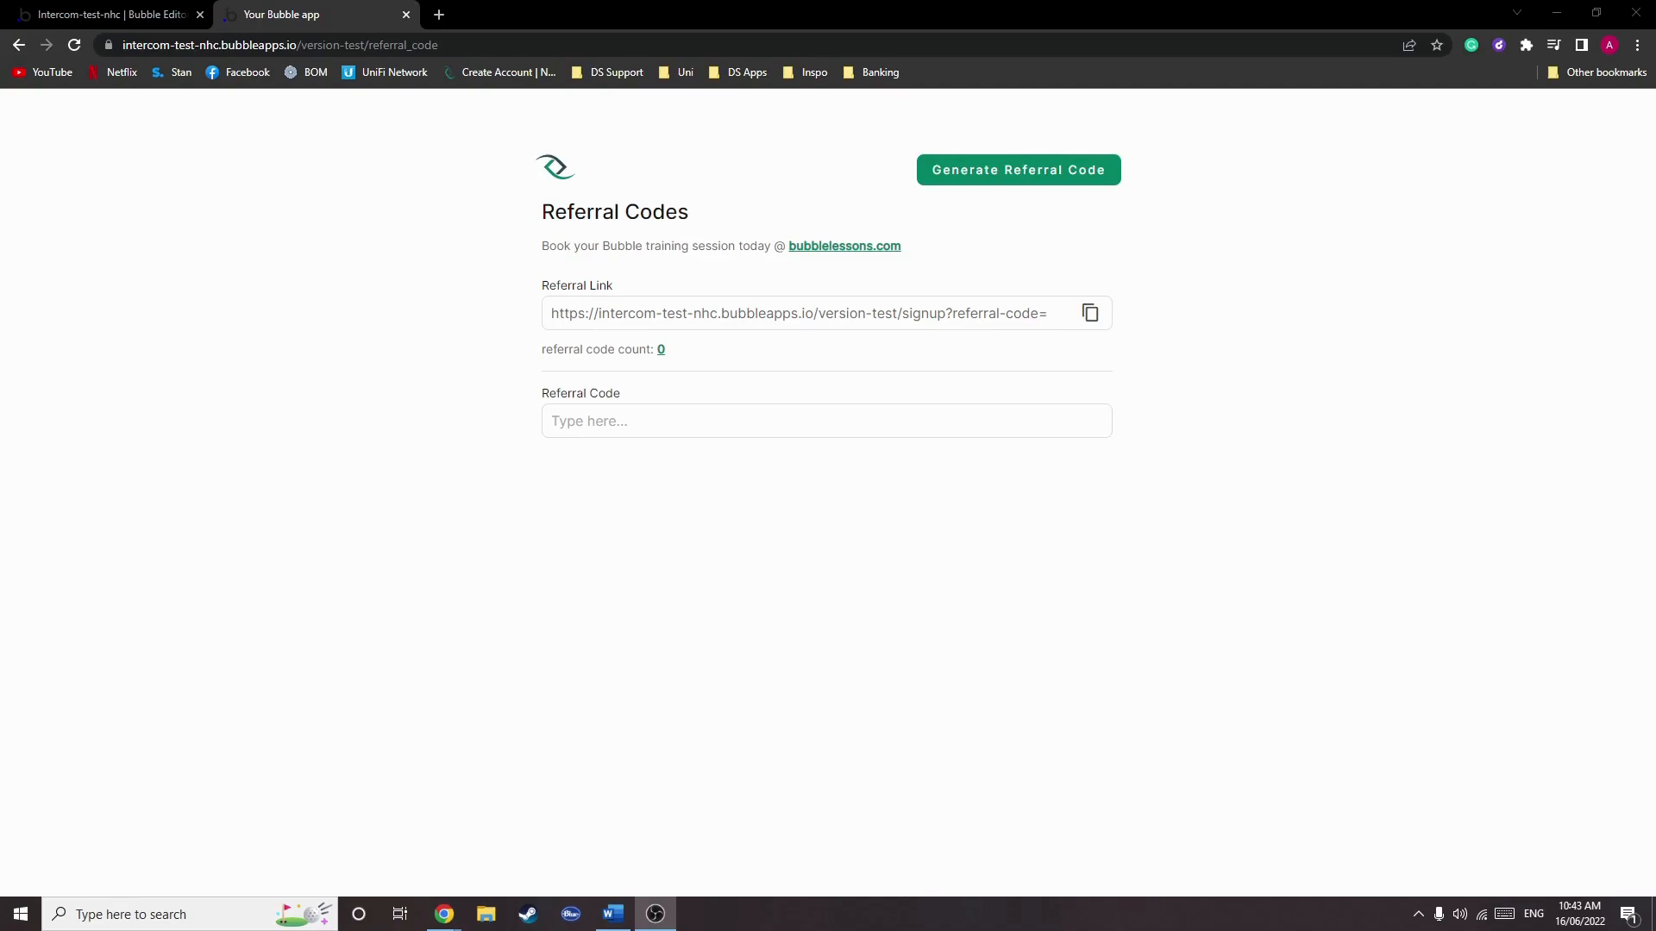
- Show the workflow's first step: a unique random number with minimum 4 and maximum 12
{"action": "left_click", "coordinate": [105, 14]}
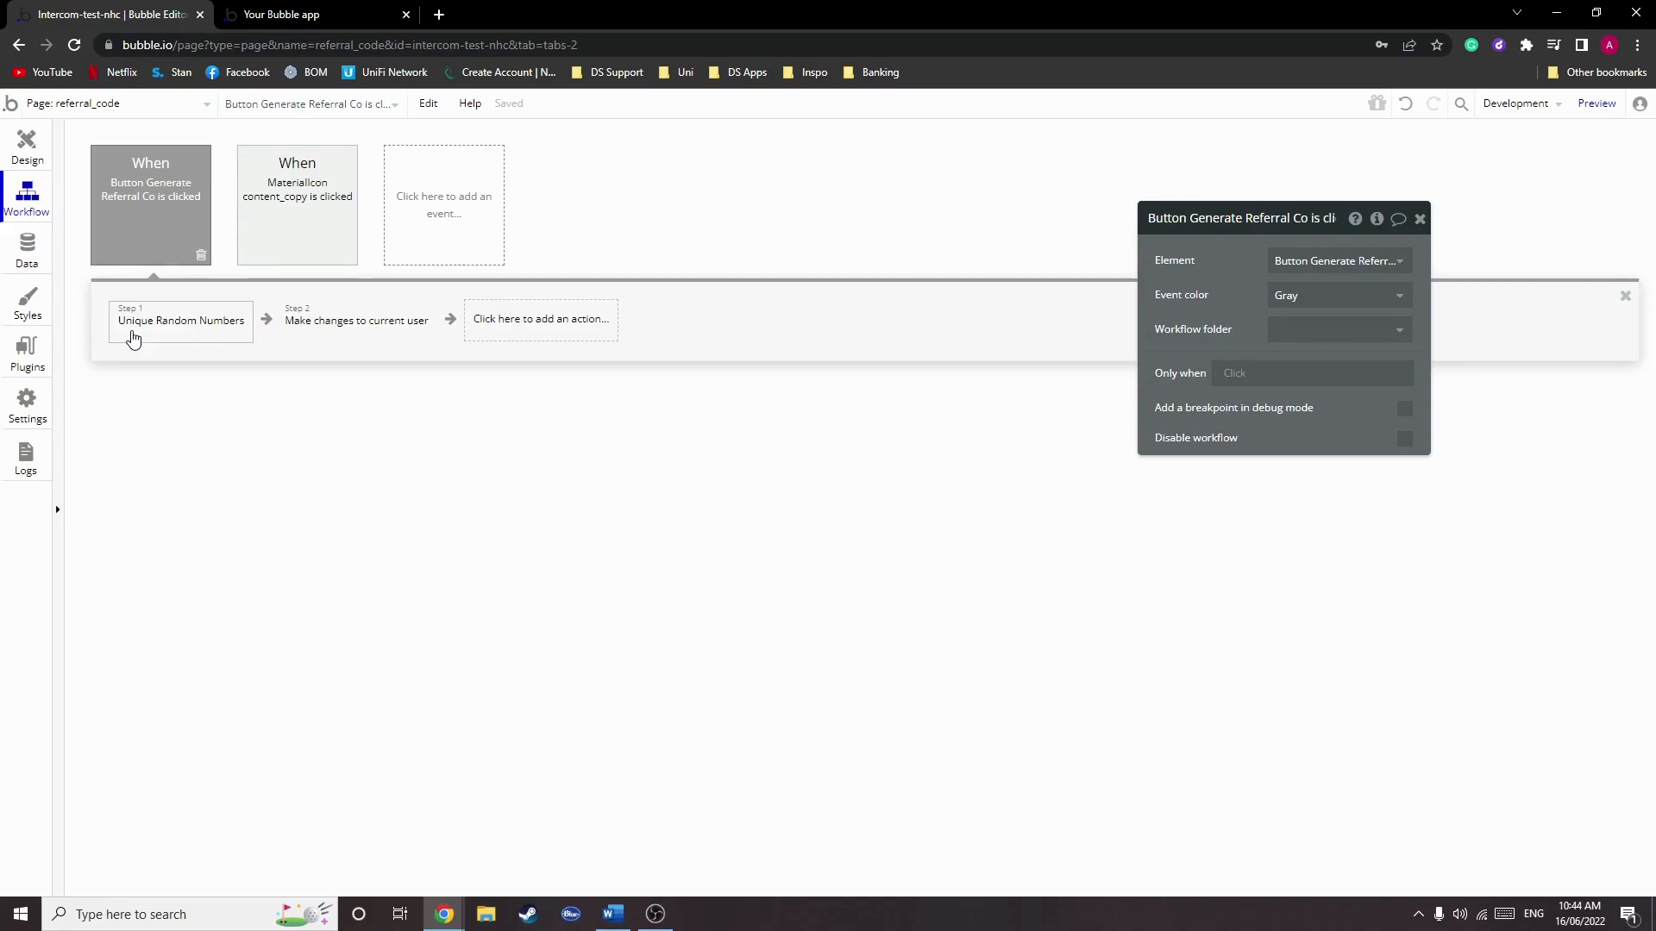
{"action": "mouse_move", "coordinate": [178, 342]}
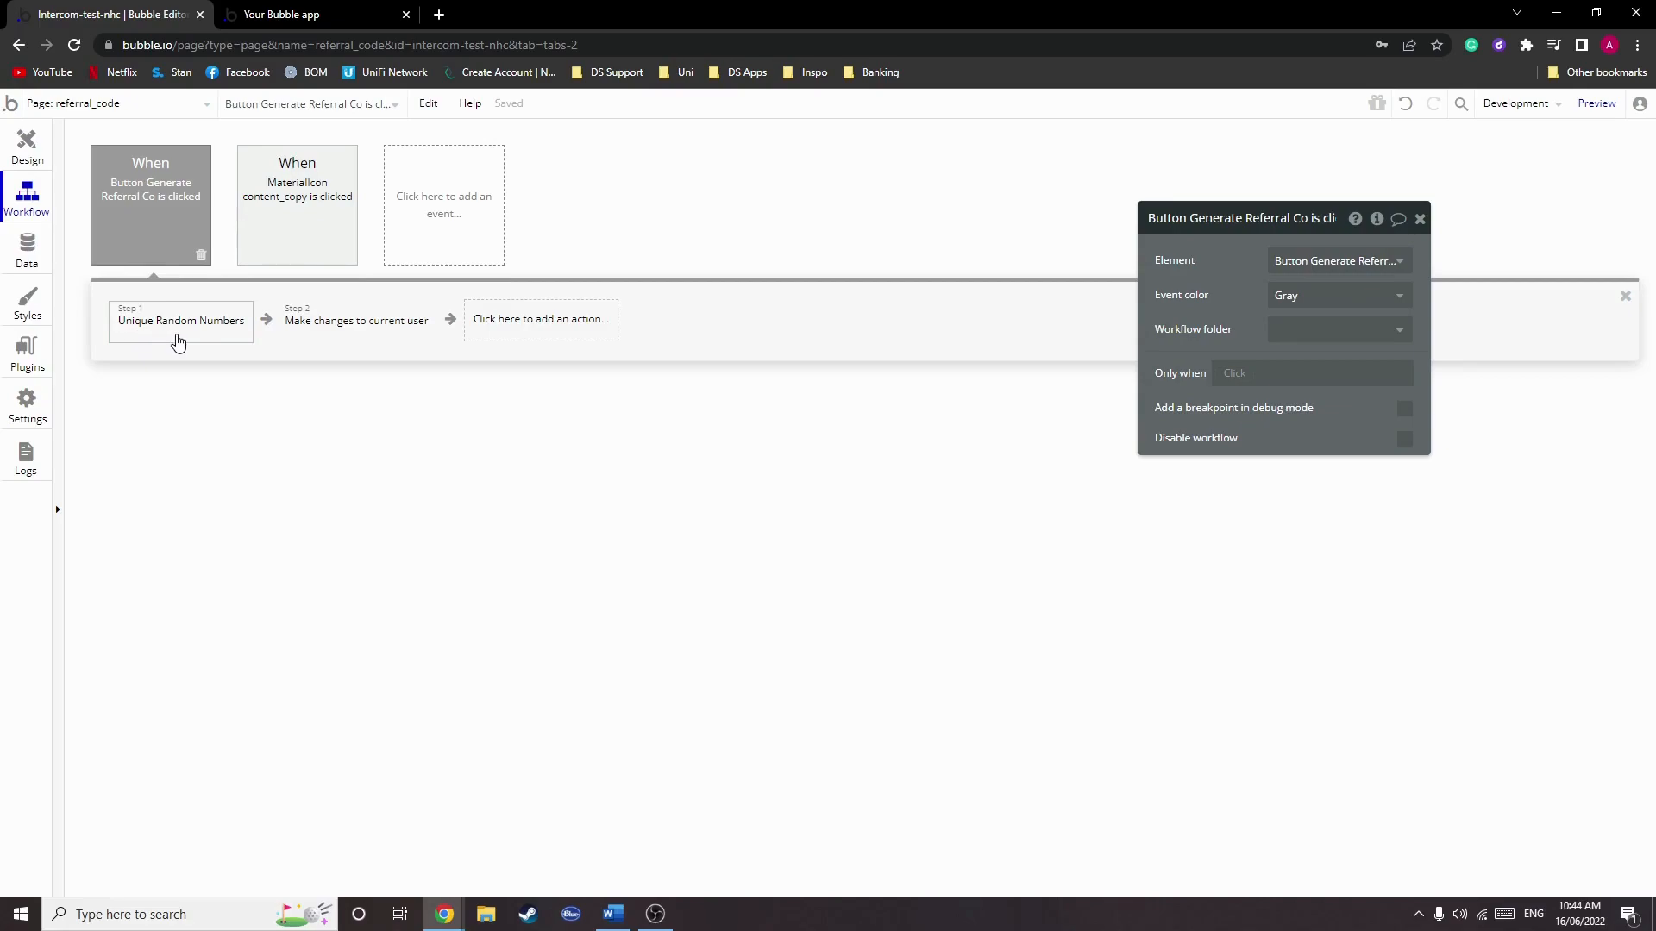
{"action": "left_click", "coordinate": [181, 321]}
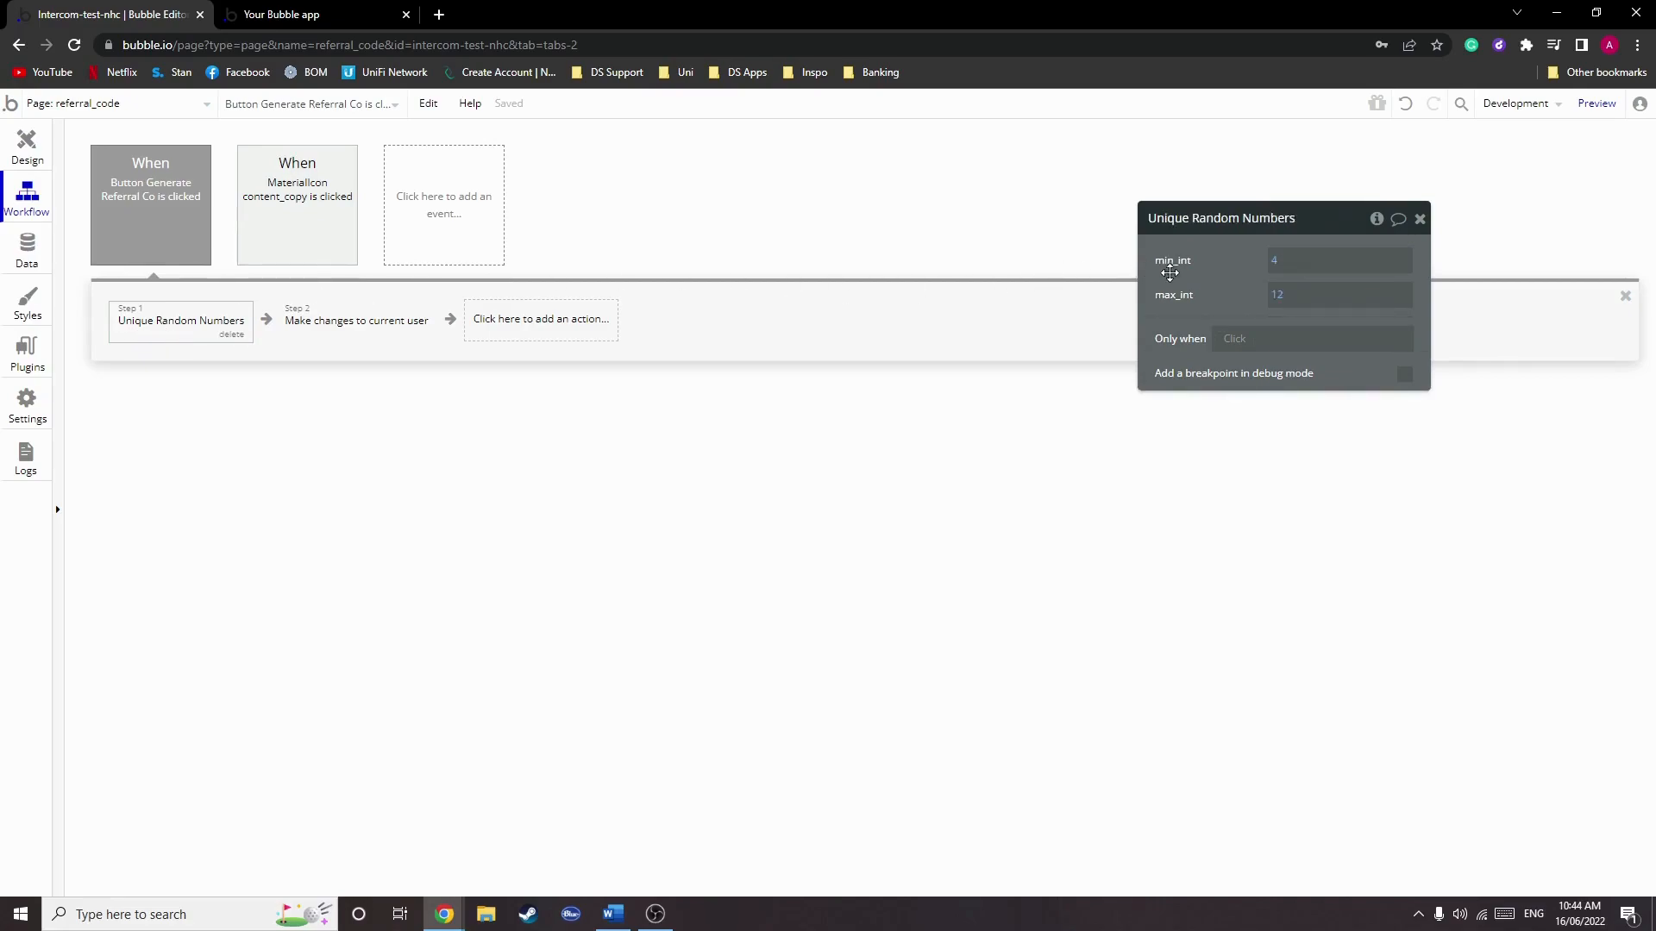
{"action": "left_click_drag", "start_coordinate": [1222, 219], "coordinate": [1095, 212]}
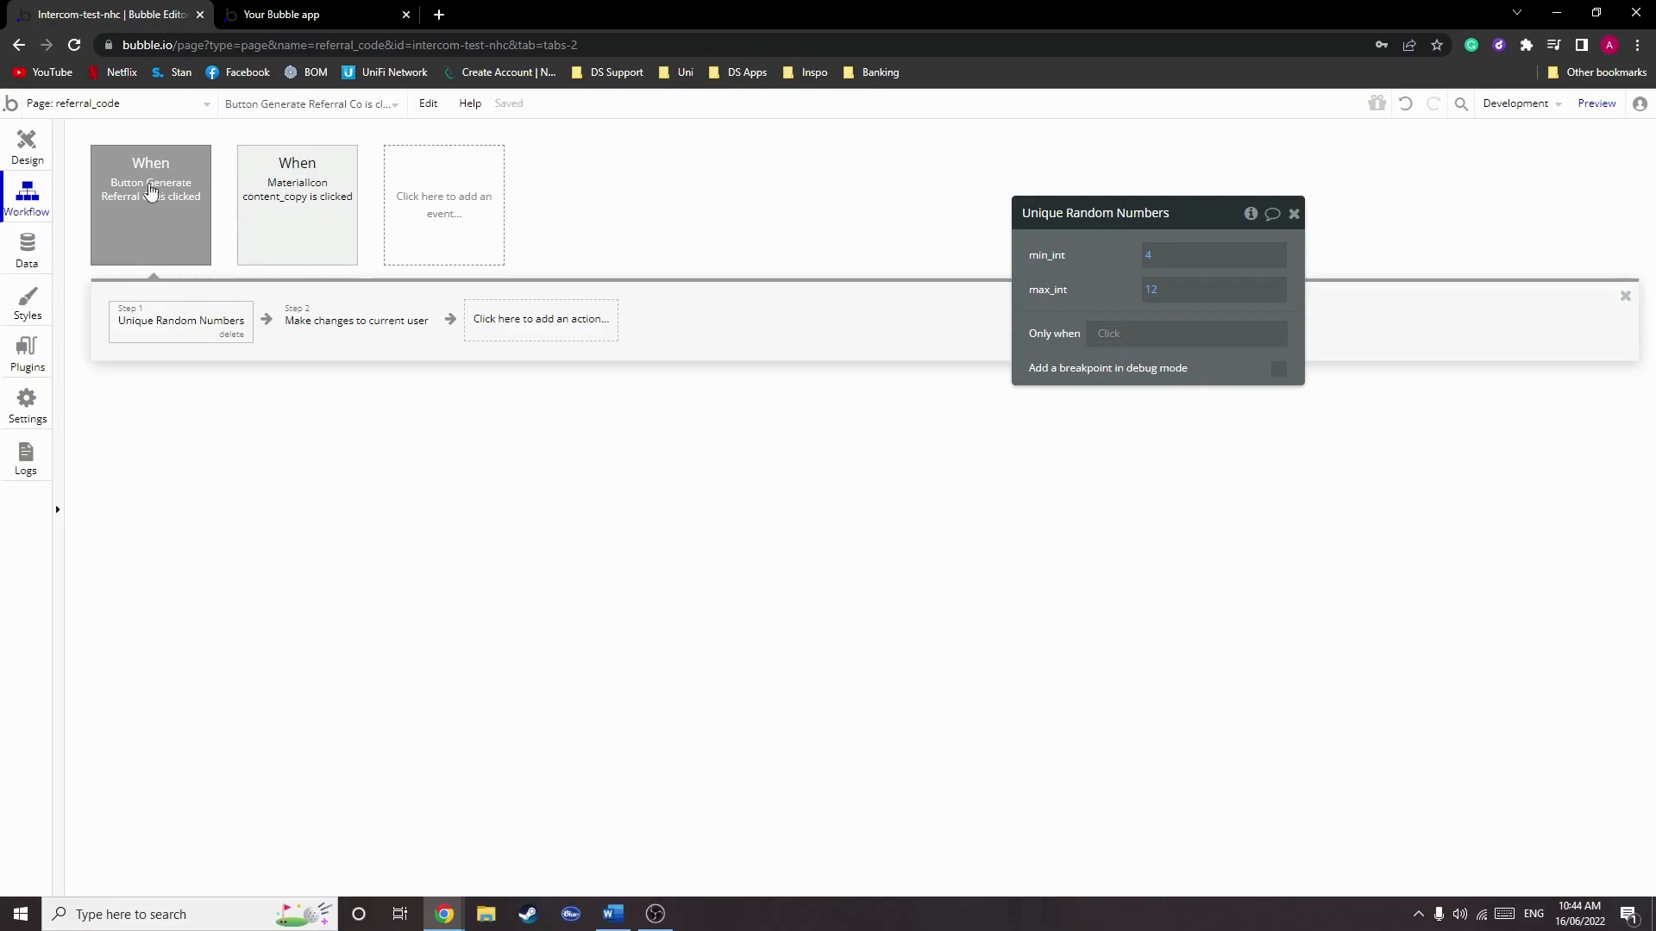
{"action": "mouse_move", "coordinate": [150, 190]}
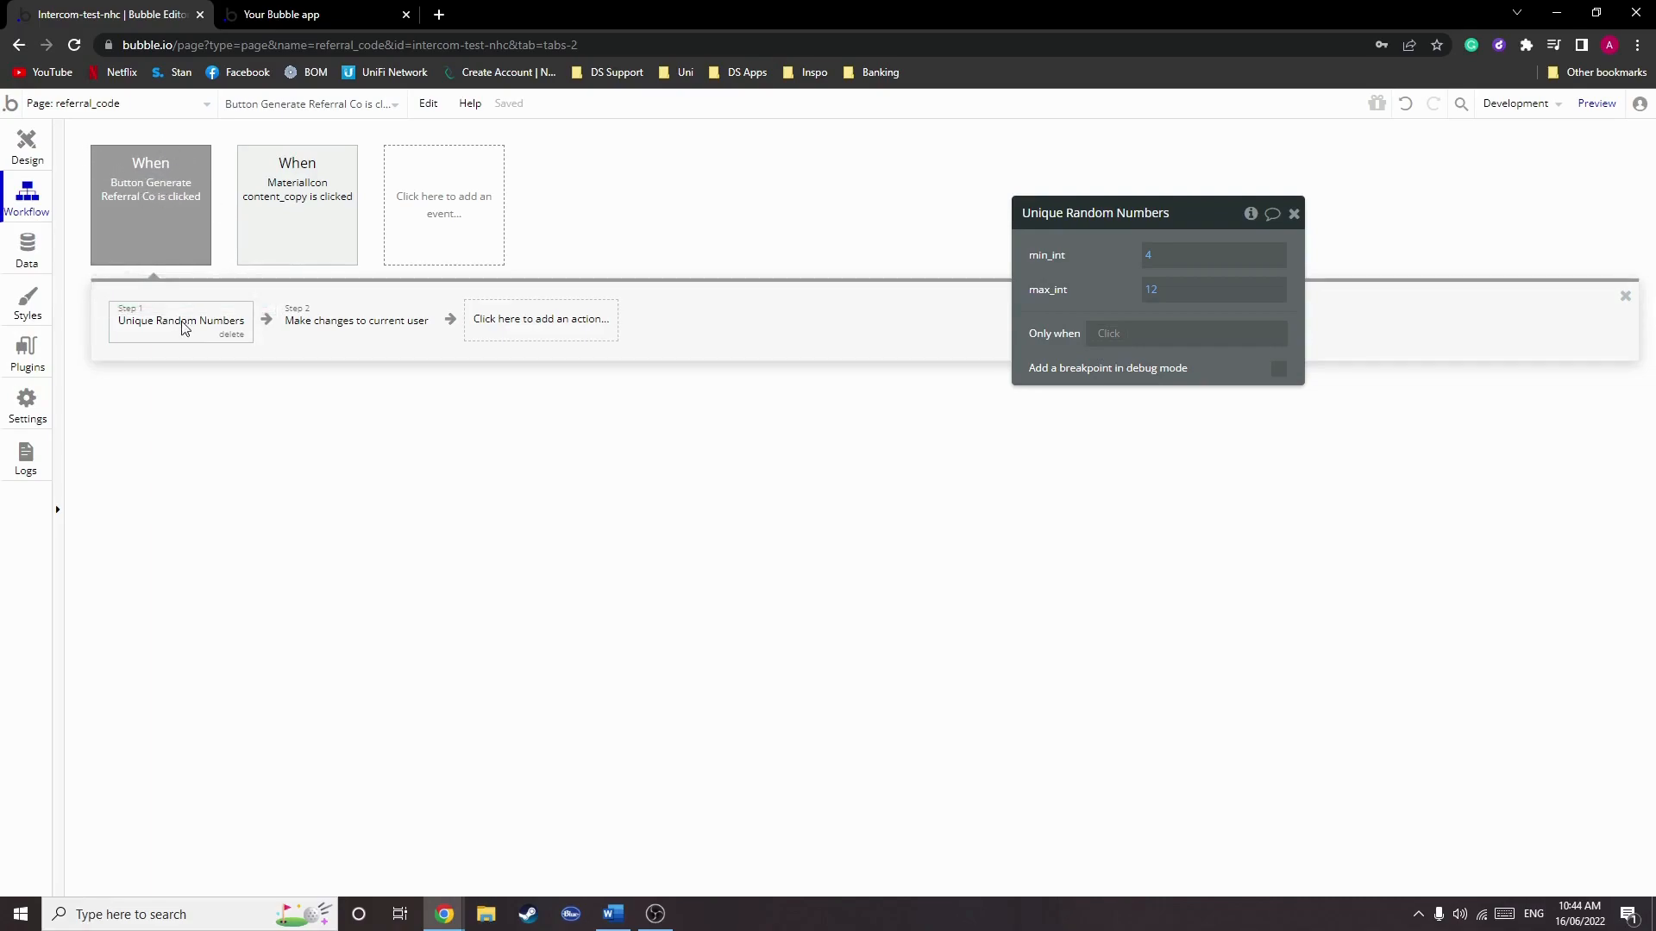
{"action": "mouse_move", "coordinate": [355, 321]}
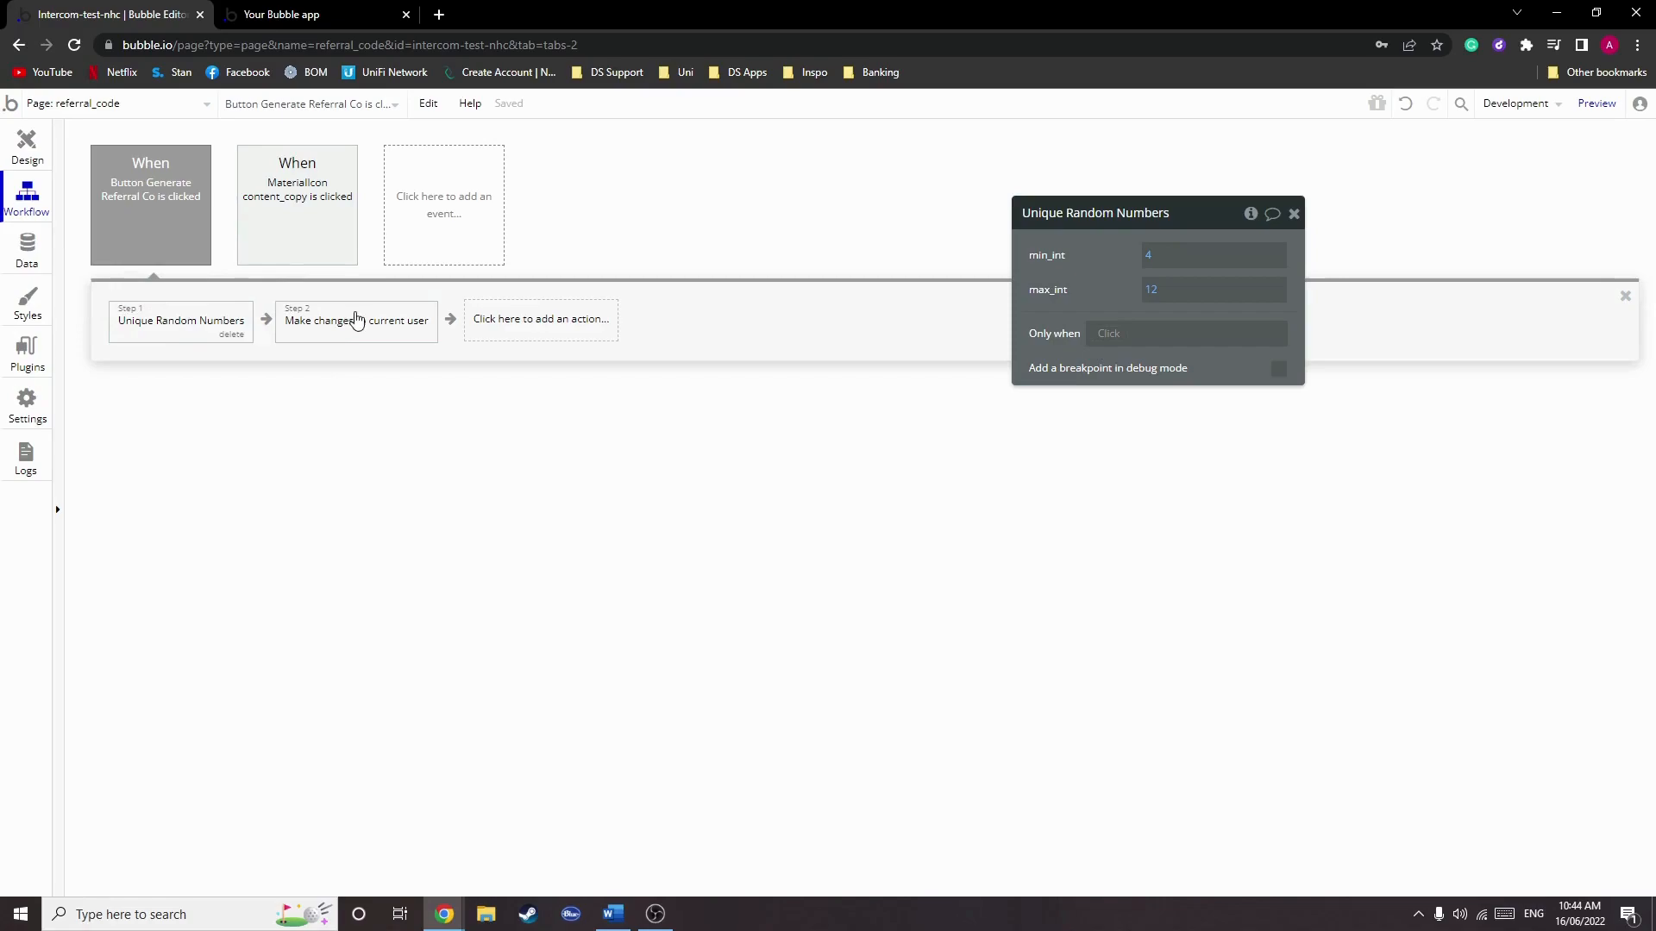
- Show step 2 setting the current user's referral code to a random letters-and-numbers string sized by step 1
{"action": "left_click", "coordinate": [356, 321]}
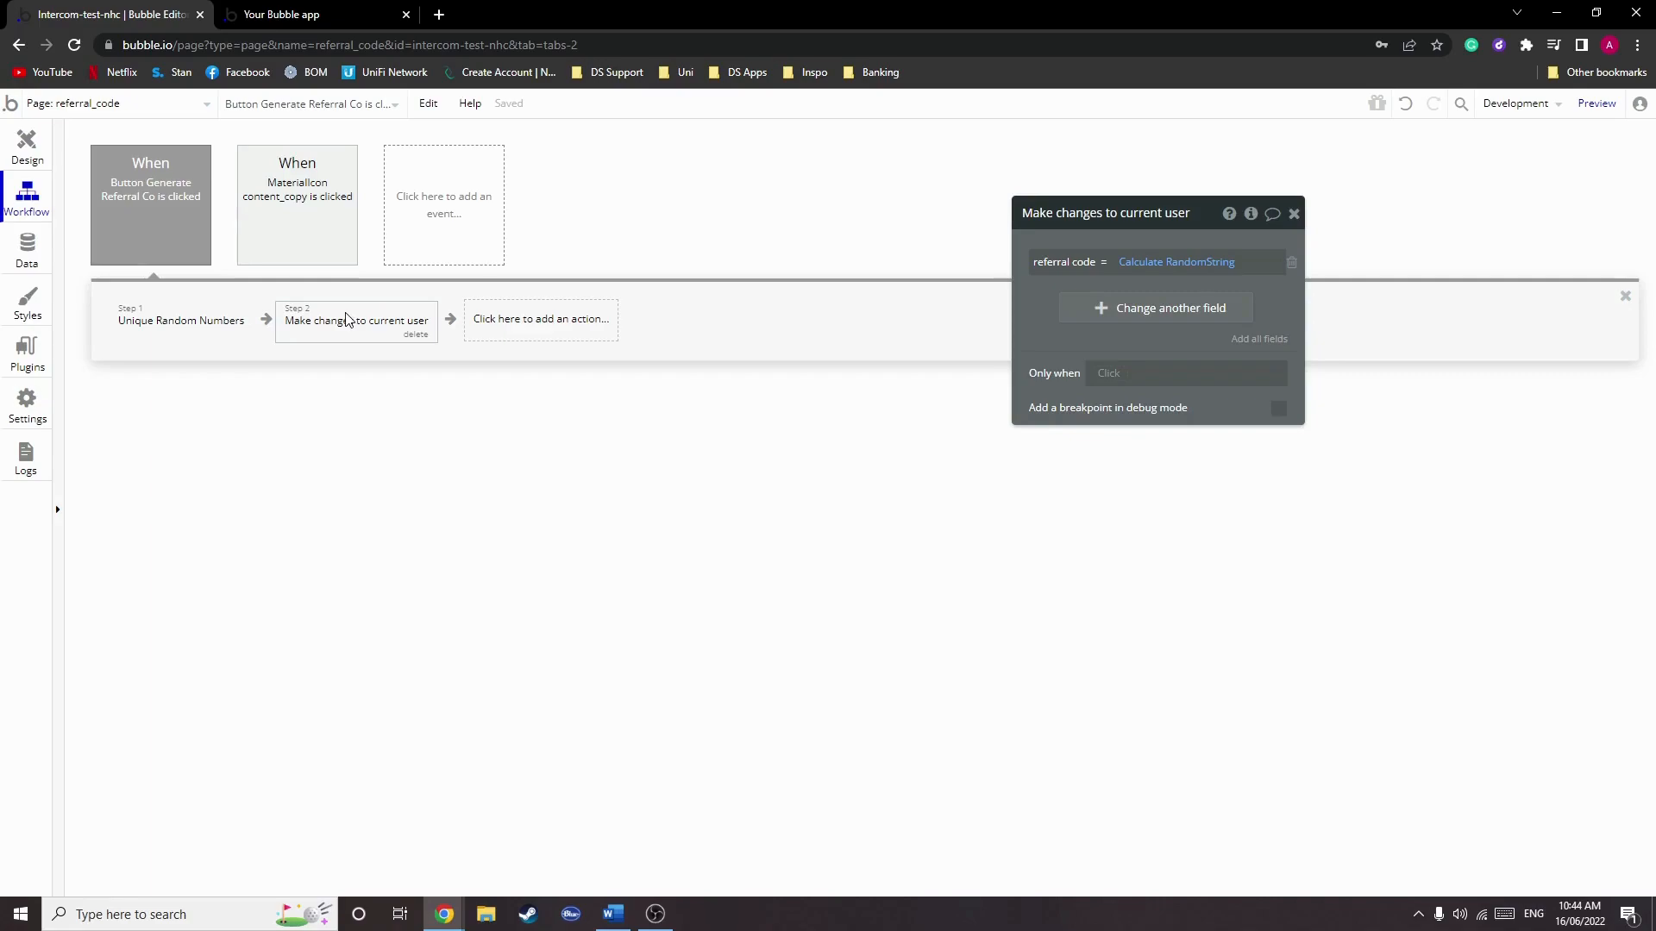
{"action": "left_click", "coordinate": [1175, 262]}
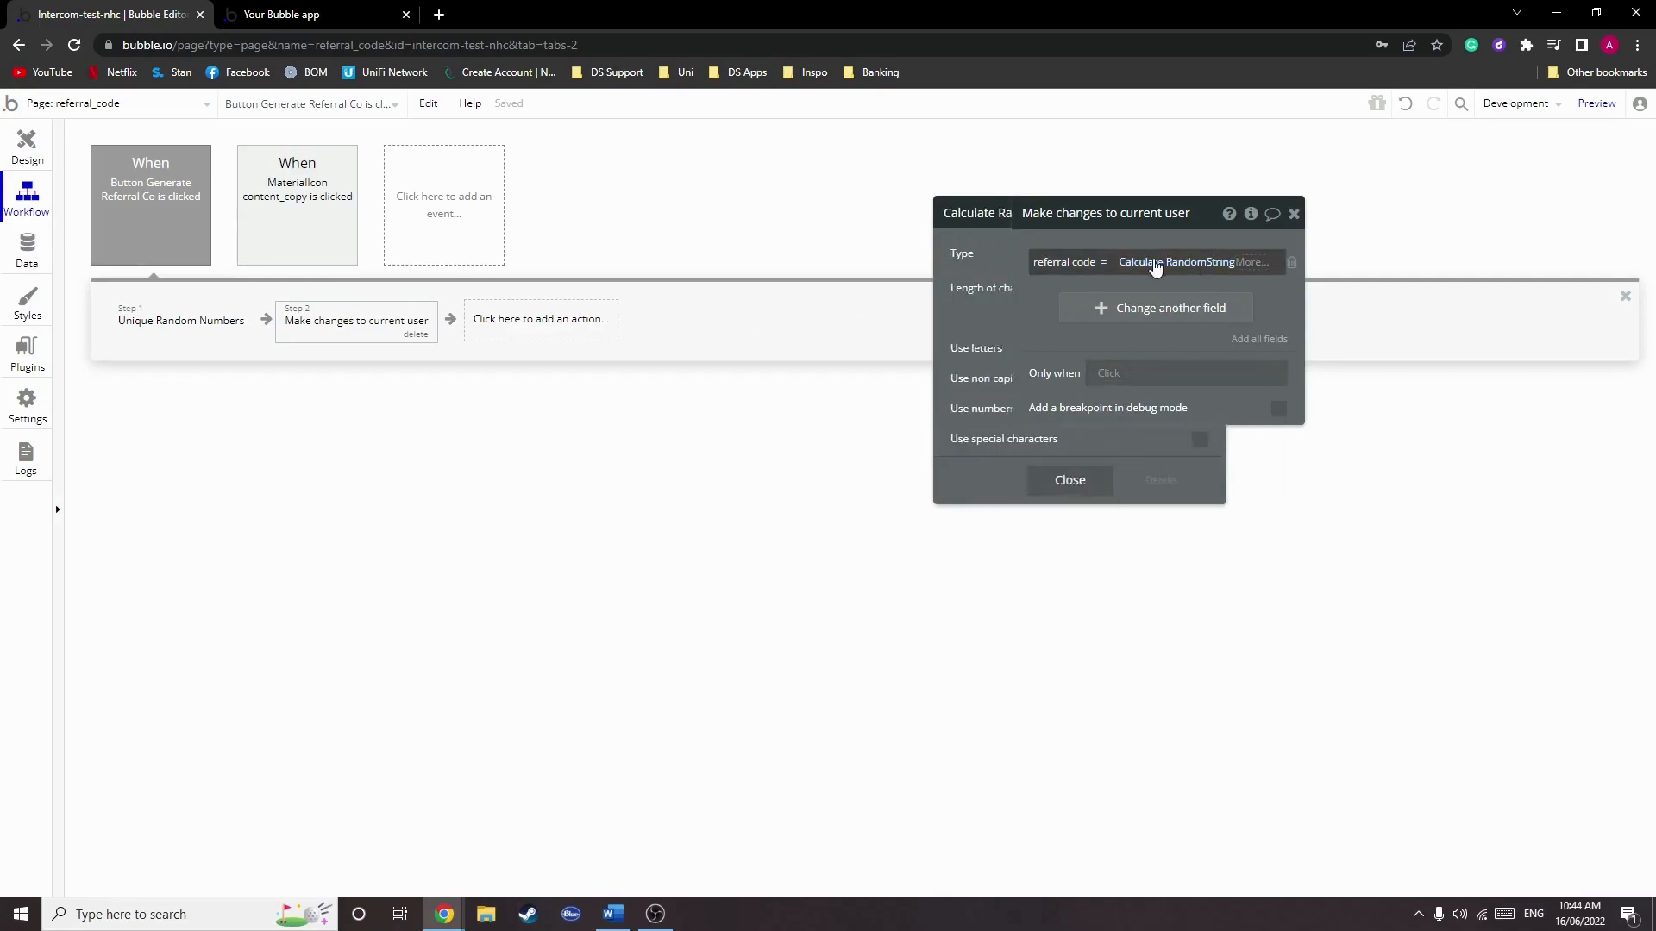
{"action": "left_click", "coordinate": [1174, 262]}
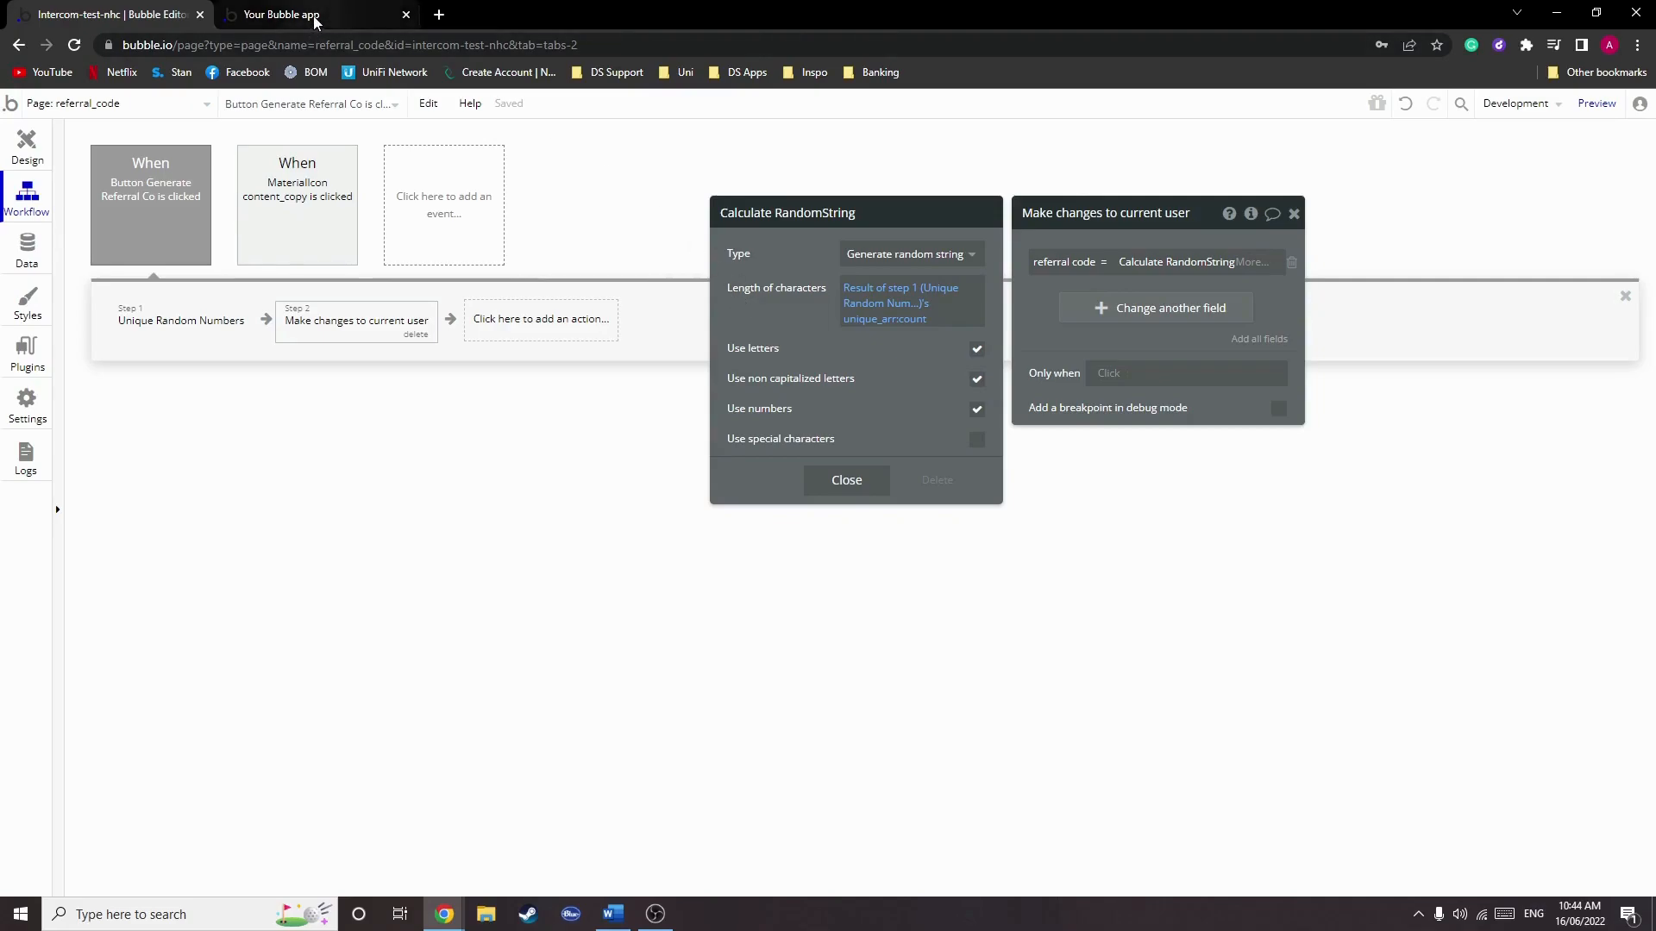
- Generate the referral code Umg7n0dLV on the live page and select it in the code box
{"action": "left_click", "coordinate": [281, 14]}
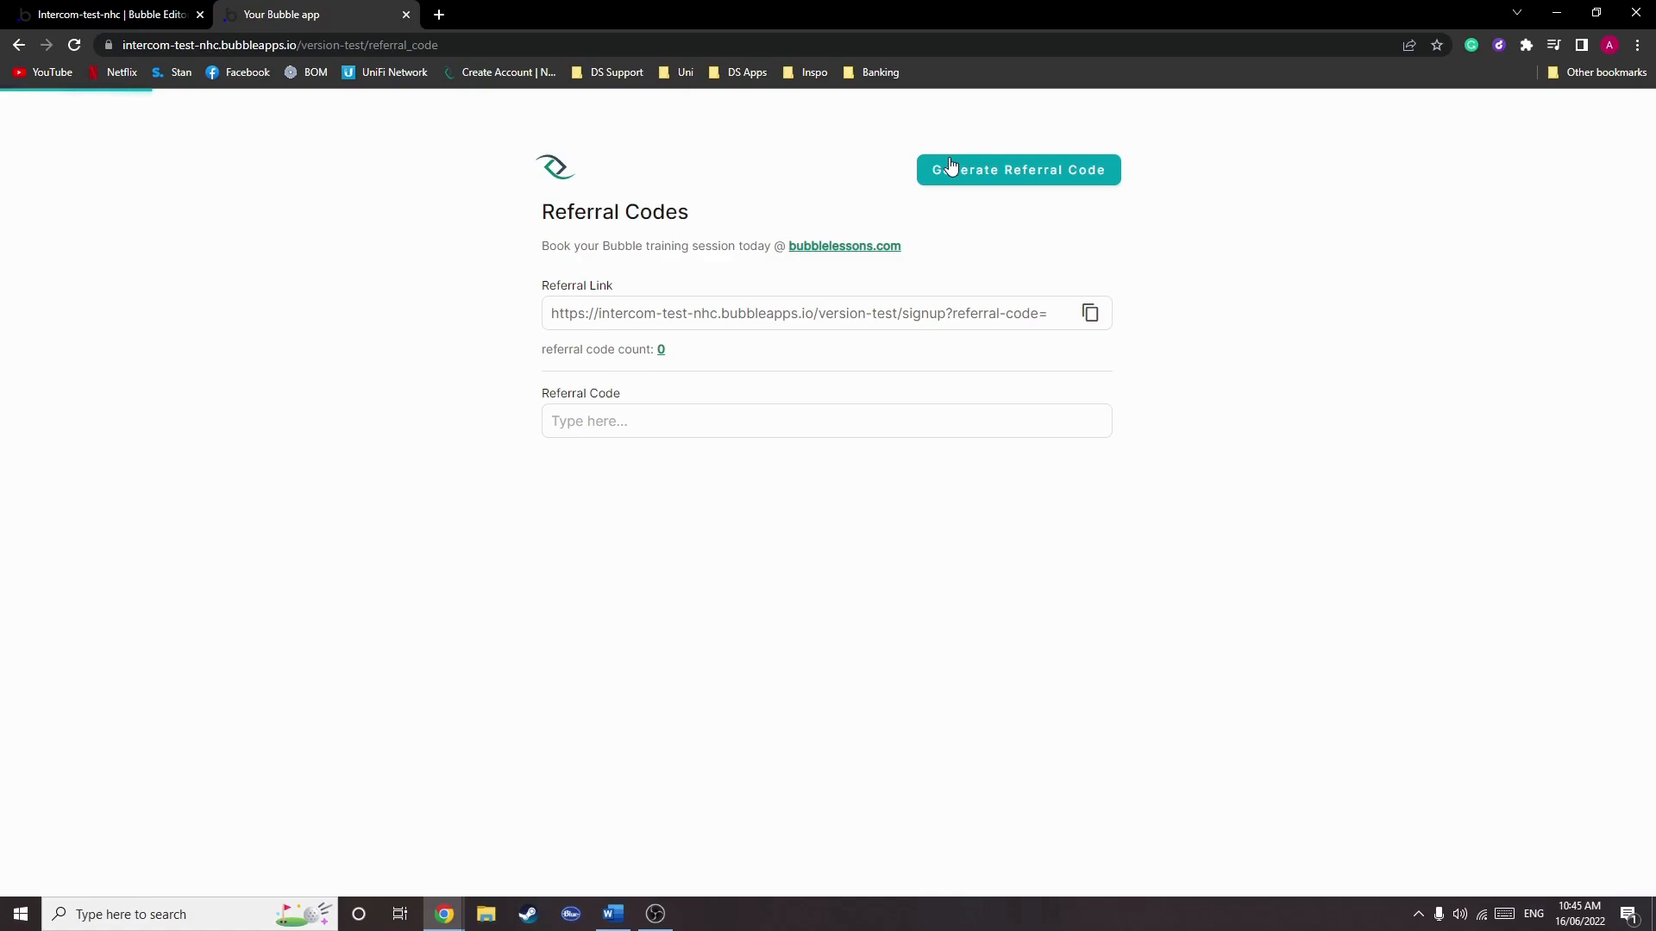
{"action": "left_click", "coordinate": [1017, 169]}
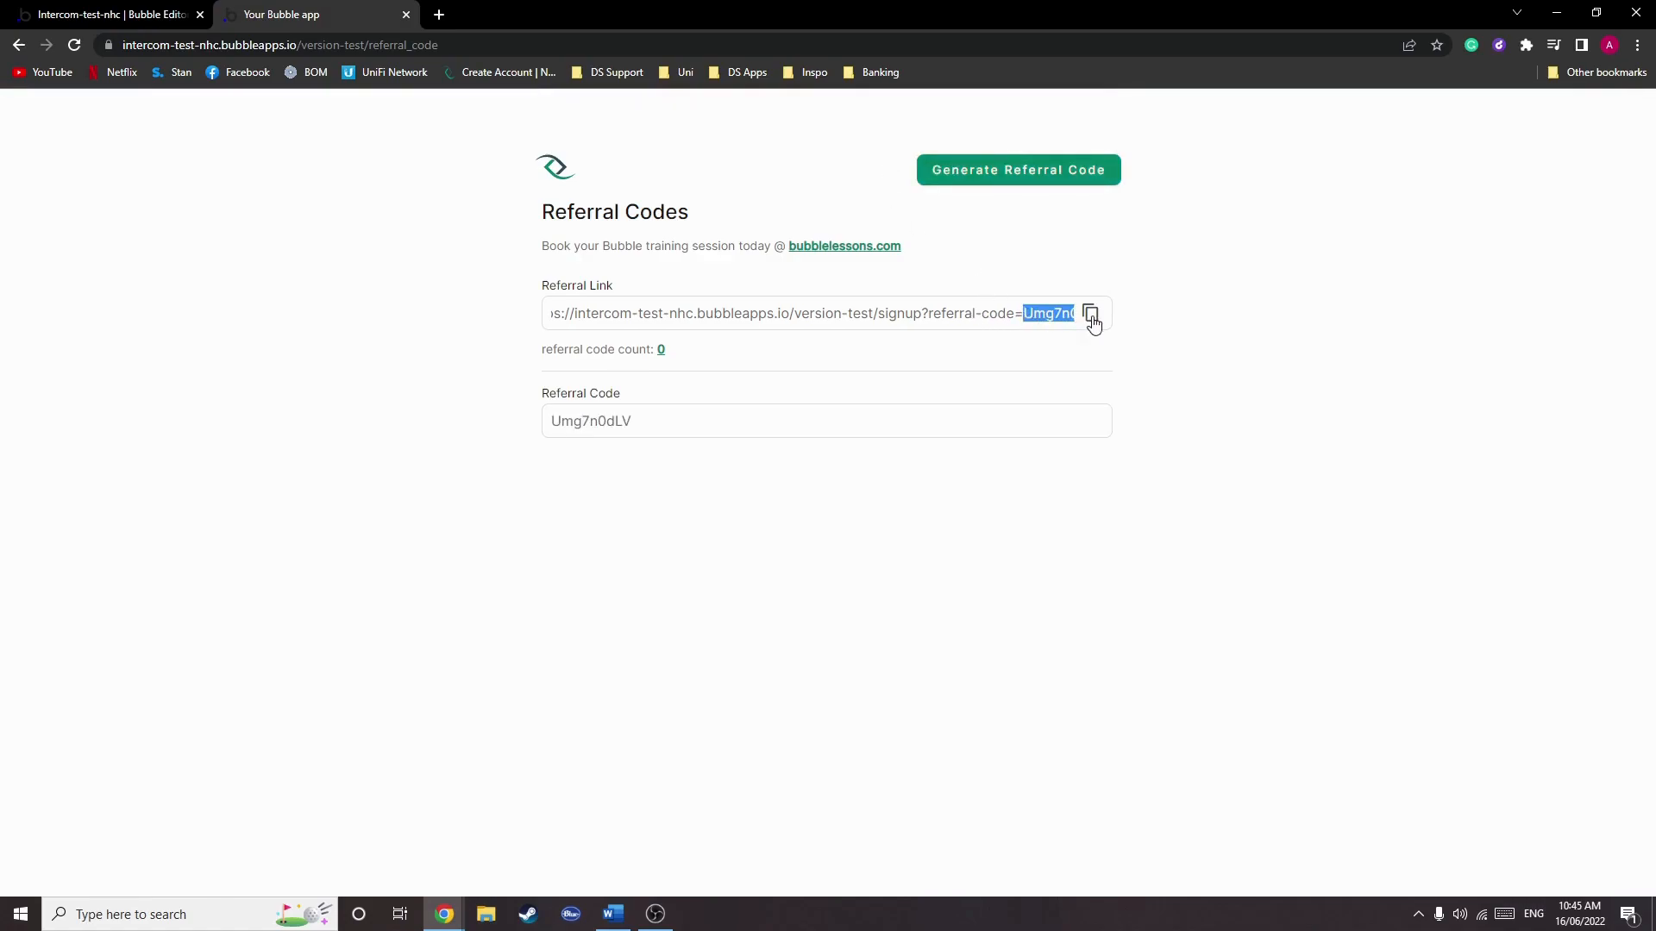
{"action": "double_click", "coordinate": [590, 421]}
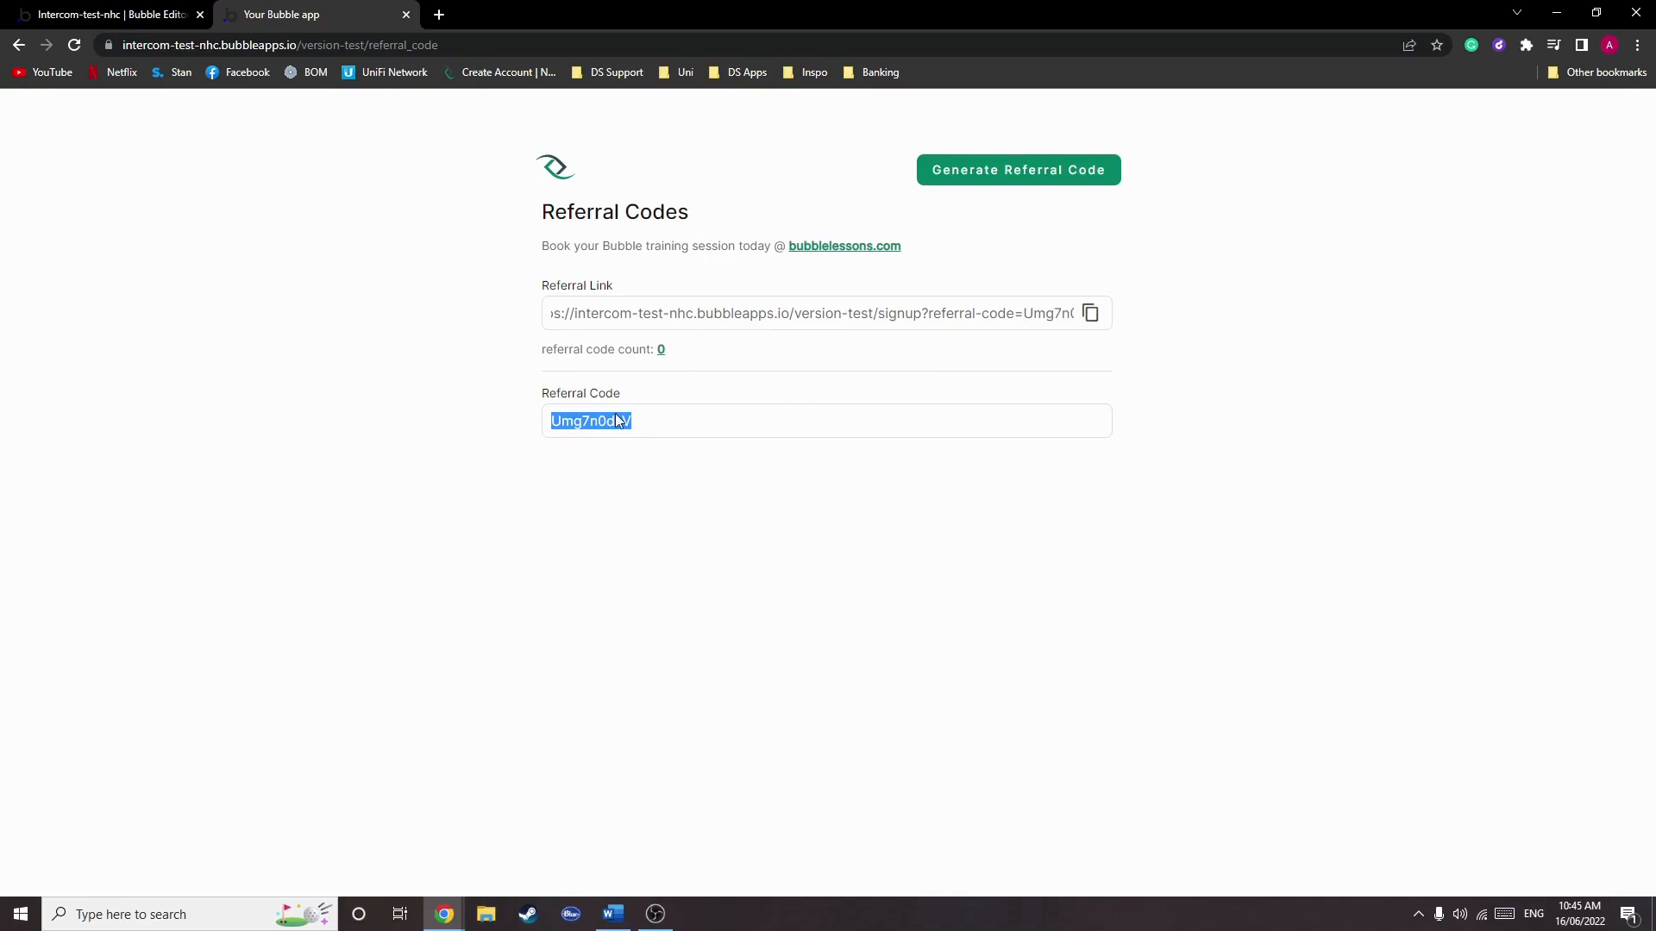
- Constrain the count text's Search for Users on referral code equal to the chosen value
{"action": "left_click", "coordinate": [105, 14]}
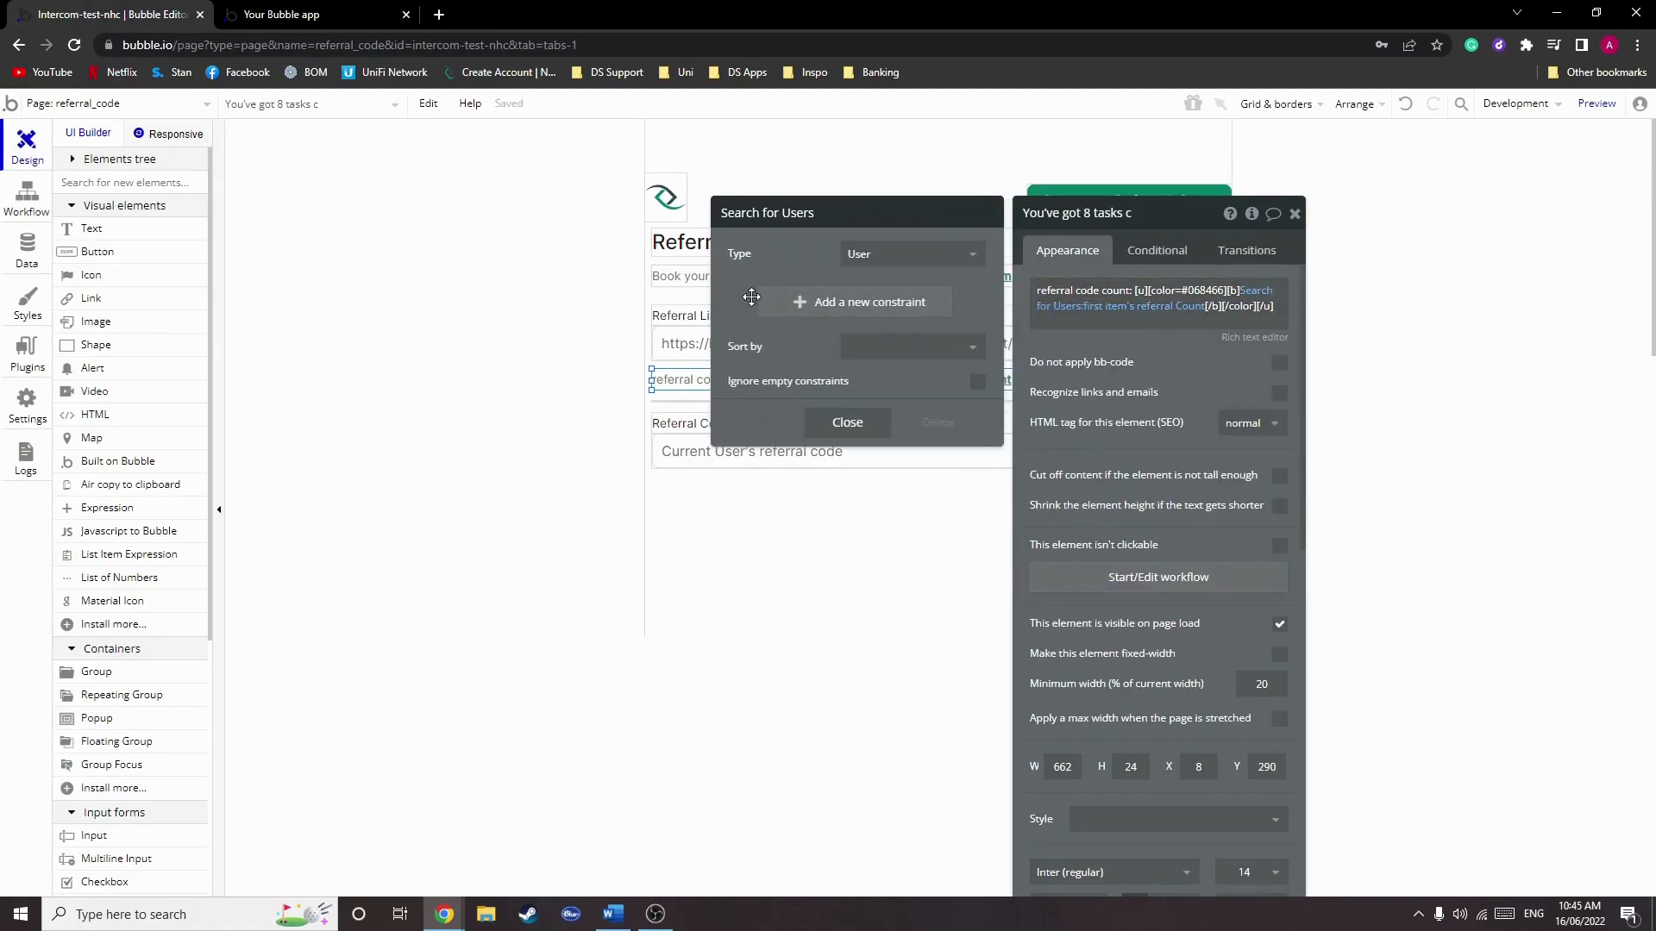
{"action": "left_click", "coordinate": [868, 300]}
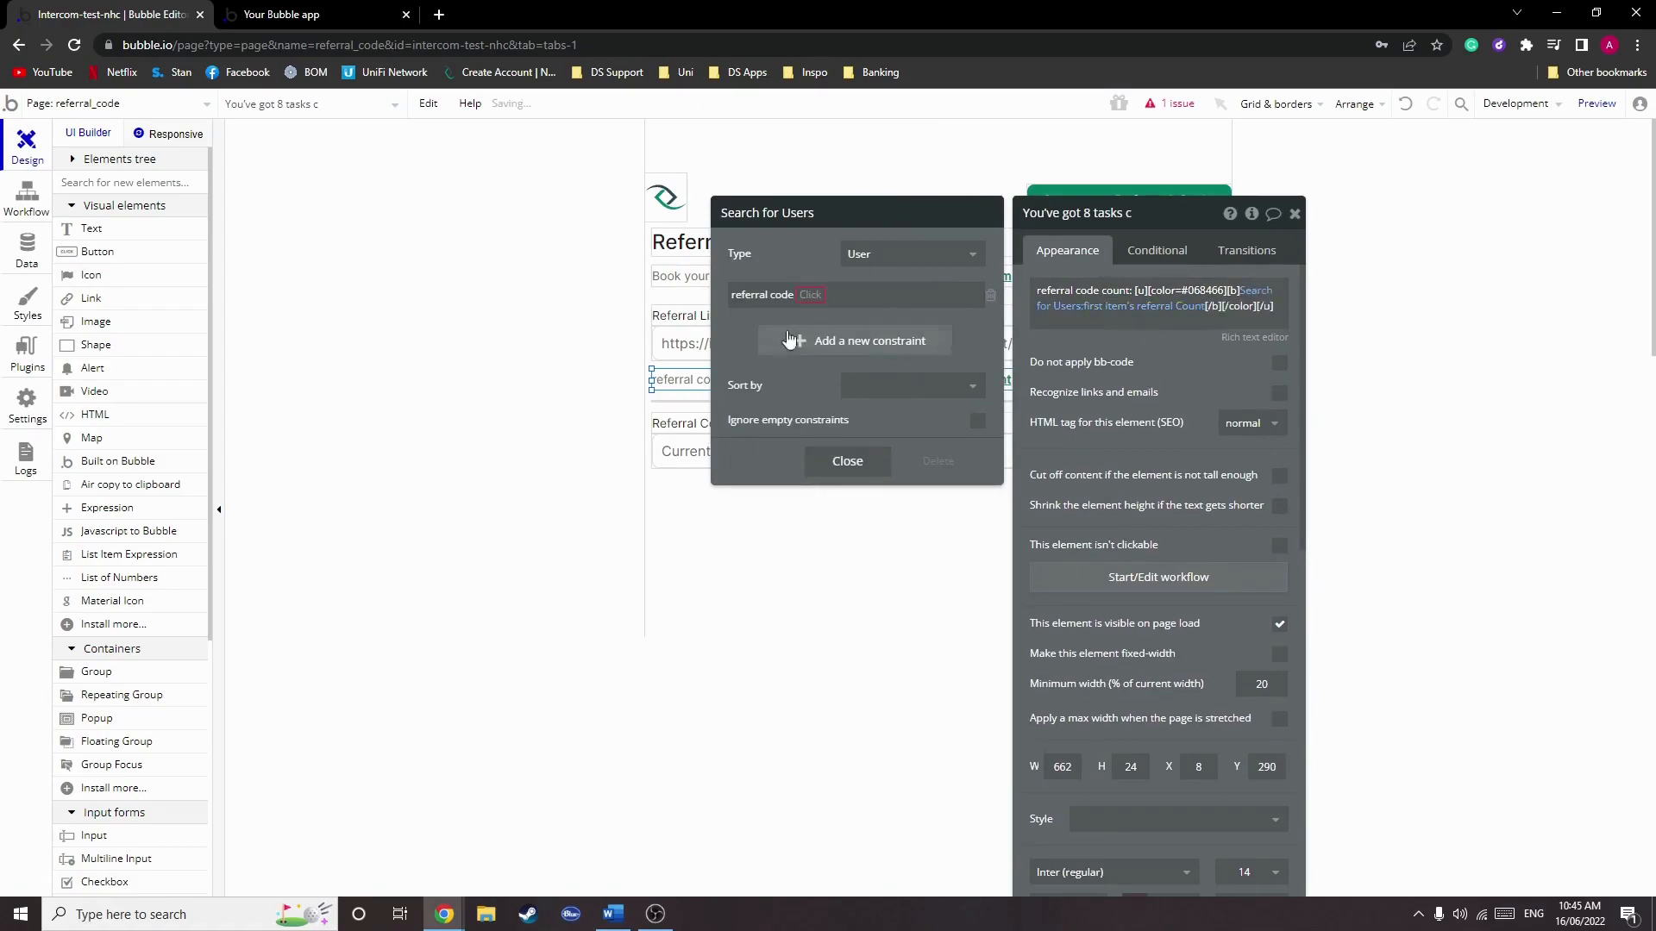
{"action": "left_click", "coordinate": [856, 295]}
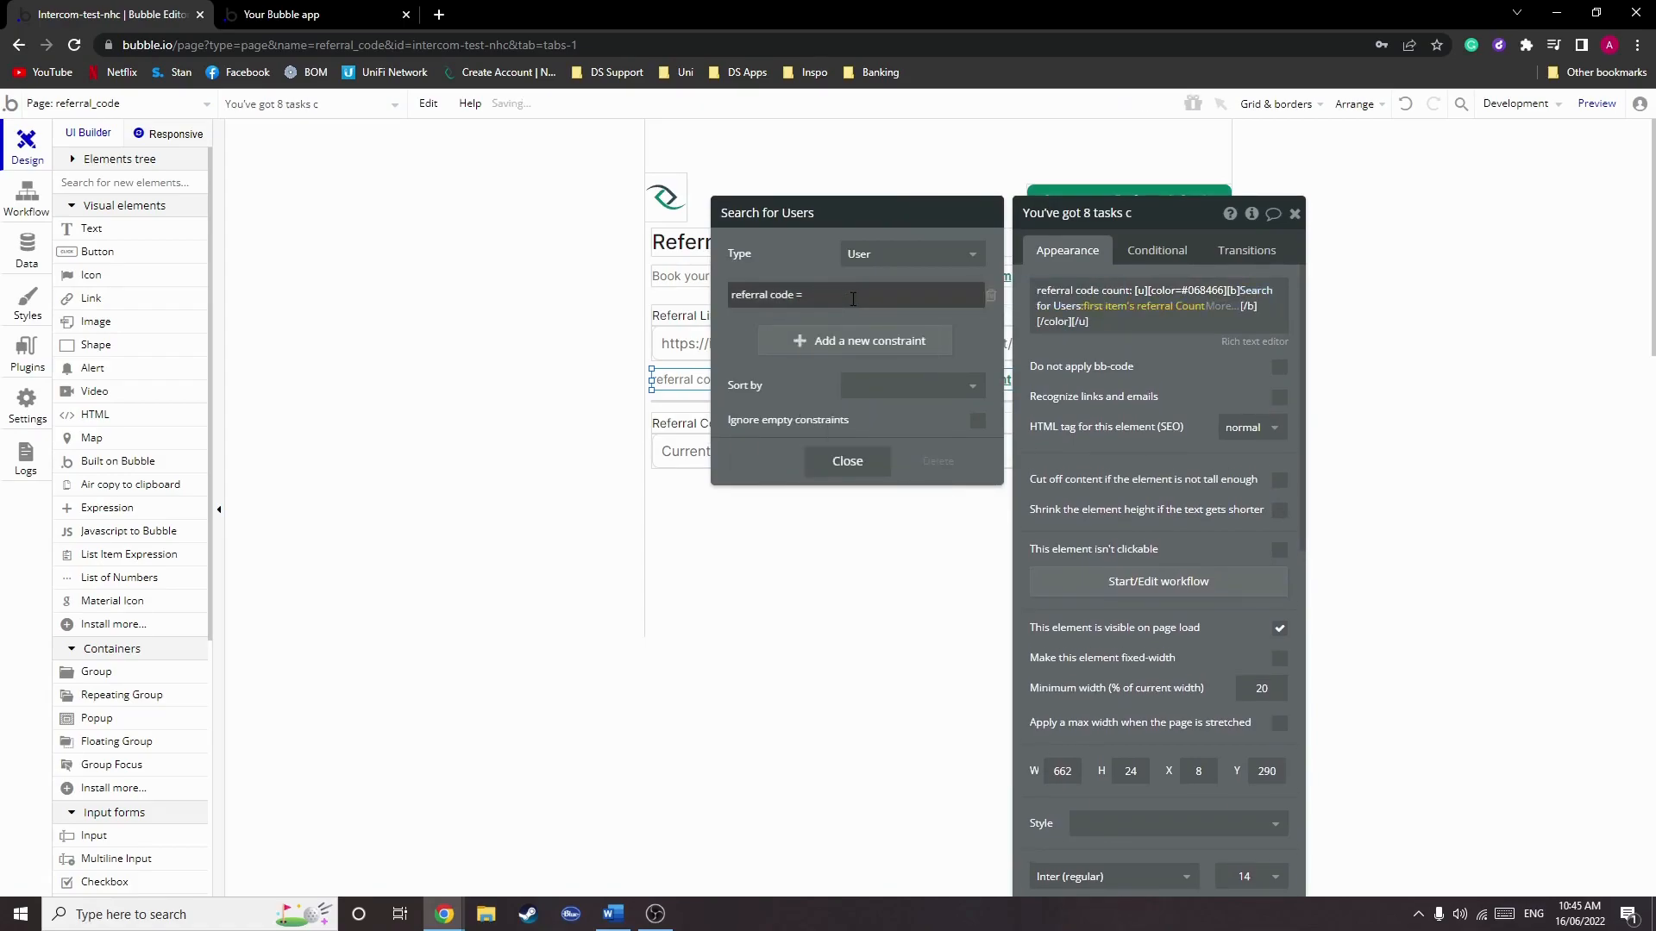
{"action": "left_click", "coordinate": [312, 13]}
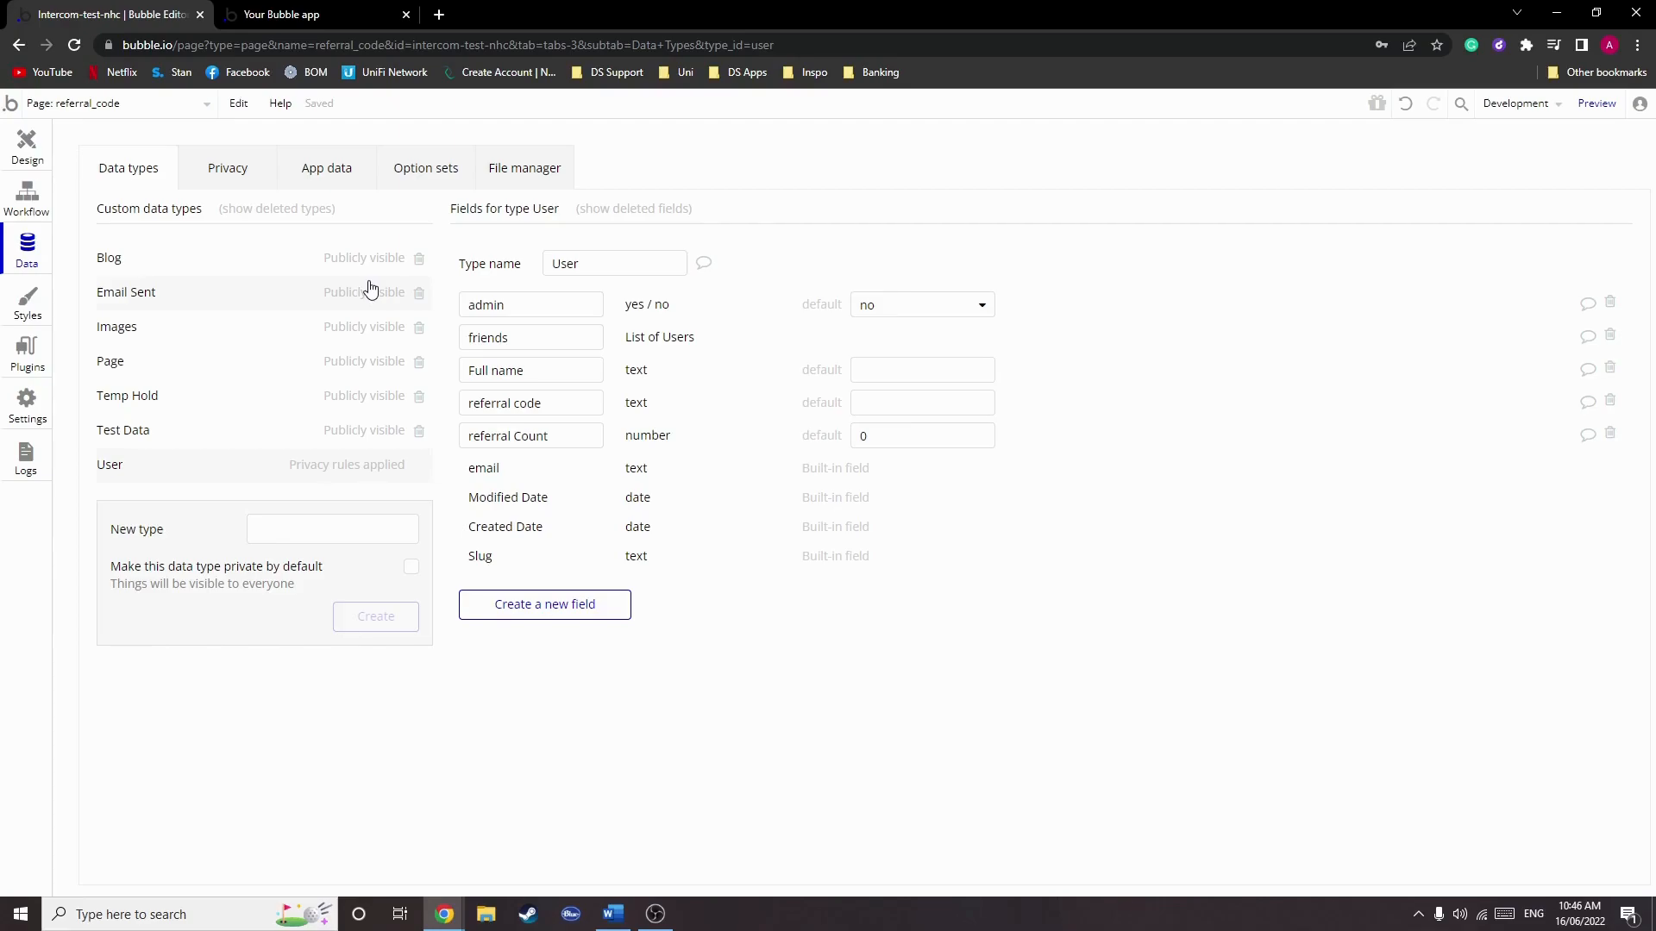
- Review the User type's referral code and referral Count fields, then return to Design
{"action": "double_click", "coordinate": [507, 435]}
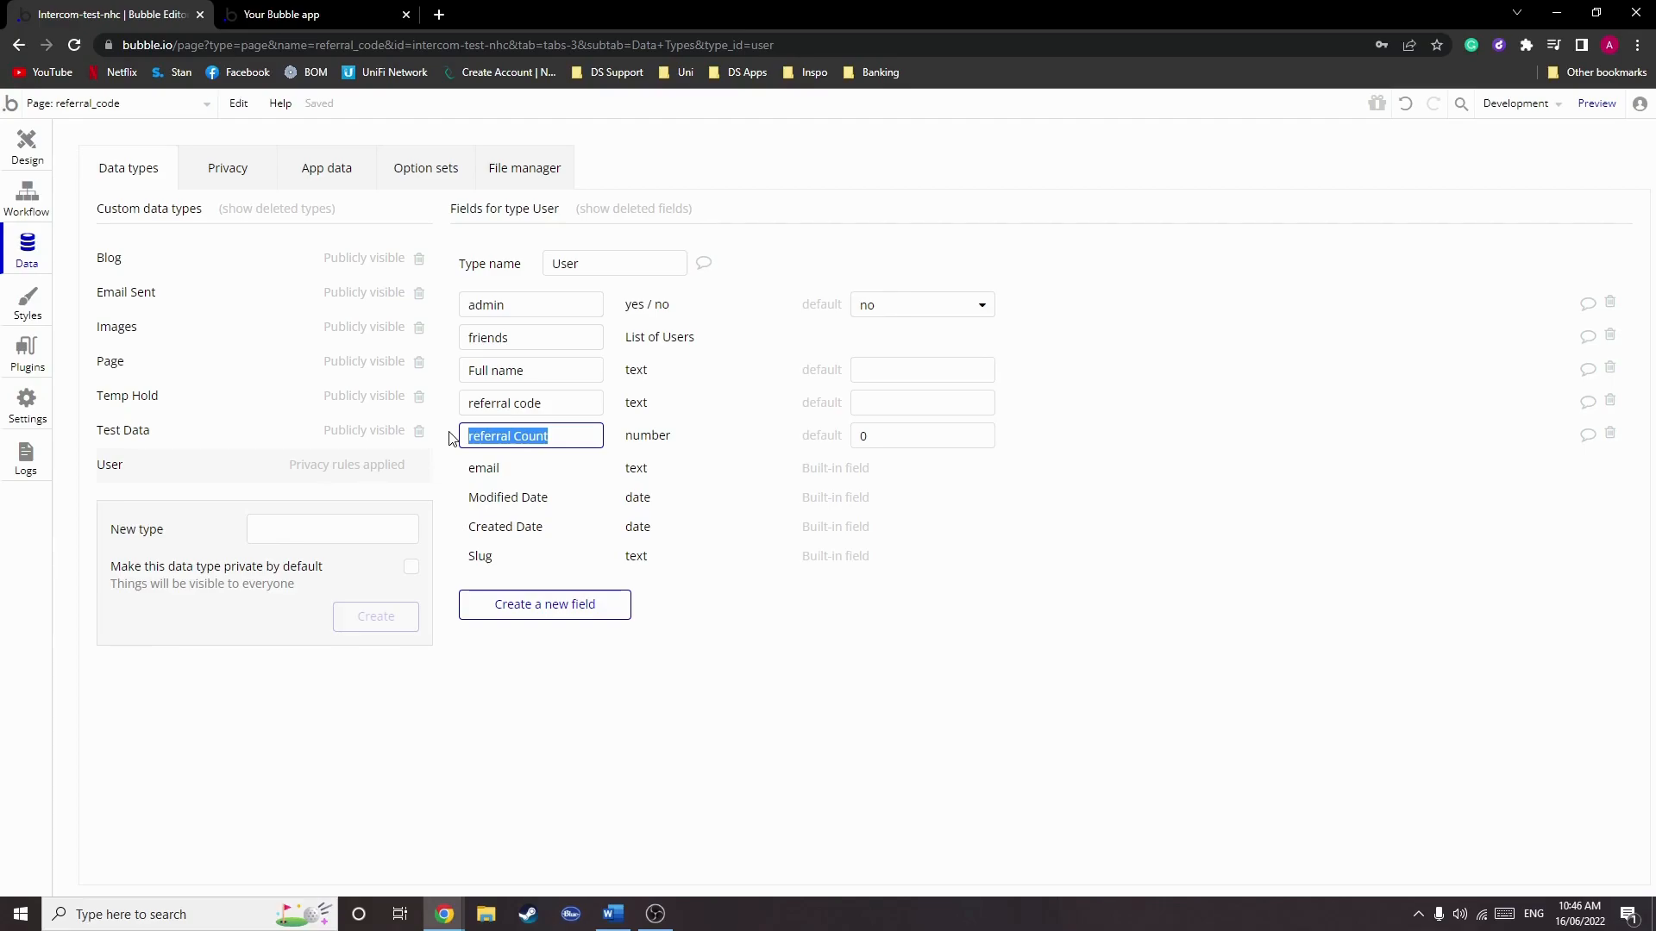
{"action": "left_click", "coordinate": [25, 143]}
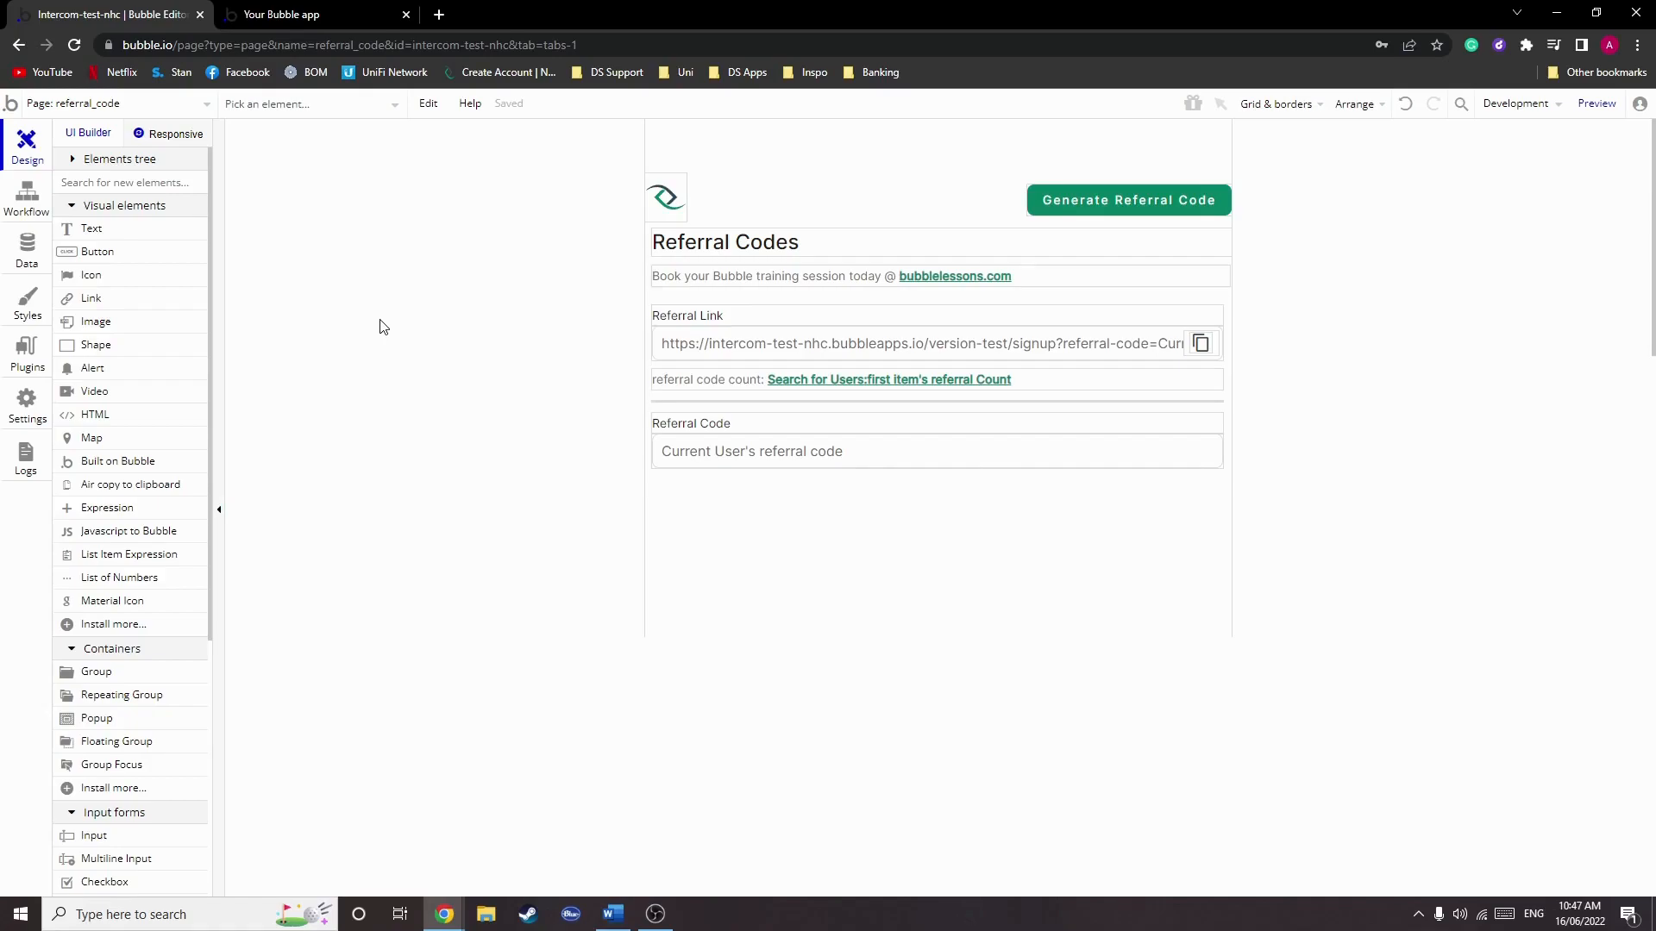
- Load the signup page from the referral link carrying Umg7n0dLV and select the code in the URL
{"action": "left_click", "coordinate": [281, 14]}
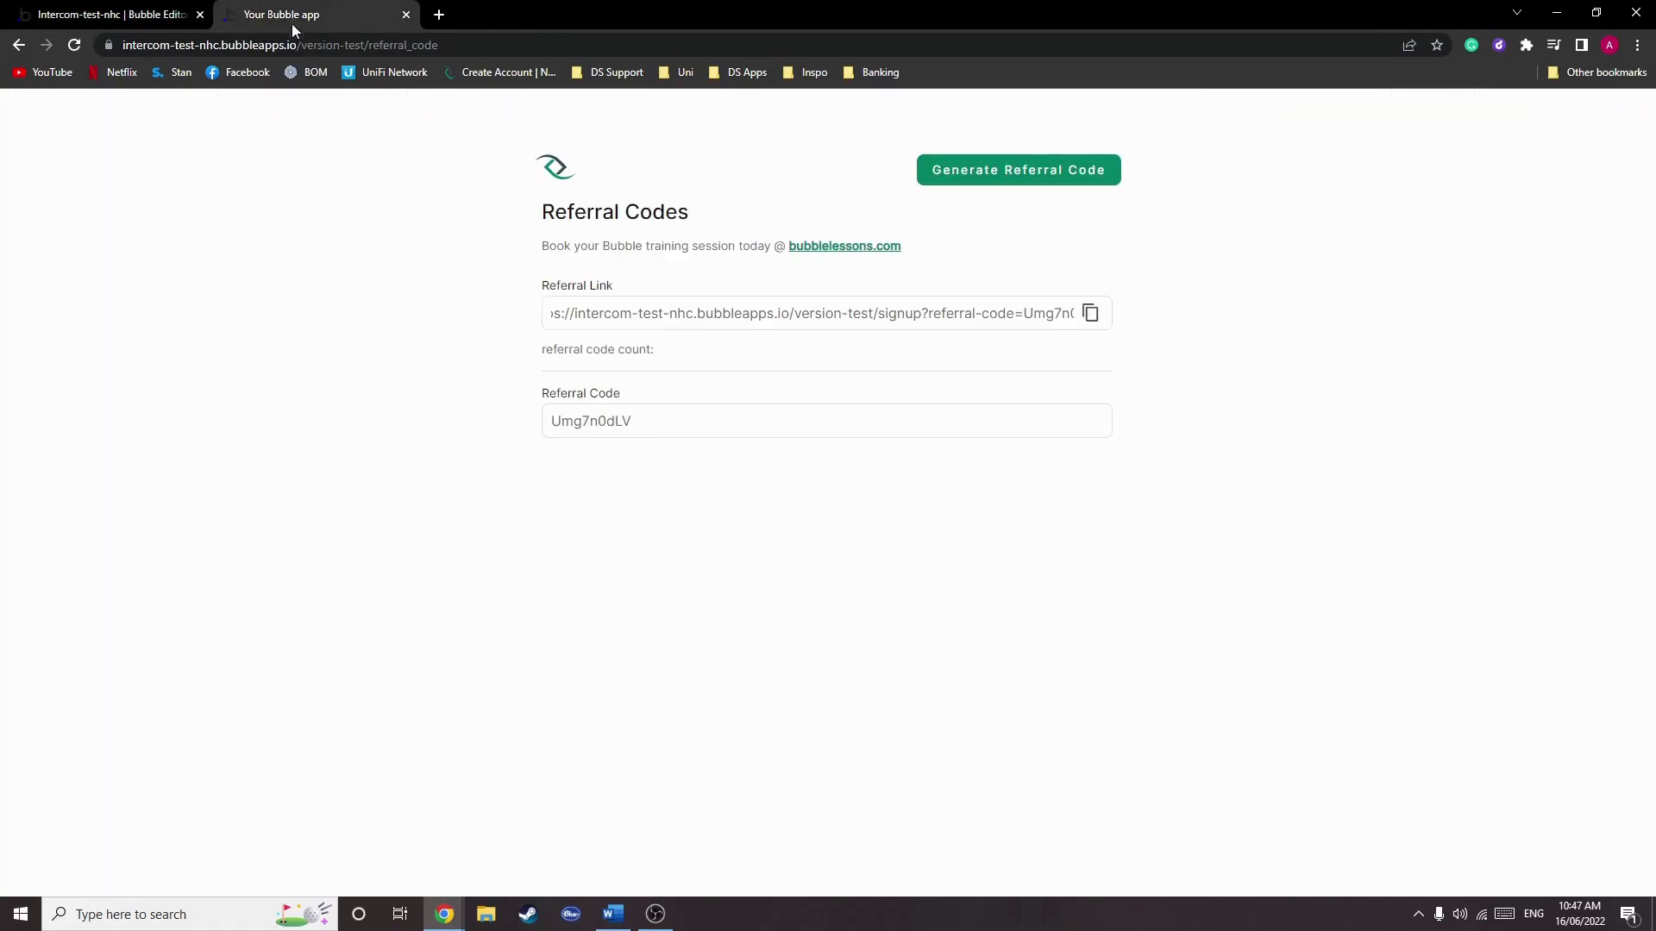
{"action": "mouse_move", "coordinate": [1090, 314]}
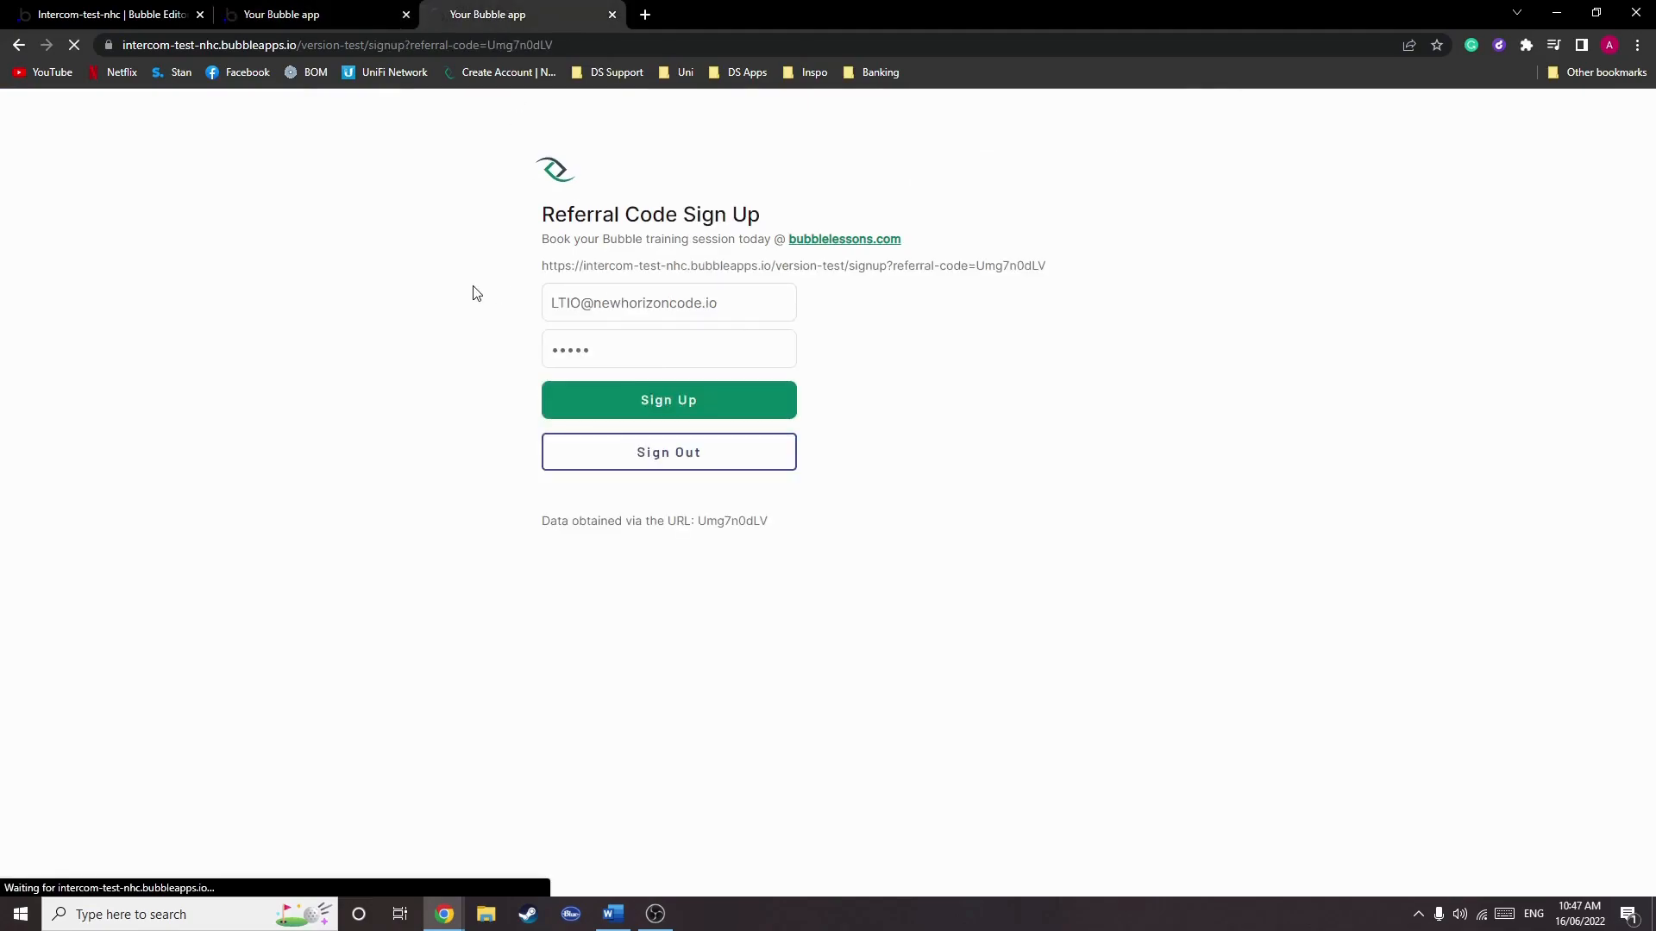
{"action": "left_click", "coordinate": [670, 400]}
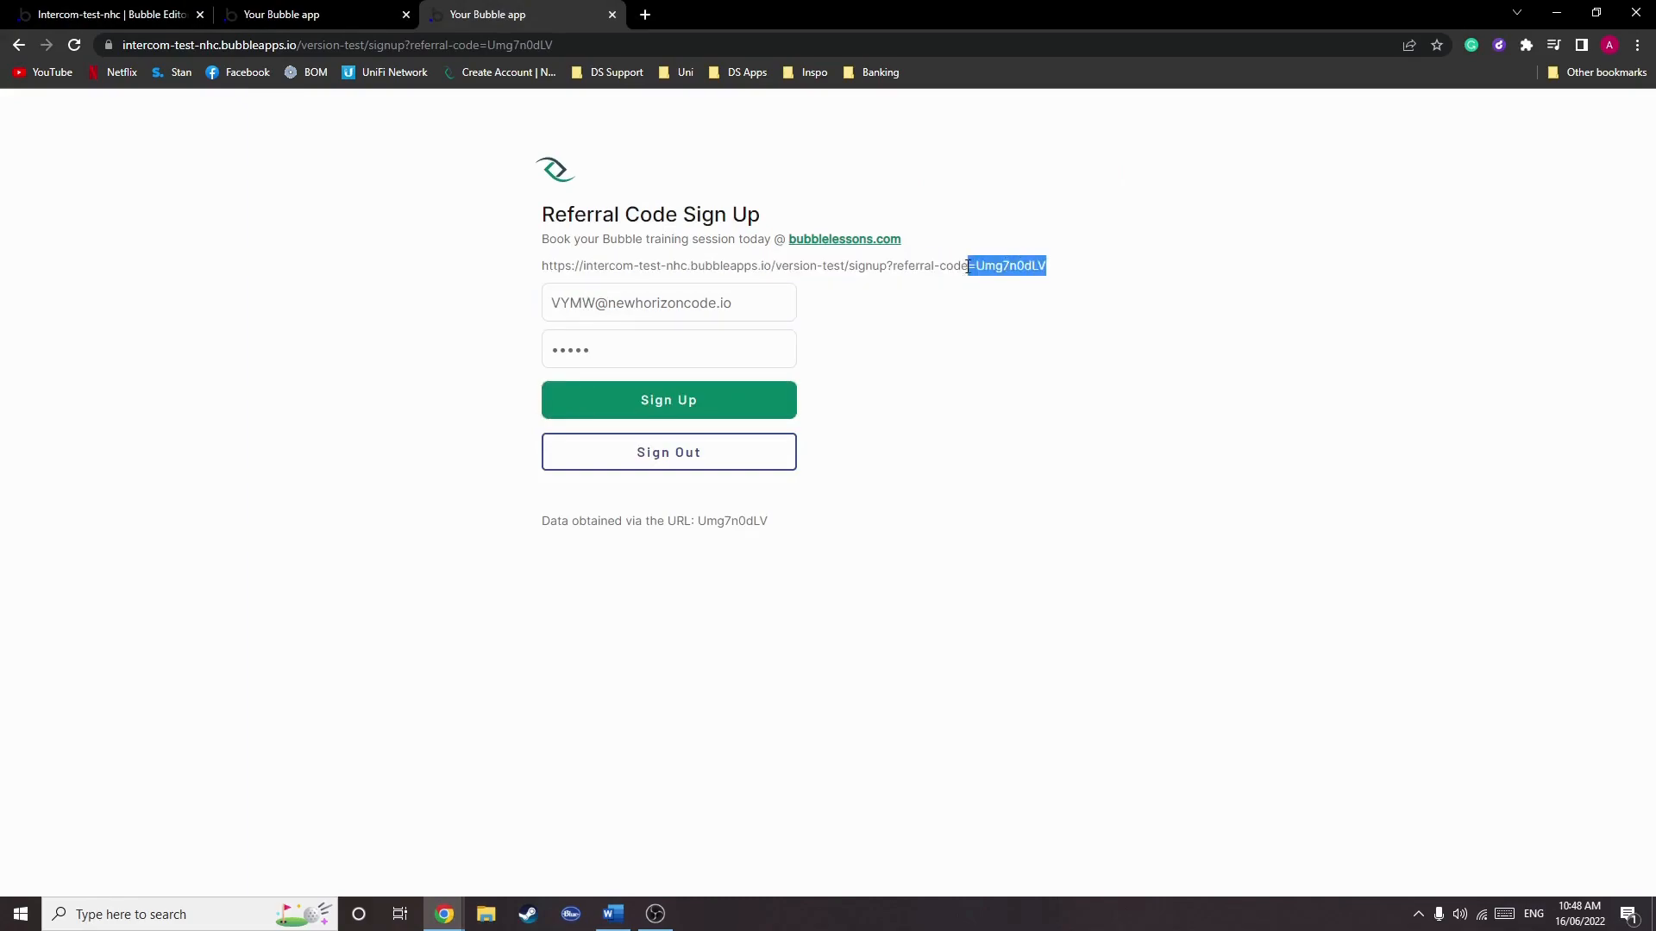
{"action": "key", "text": "ctrl+a"}
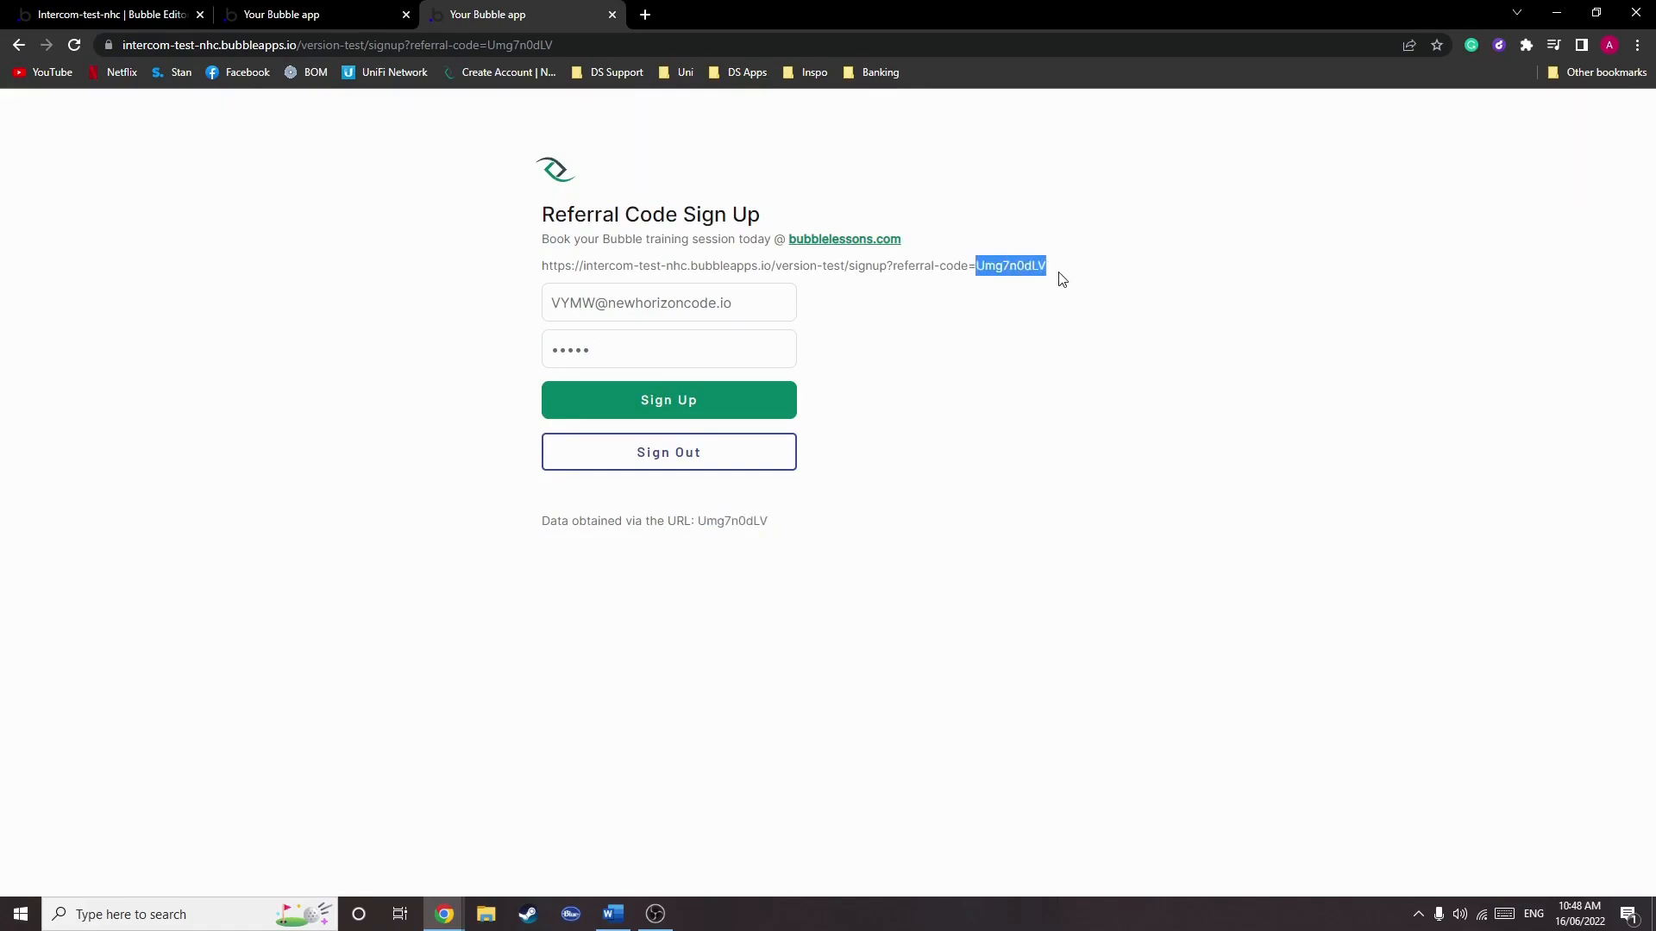
{"action": "mouse_move", "coordinate": [949, 285]}
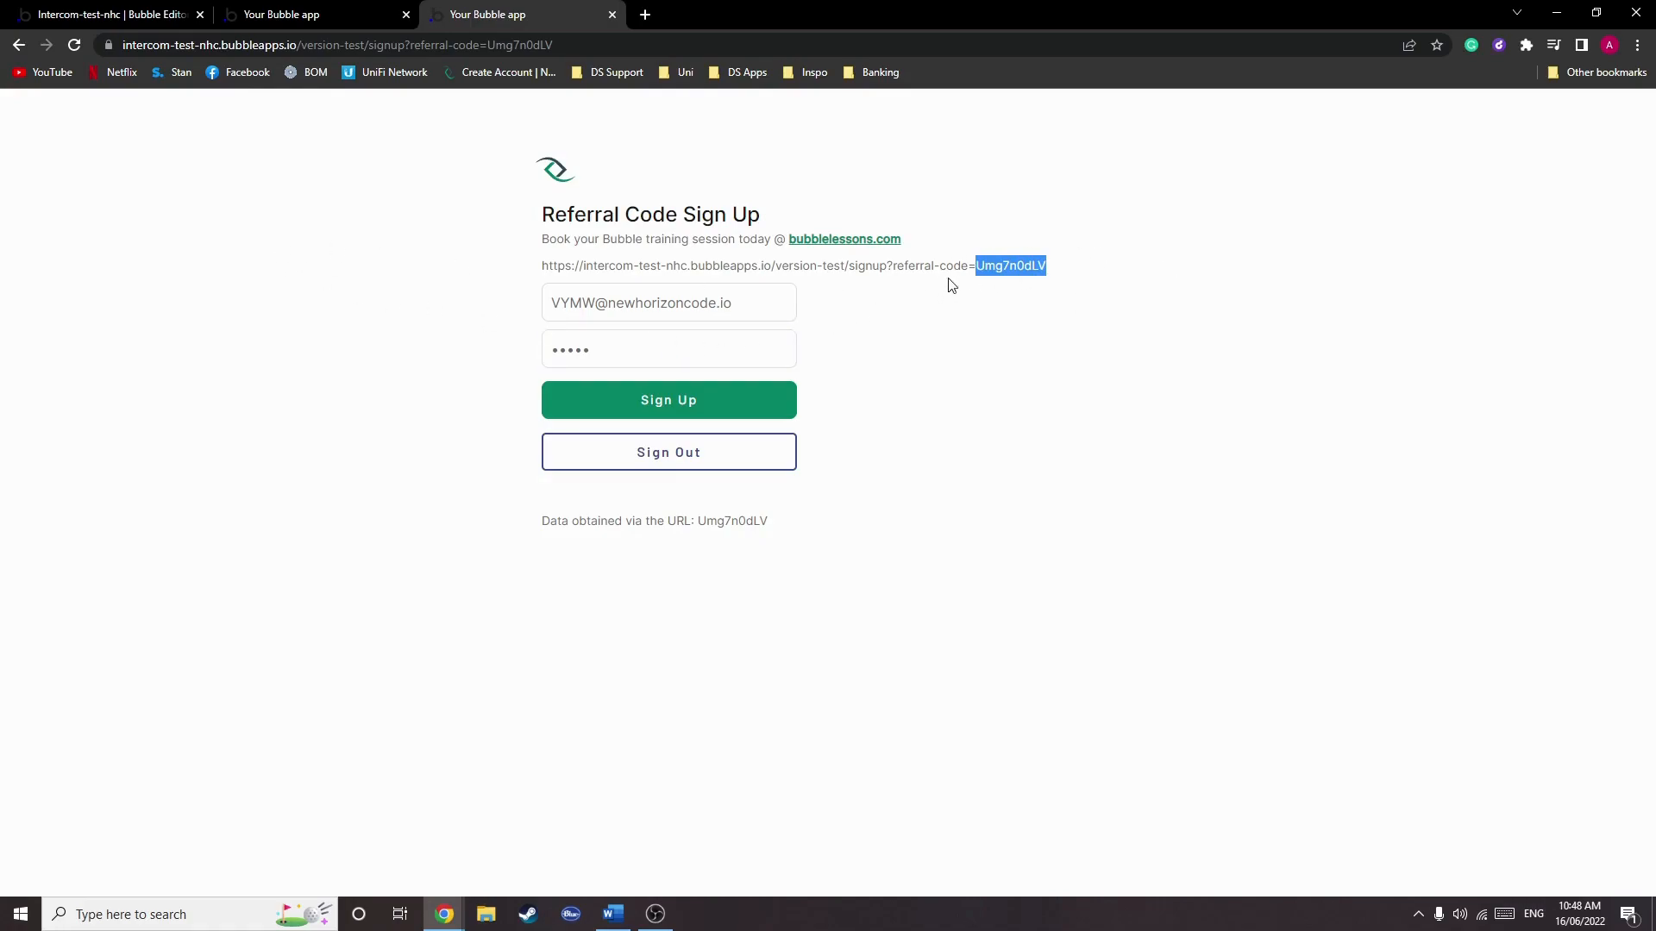
{"action": "mouse_move", "coordinate": [459, 107]}
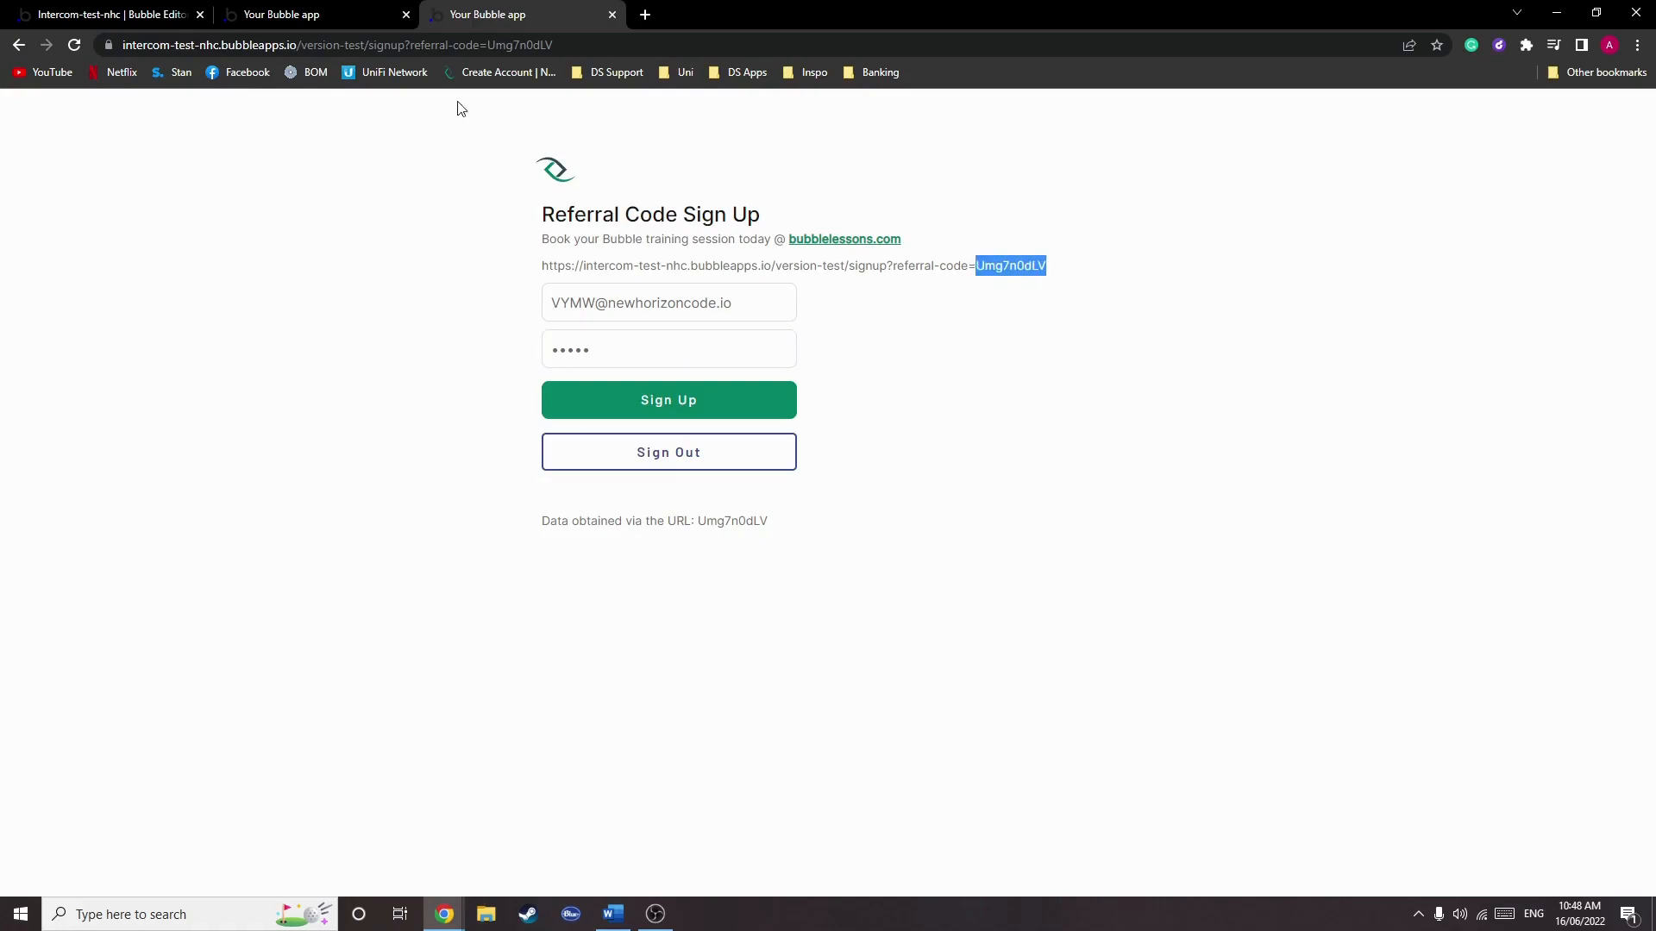
{"action": "mouse_move", "coordinate": [812, 150]}
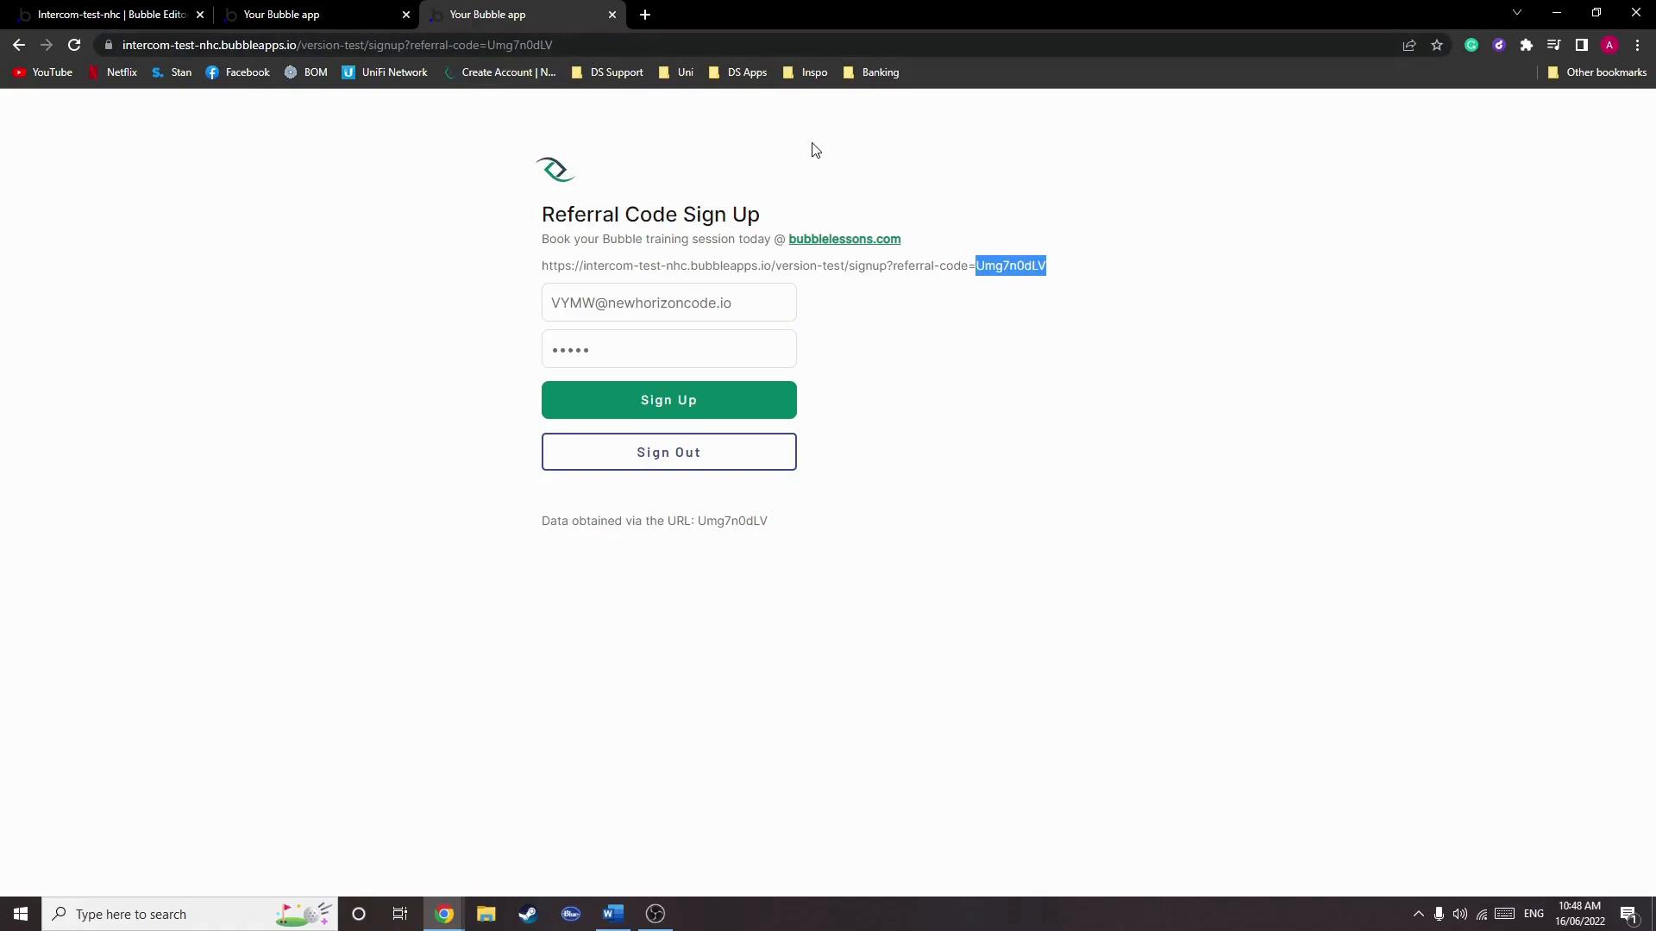
{"action": "triple_click", "coordinate": [669, 304]}
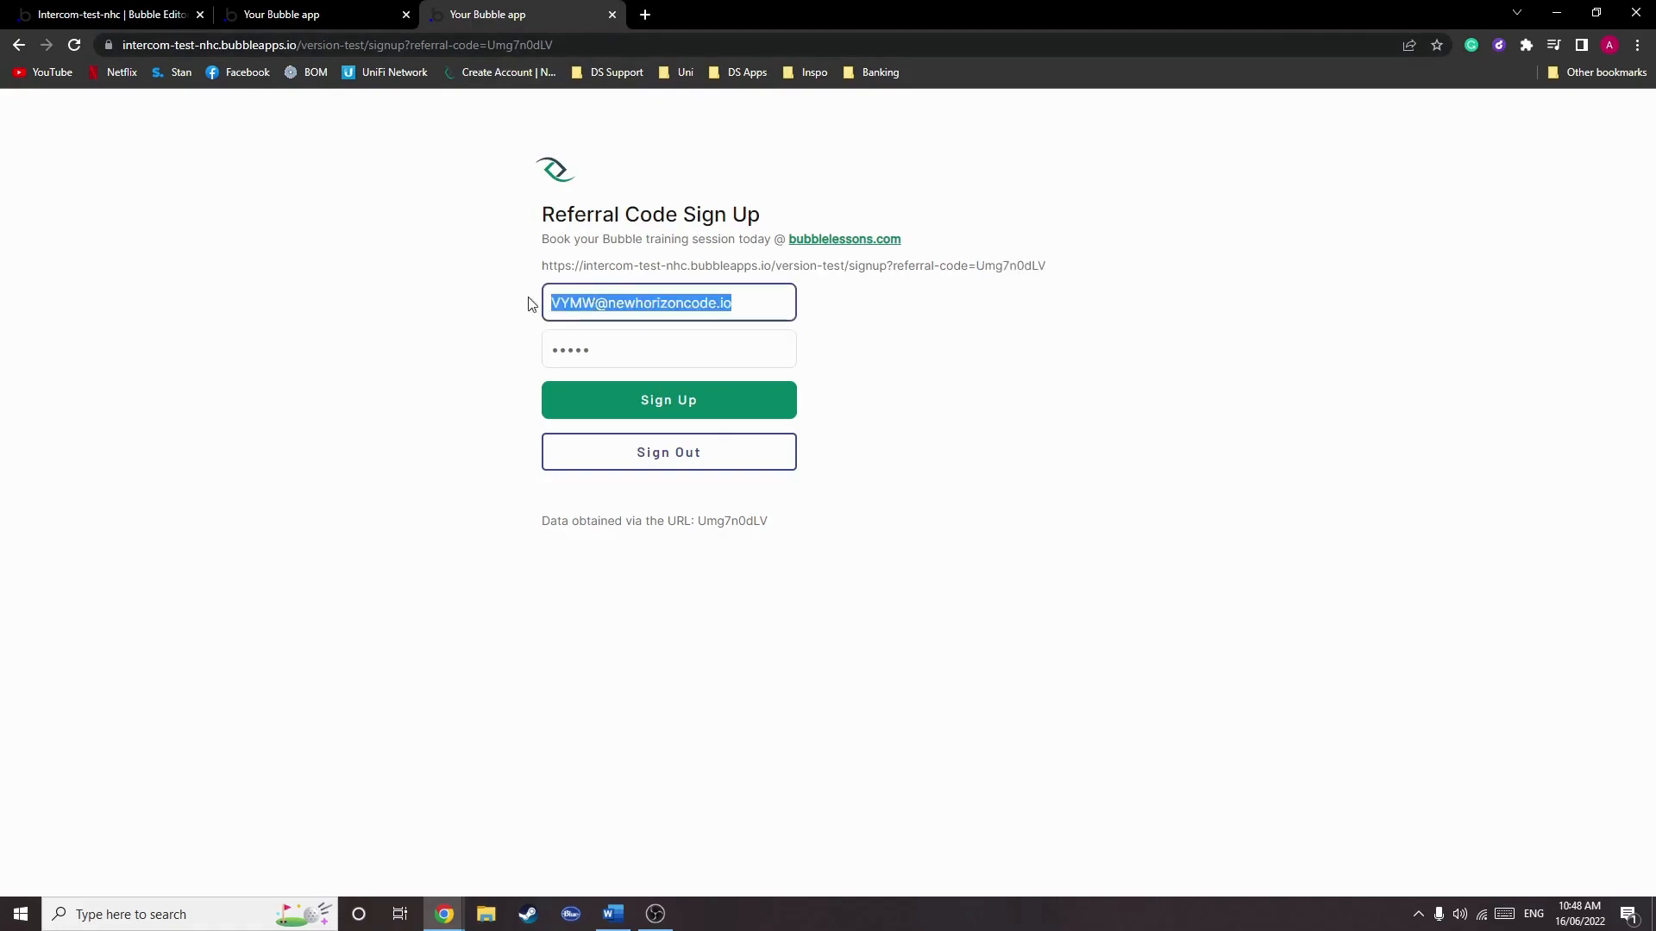
{"action": "double_click", "coordinate": [1009, 266]}
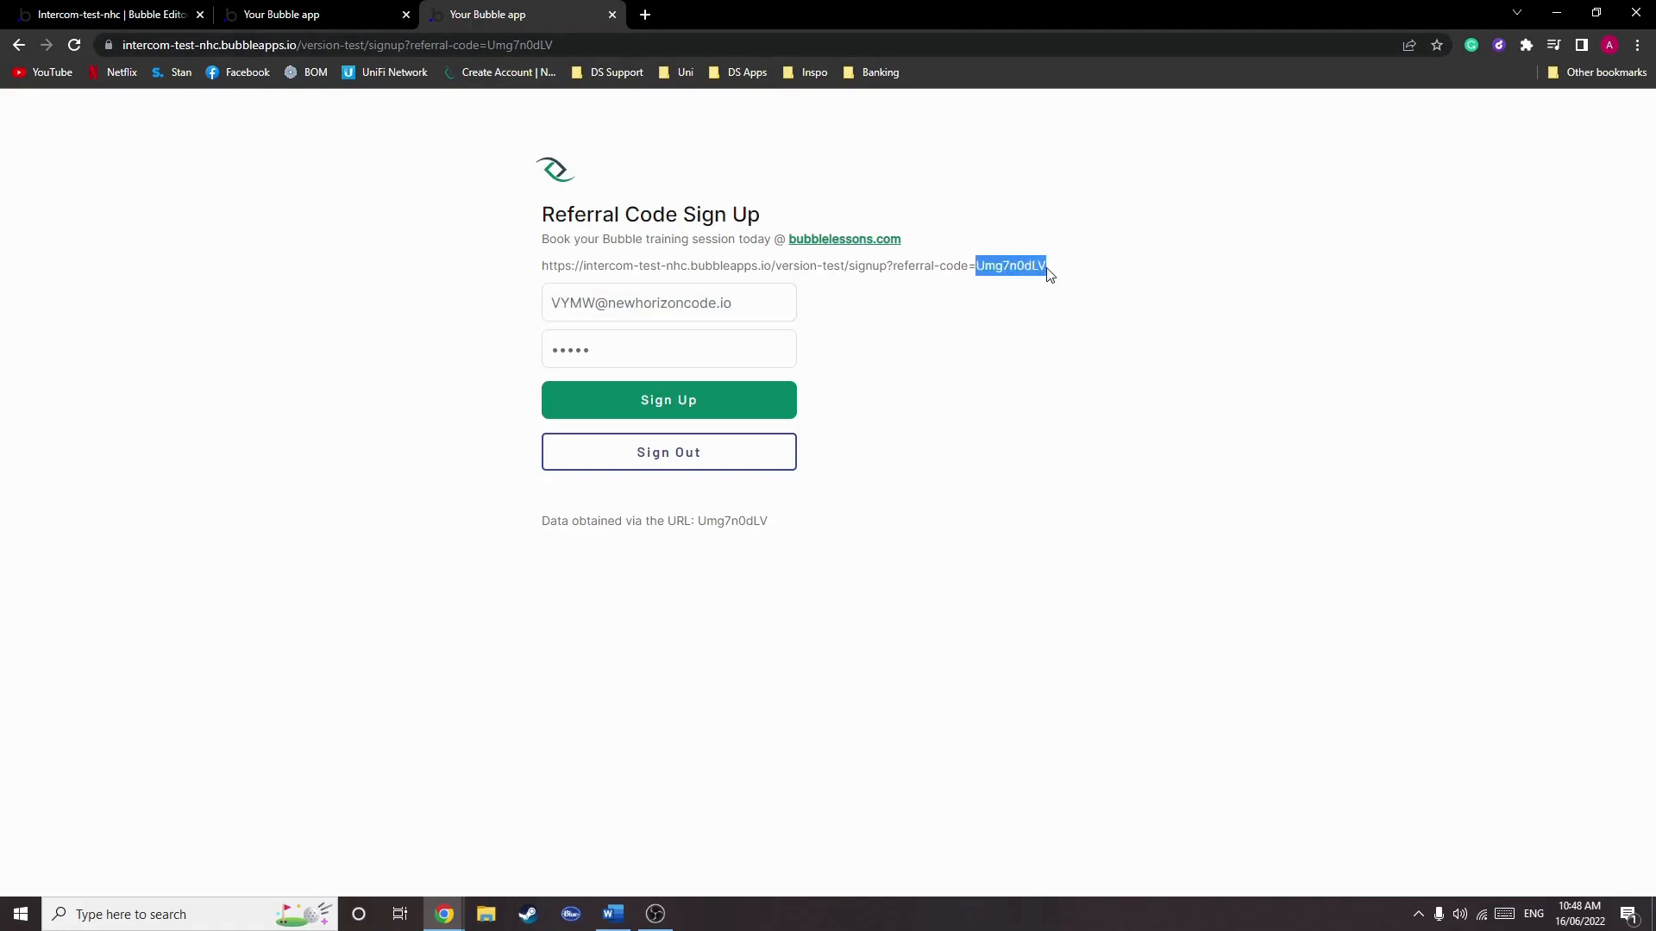
- Make the lower text read the referral-code URL parameter, then check the live page shows Umg7n0dLV
{"action": "left_click", "coordinate": [106, 14]}
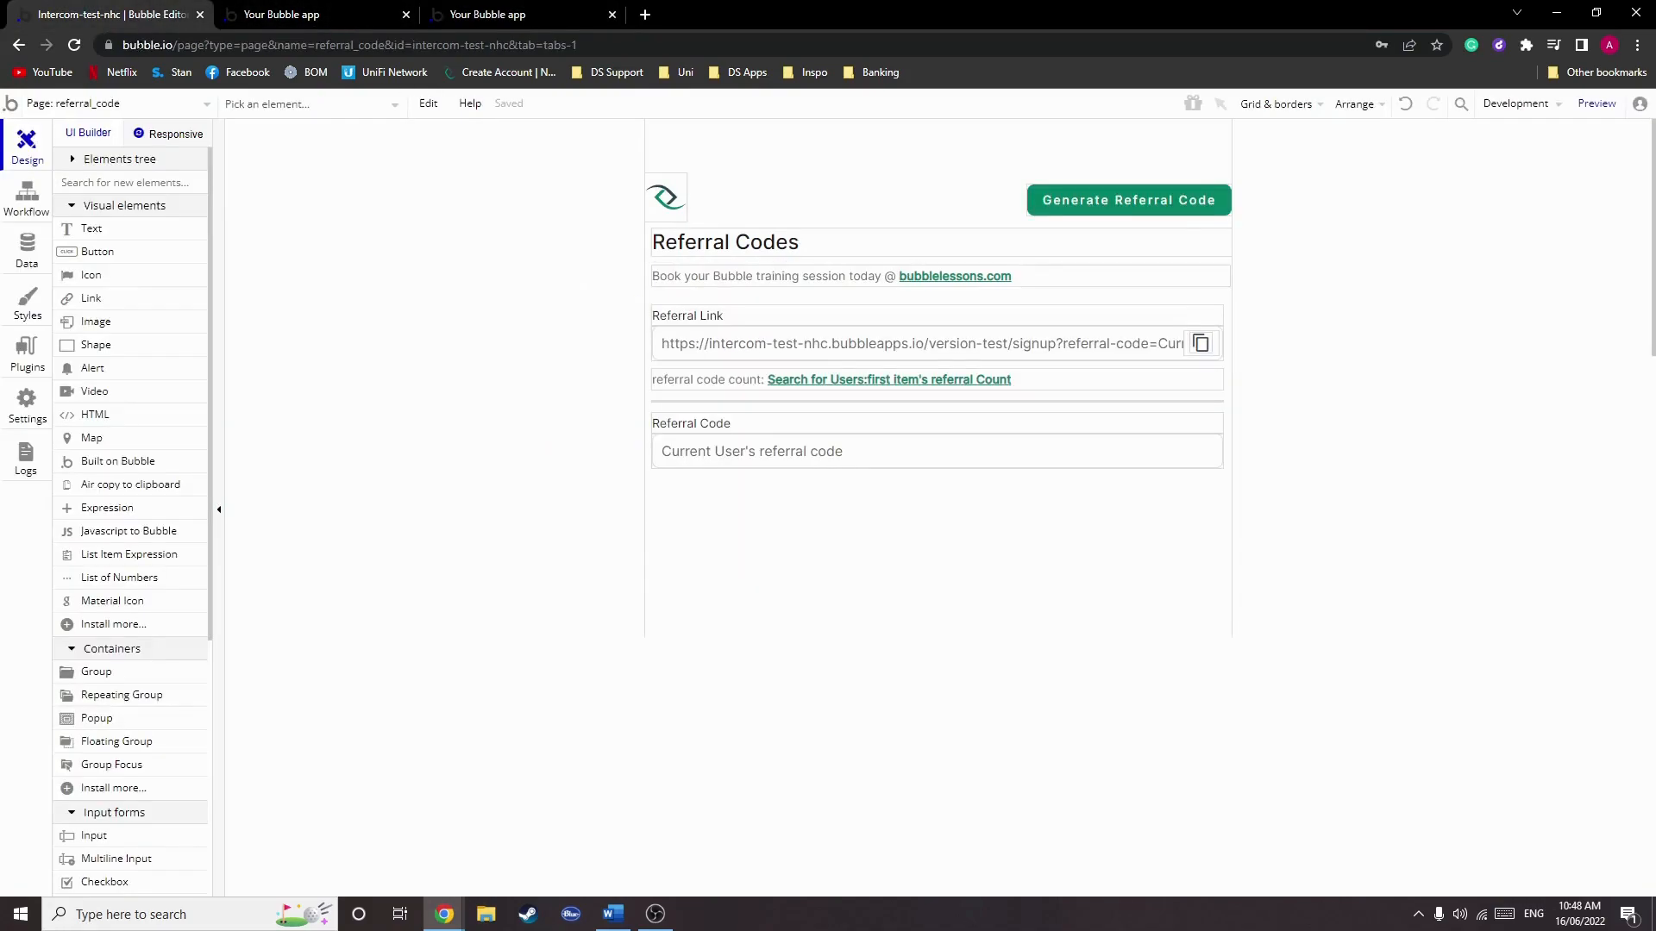
{"action": "left_click", "coordinate": [106, 102]}
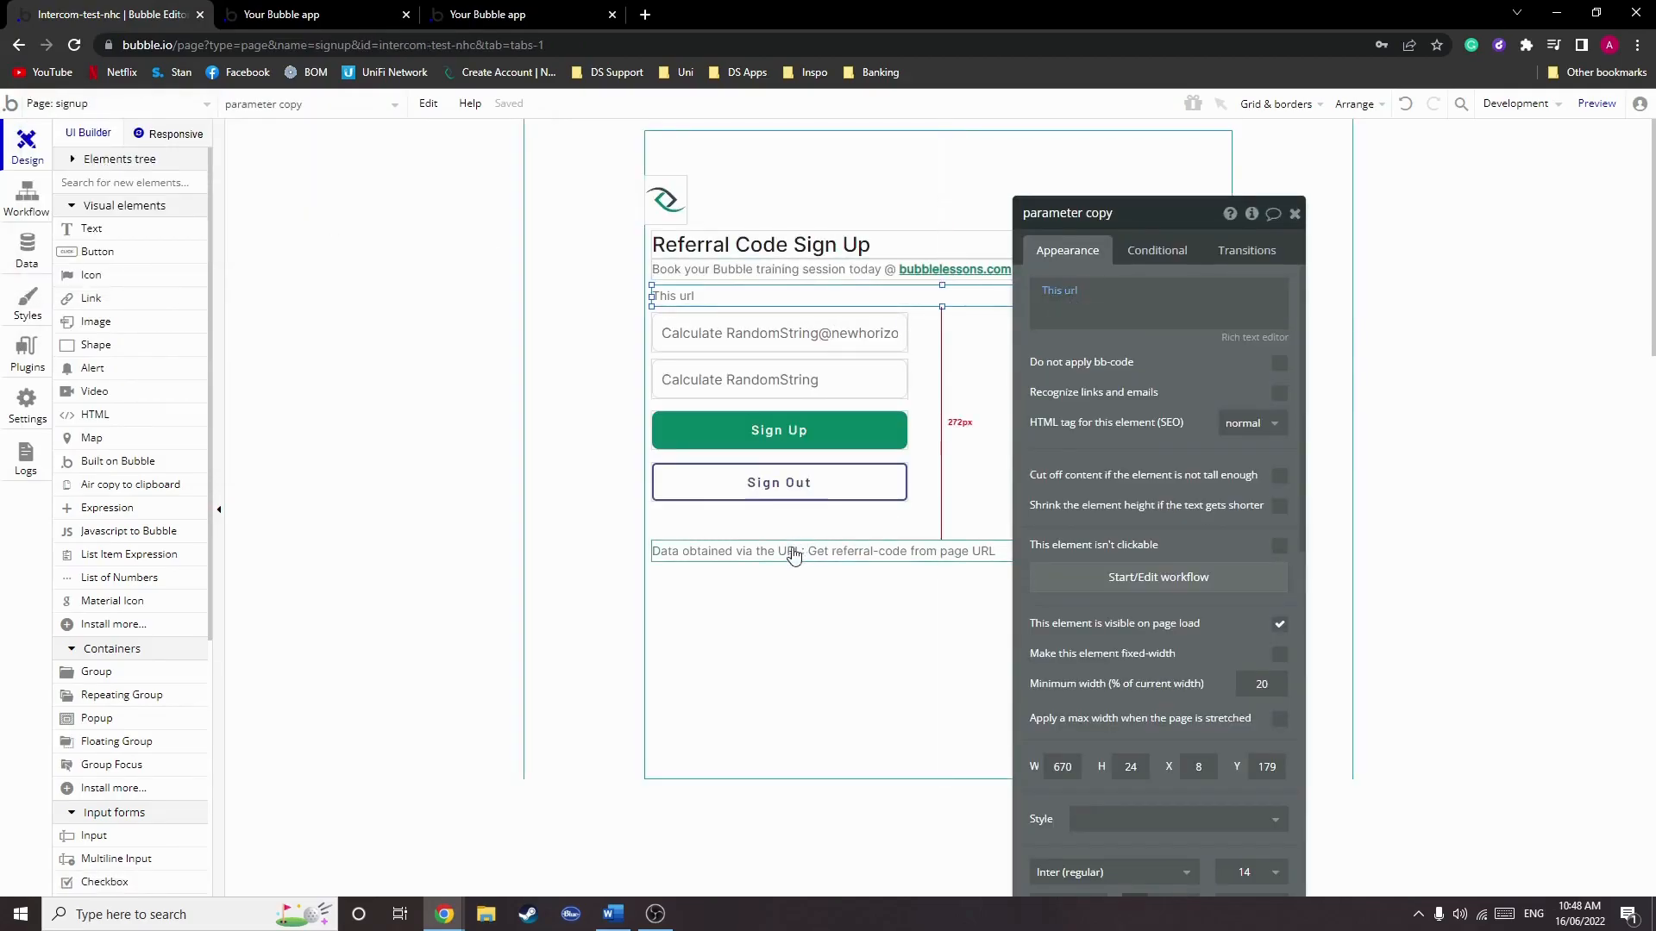
{"action": "left_click", "coordinate": [824, 550]}
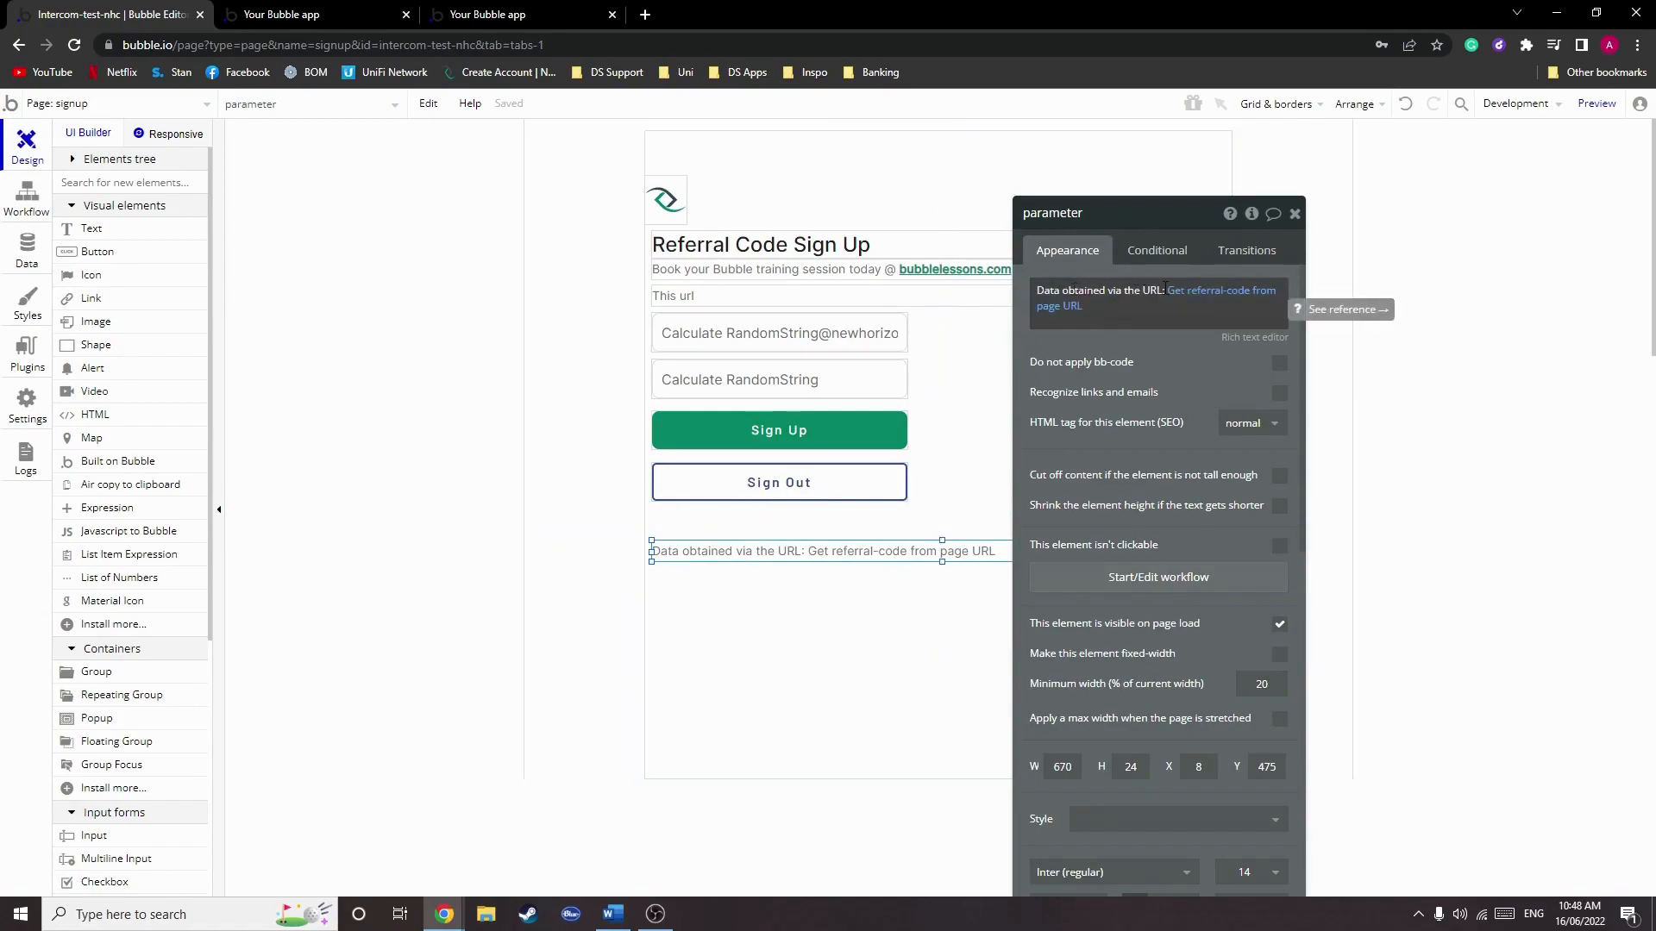
{"action": "left_click", "coordinate": [1221, 290]}
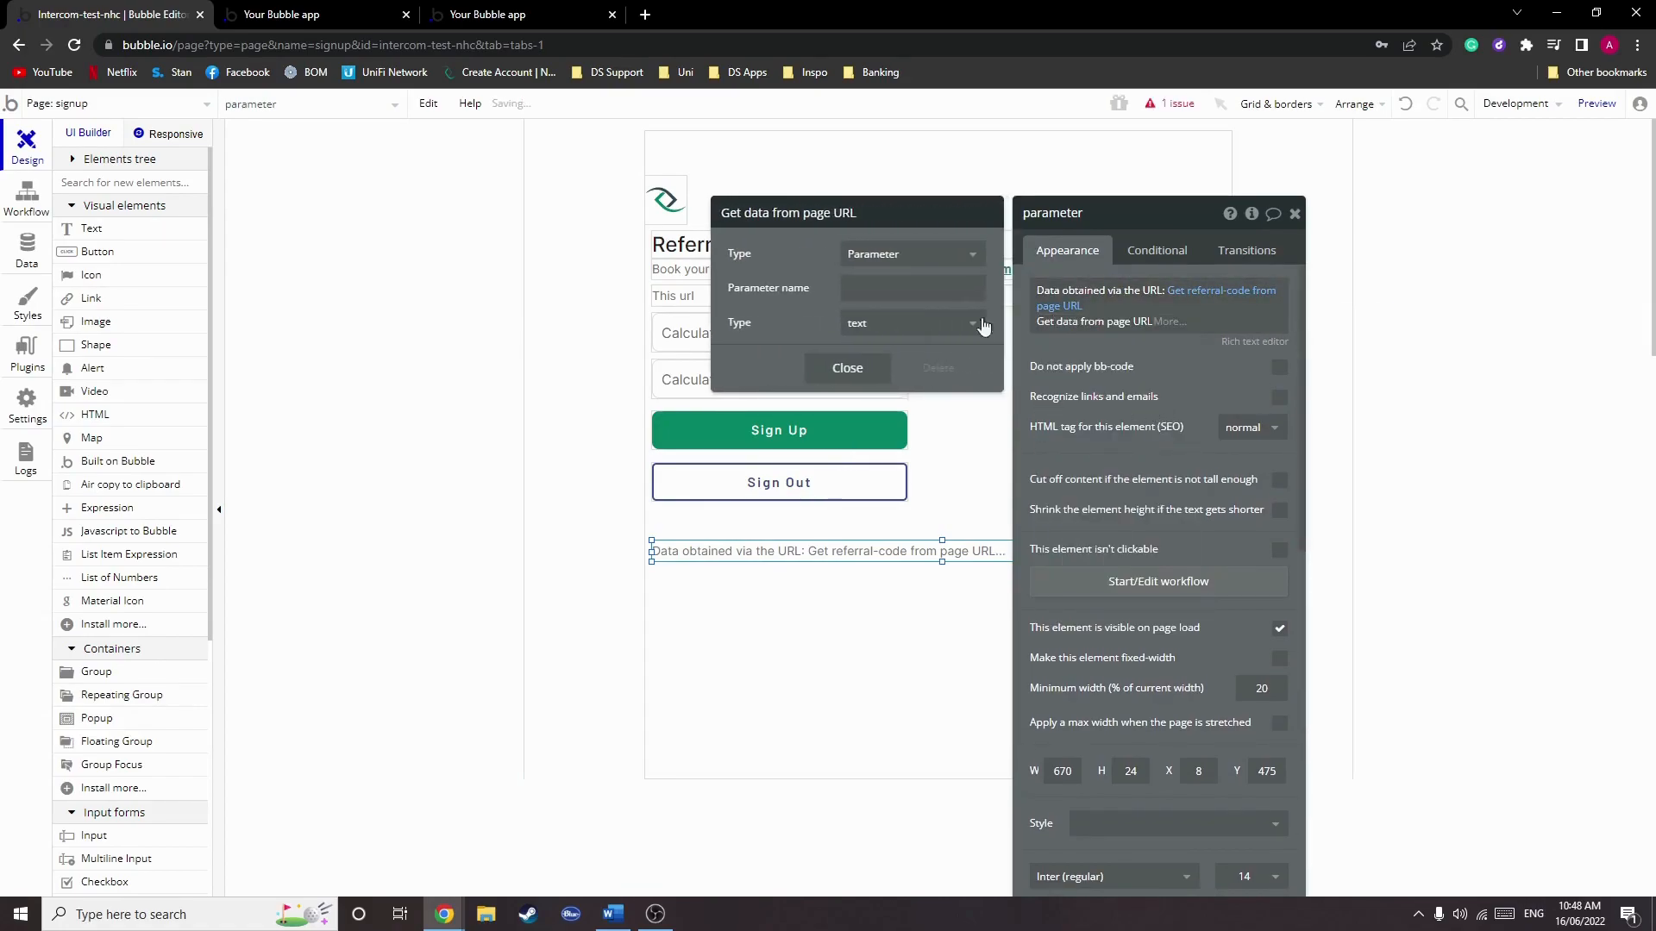
{"action": "type", "text": "referral-code"}
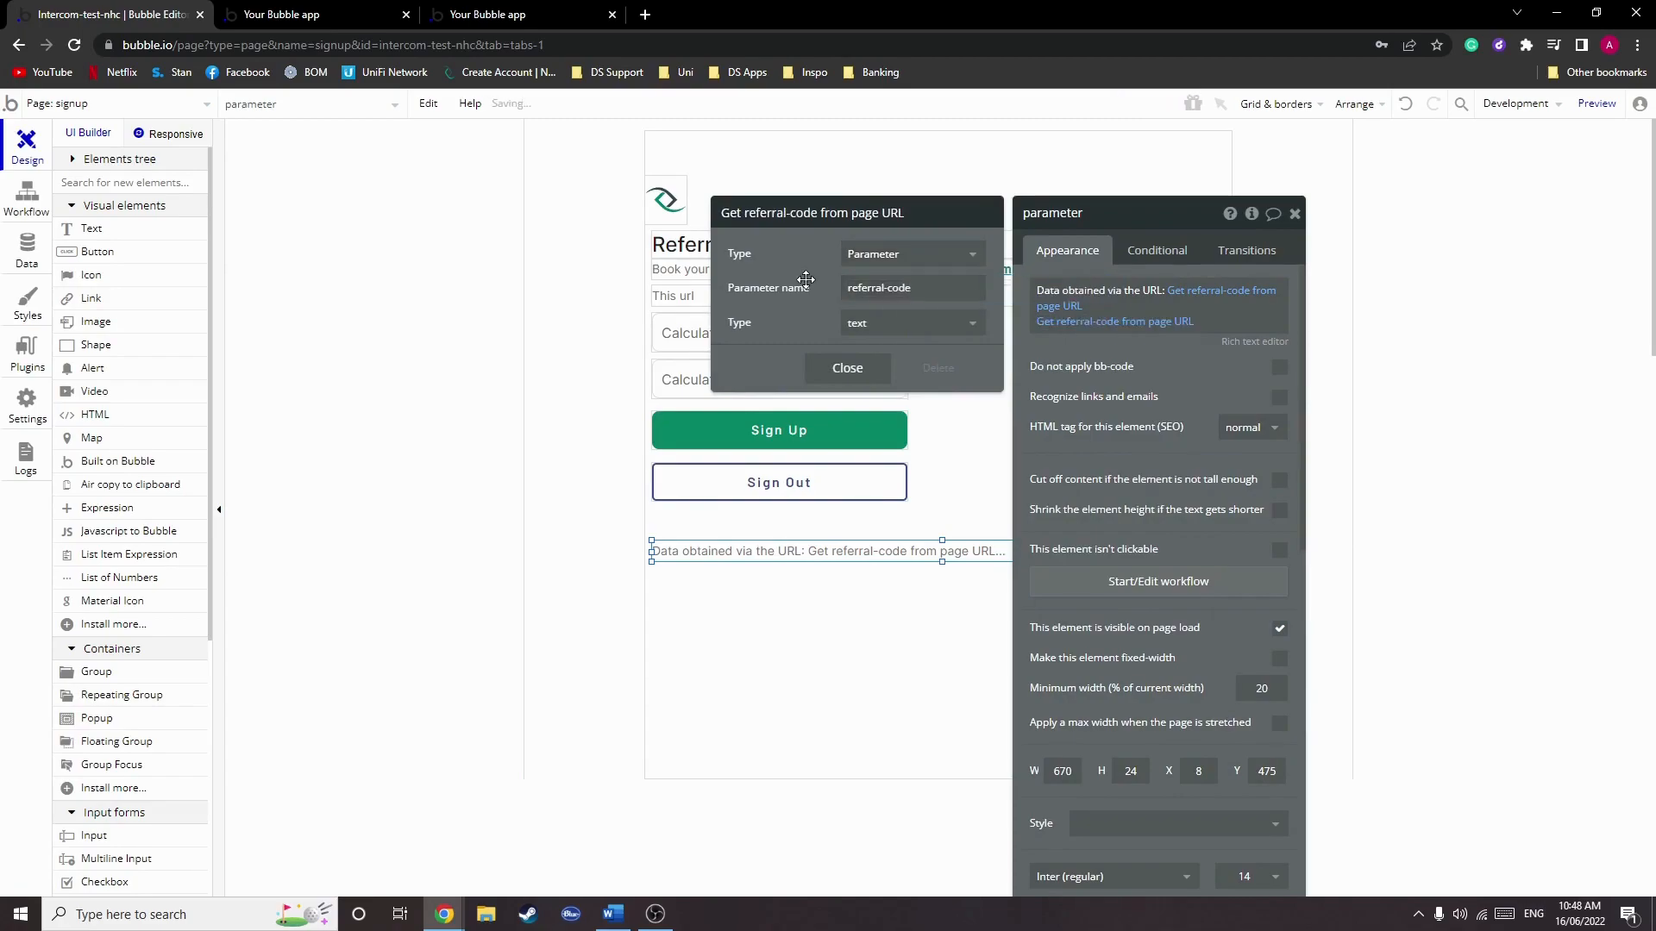
{"action": "left_click", "coordinate": [486, 16]}
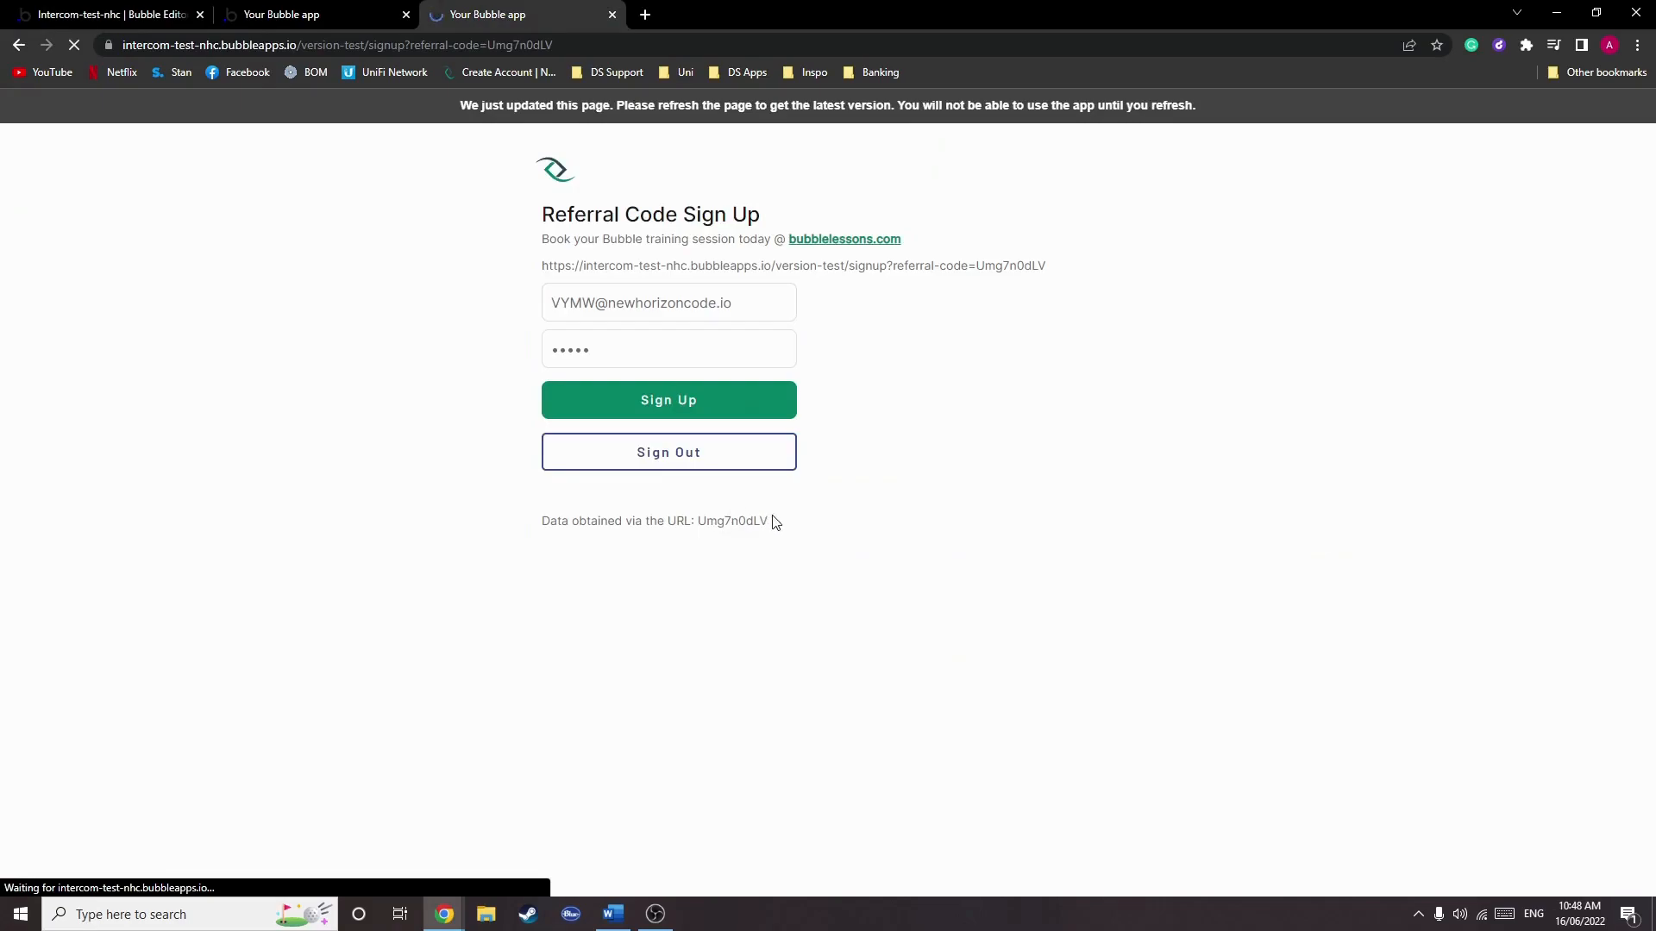
- Open the Sign Up workflow and inspect its signup step and the Make changes to User step's search
{"action": "left_click", "coordinate": [105, 16]}
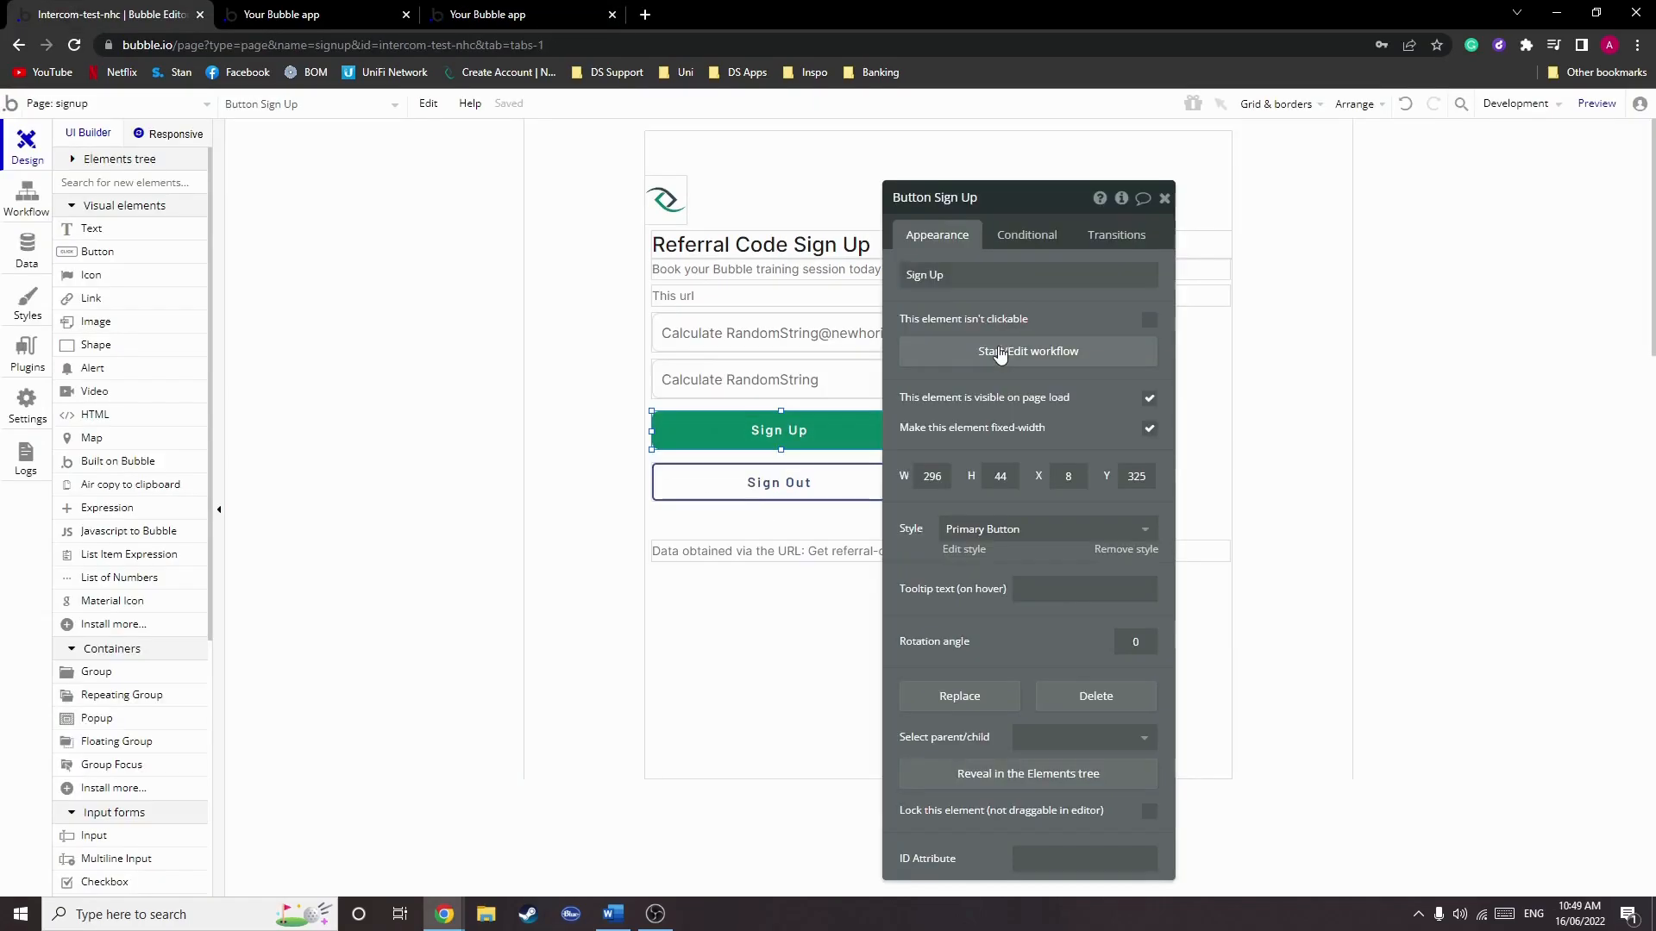
{"action": "left_click", "coordinate": [1026, 350]}
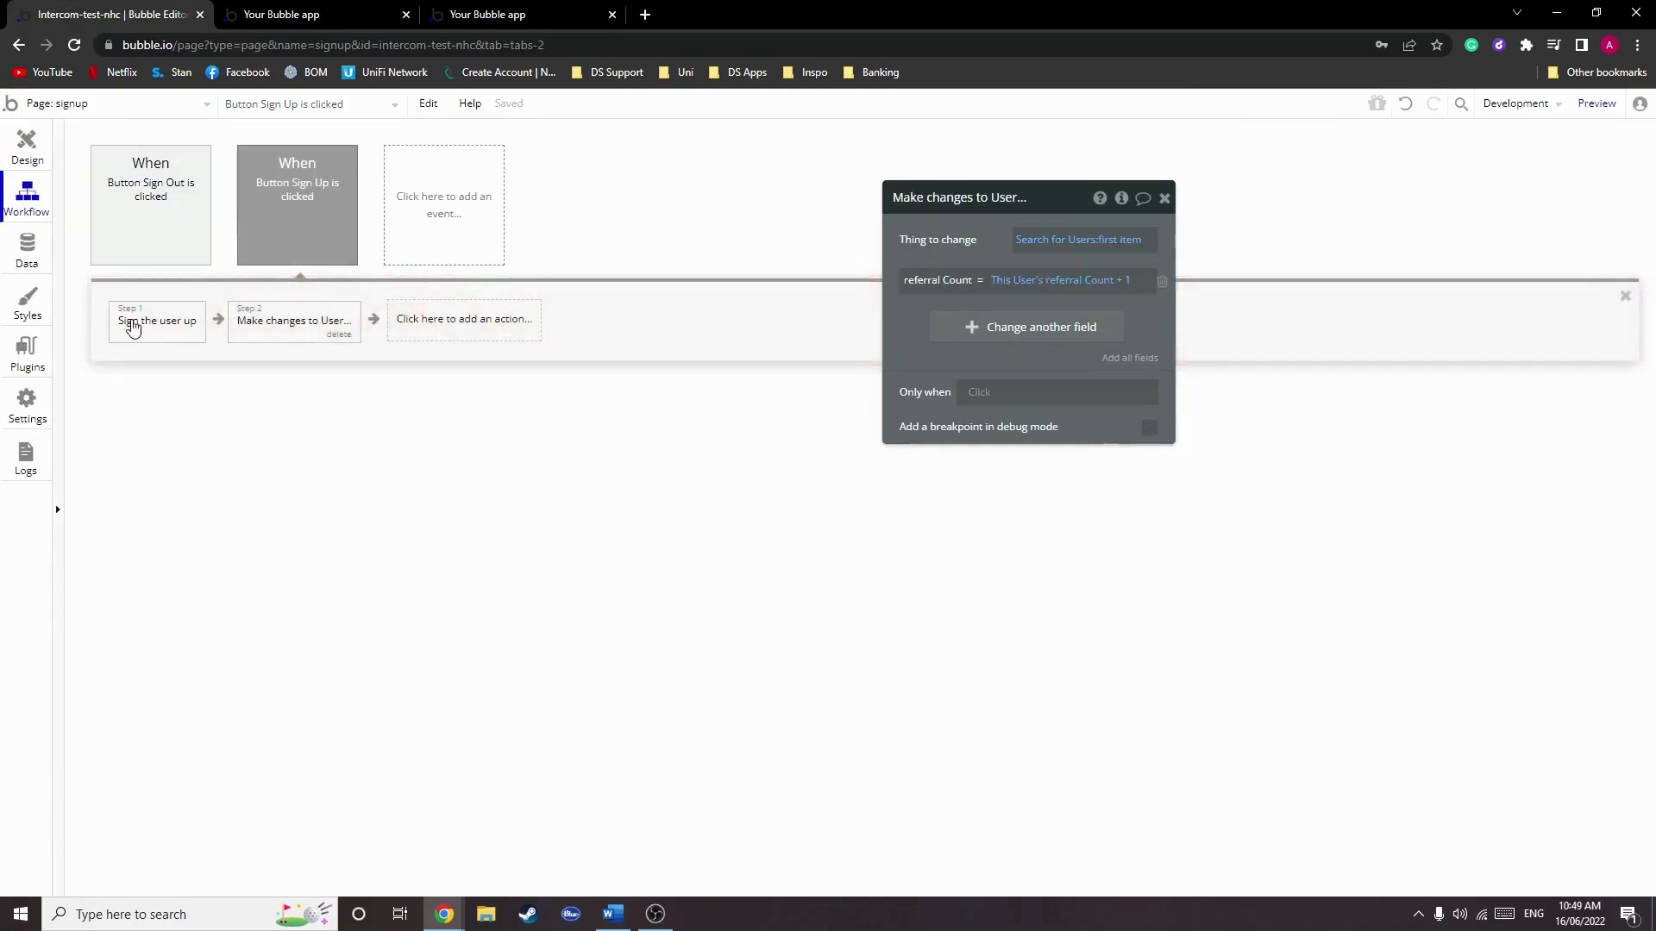
{"action": "left_click", "coordinate": [157, 320]}
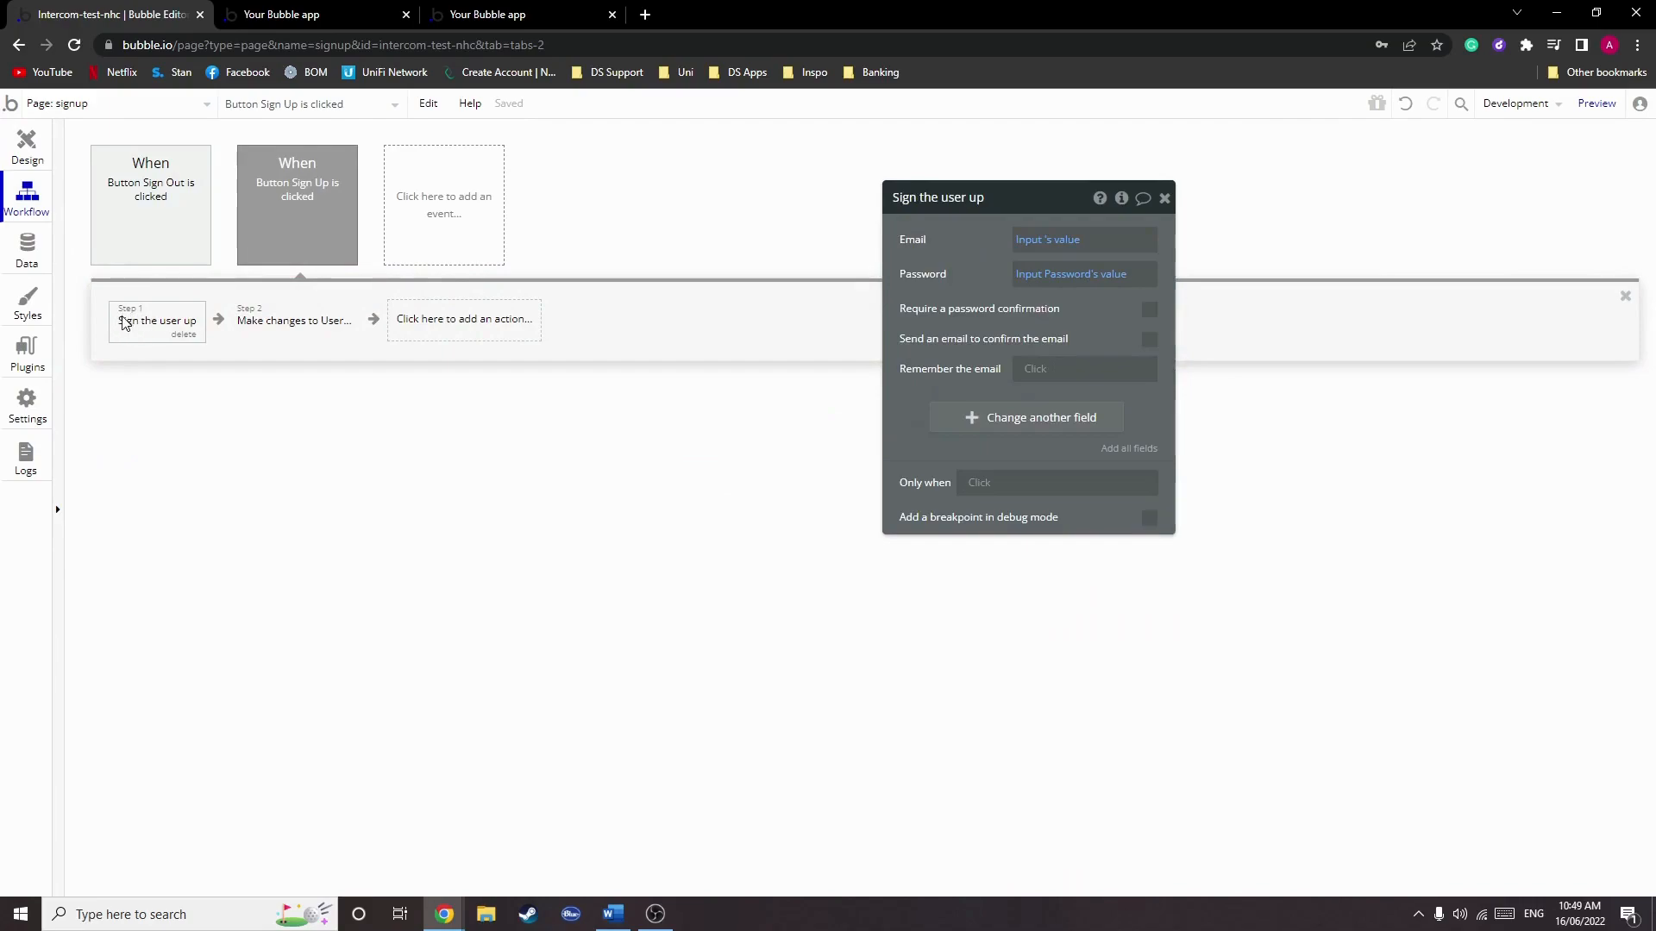
{"action": "mouse_move", "coordinate": [276, 307]}
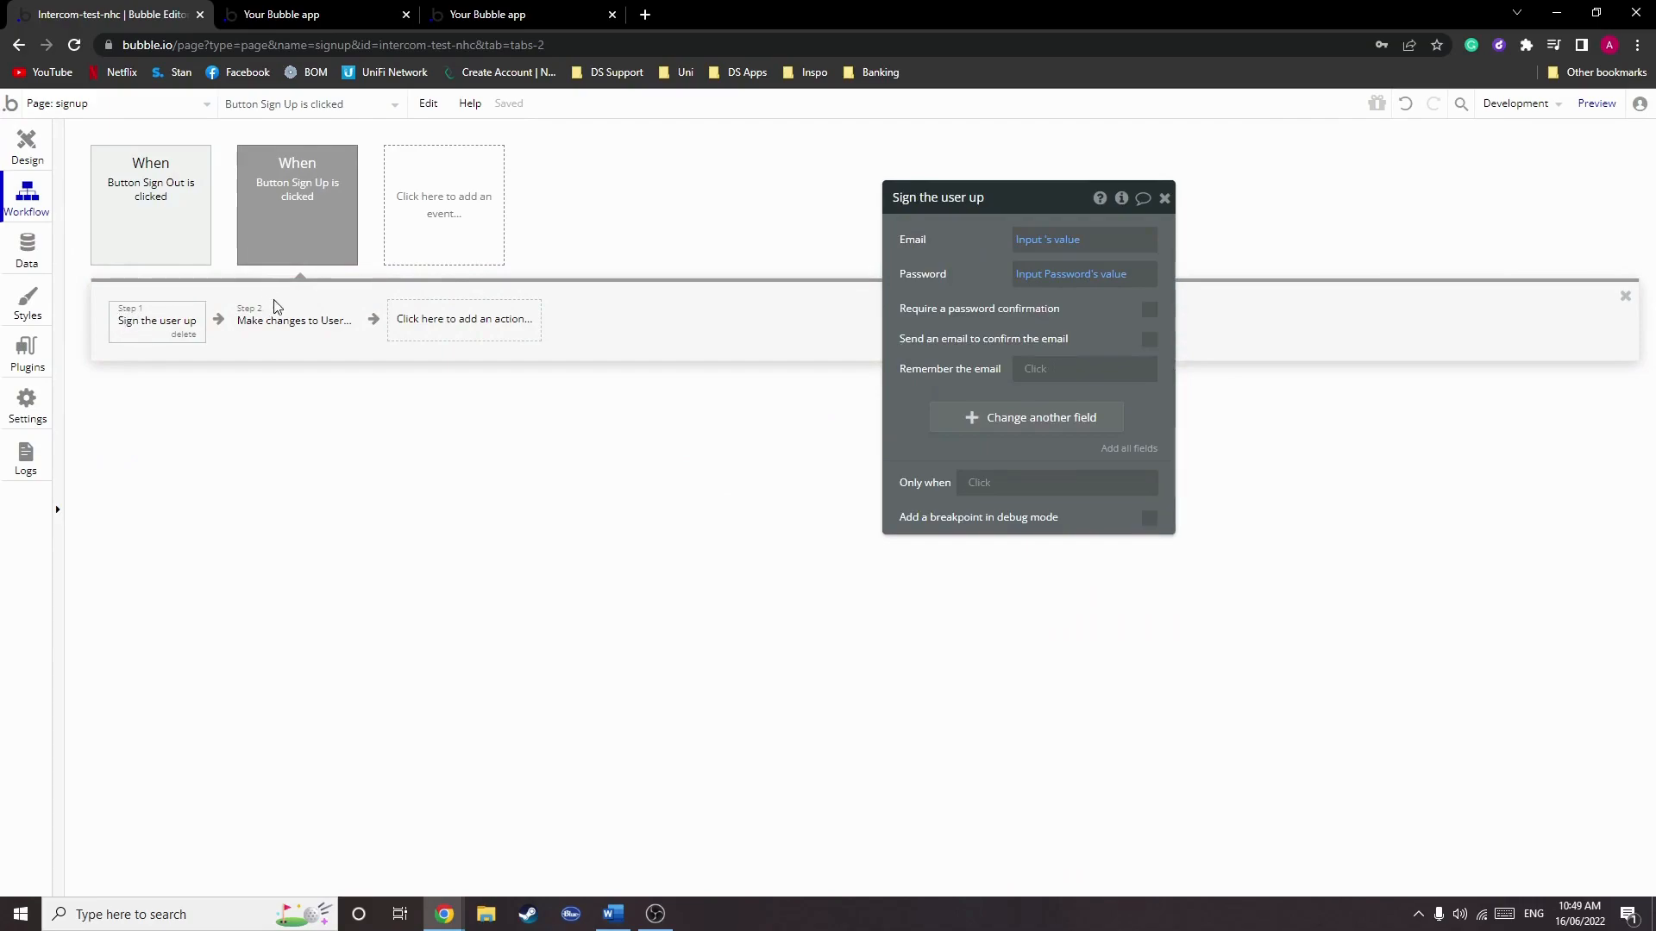
{"action": "left_click", "coordinate": [293, 321]}
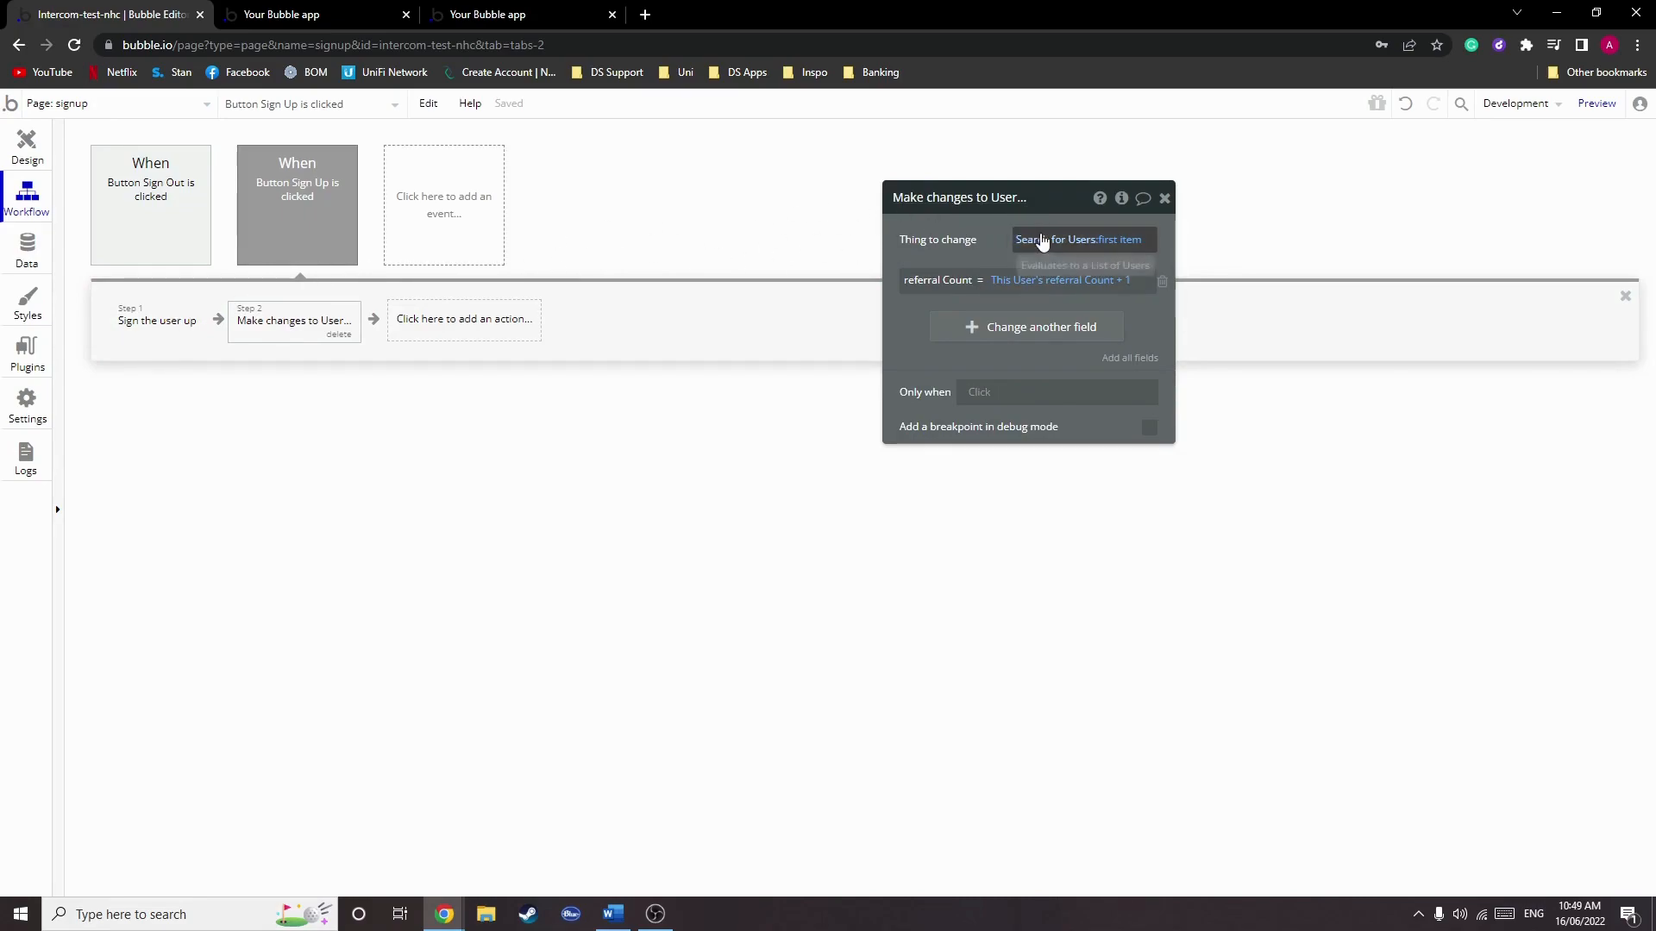
{"action": "left_click", "coordinate": [1078, 238]}
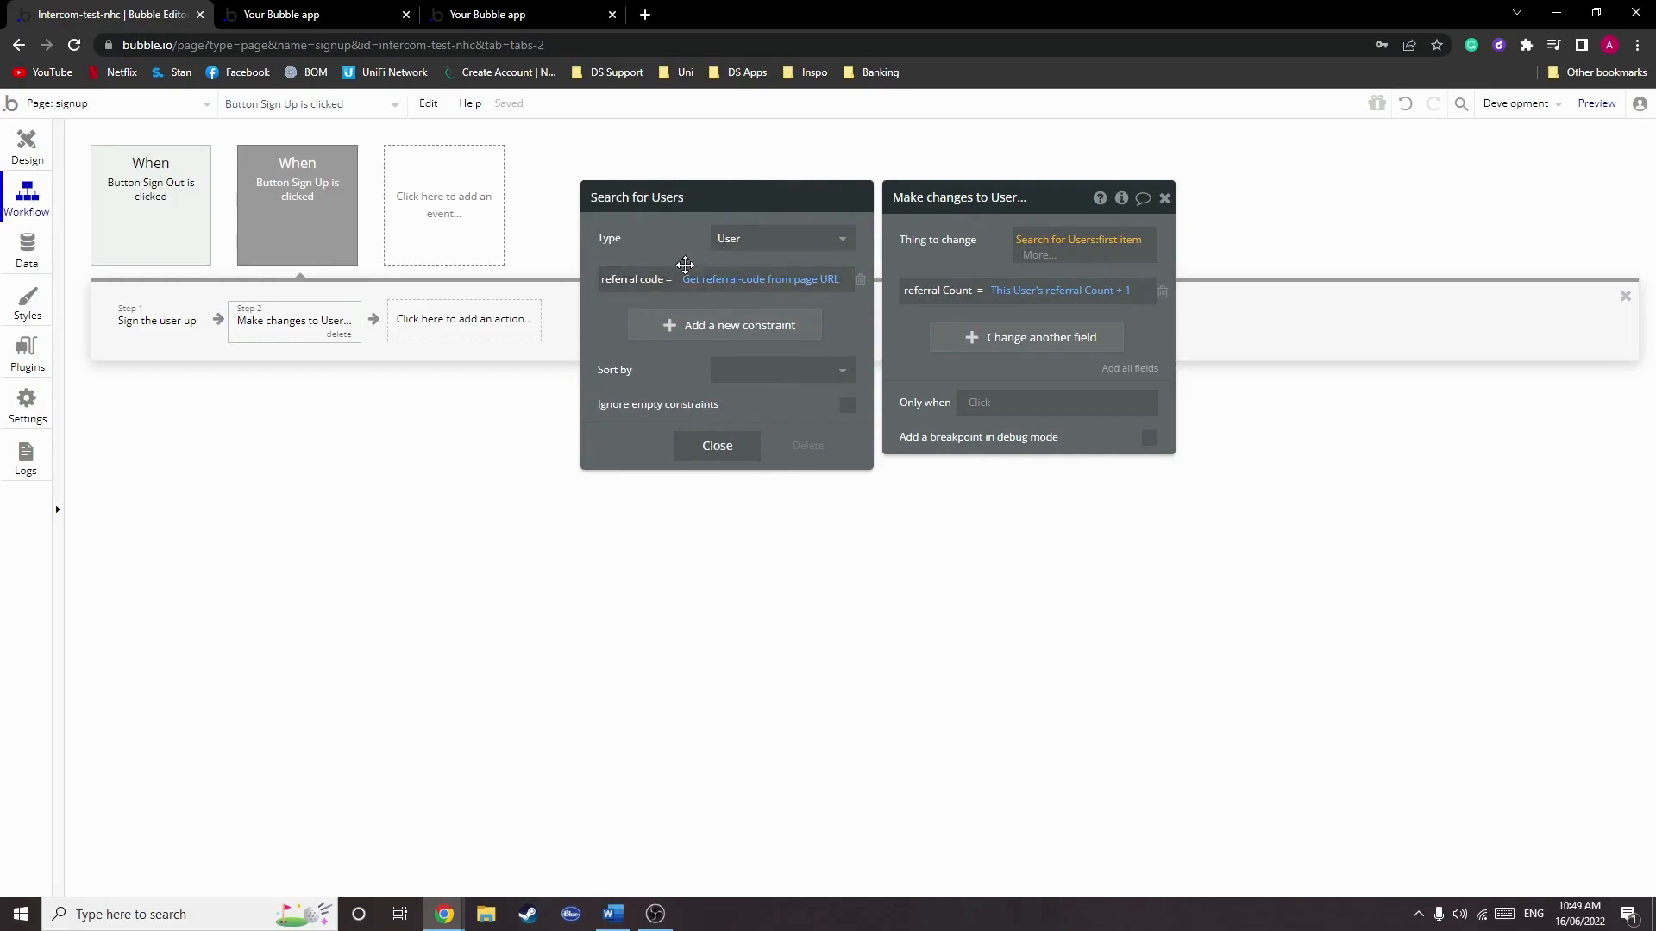
{"action": "mouse_move", "coordinate": [666, 261]}
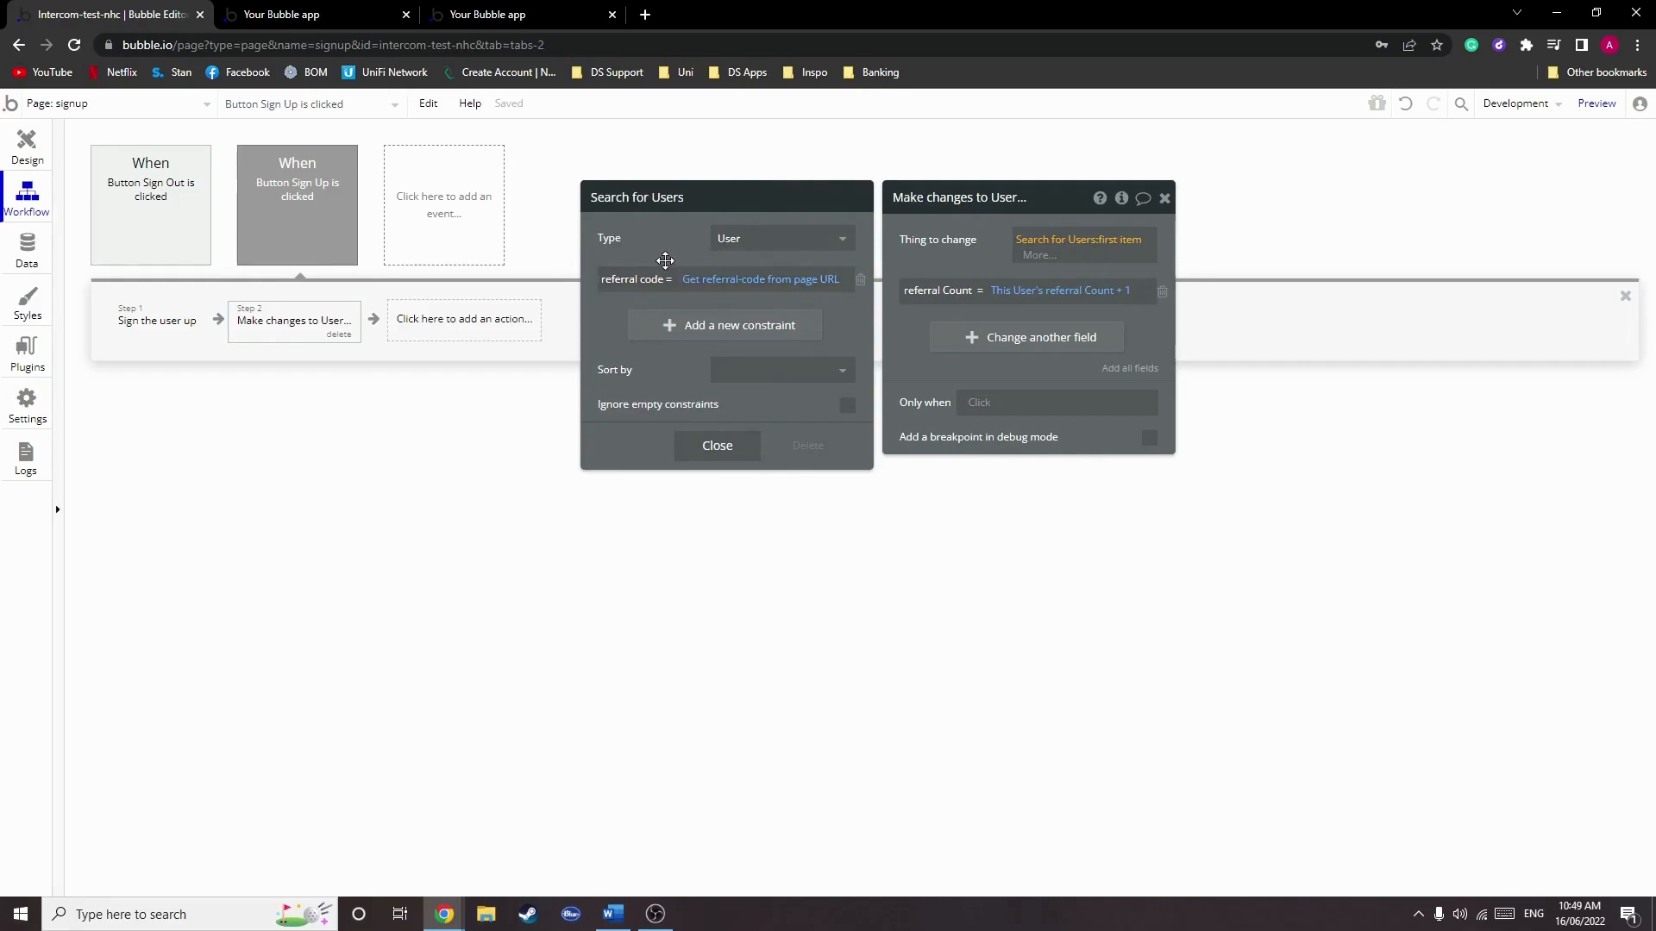
{"action": "left_click", "coordinate": [717, 445]}
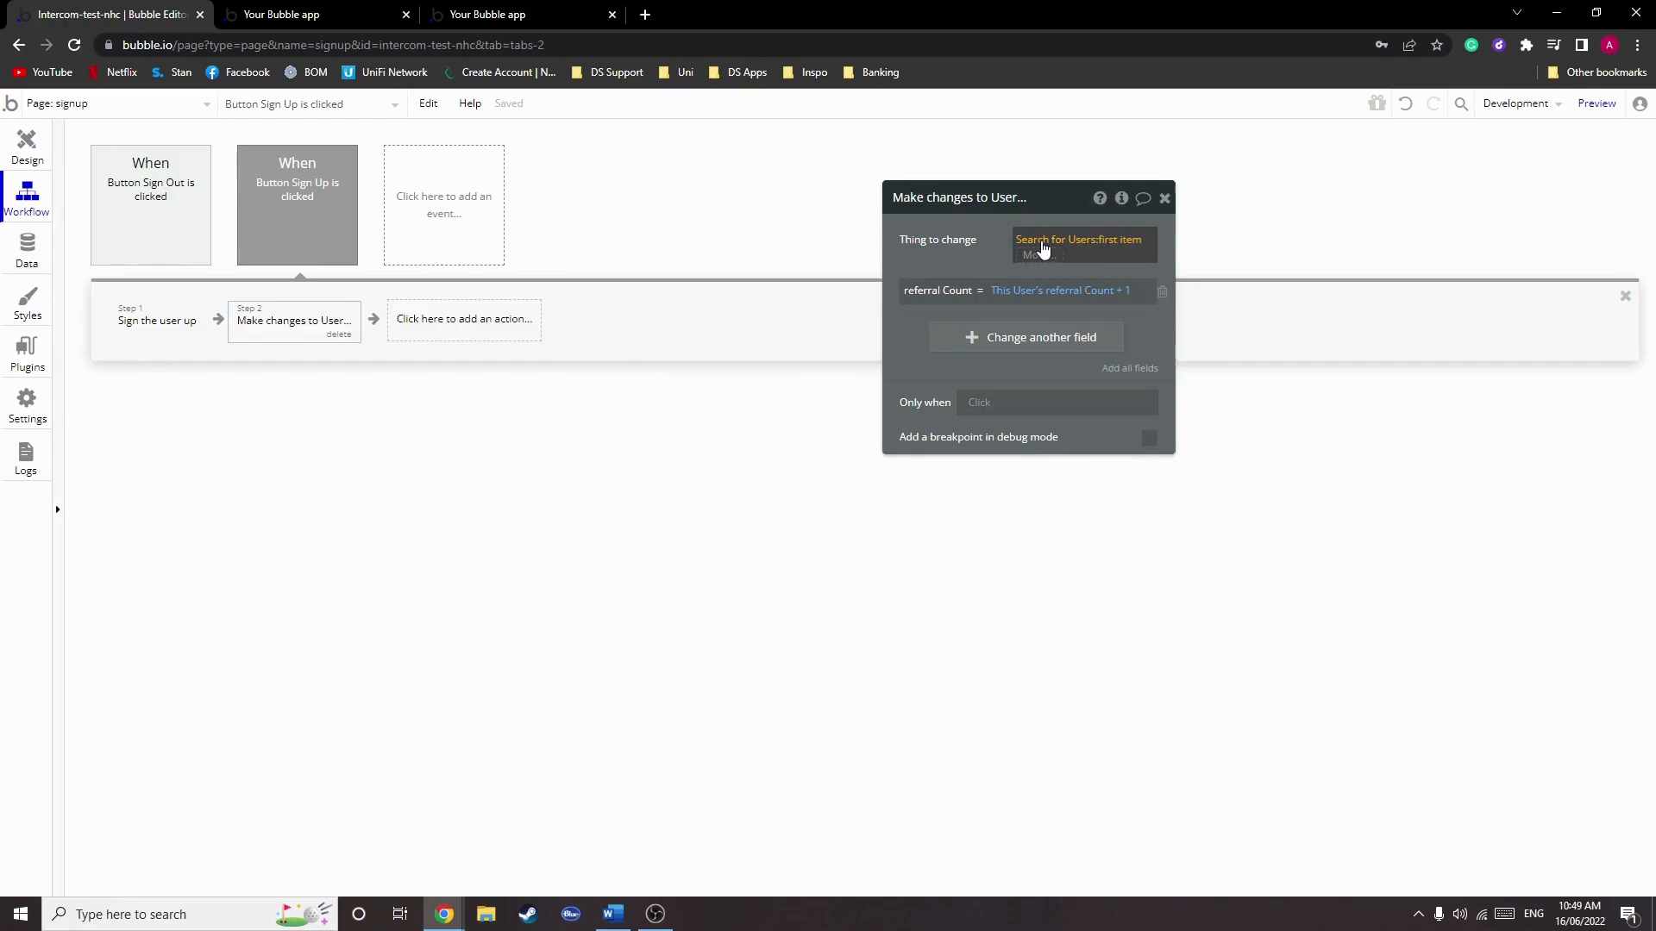
- Confirm the search matches referral code to the referral-code URL parameter and changes the first found user
{"action": "left_click", "coordinate": [1076, 245]}
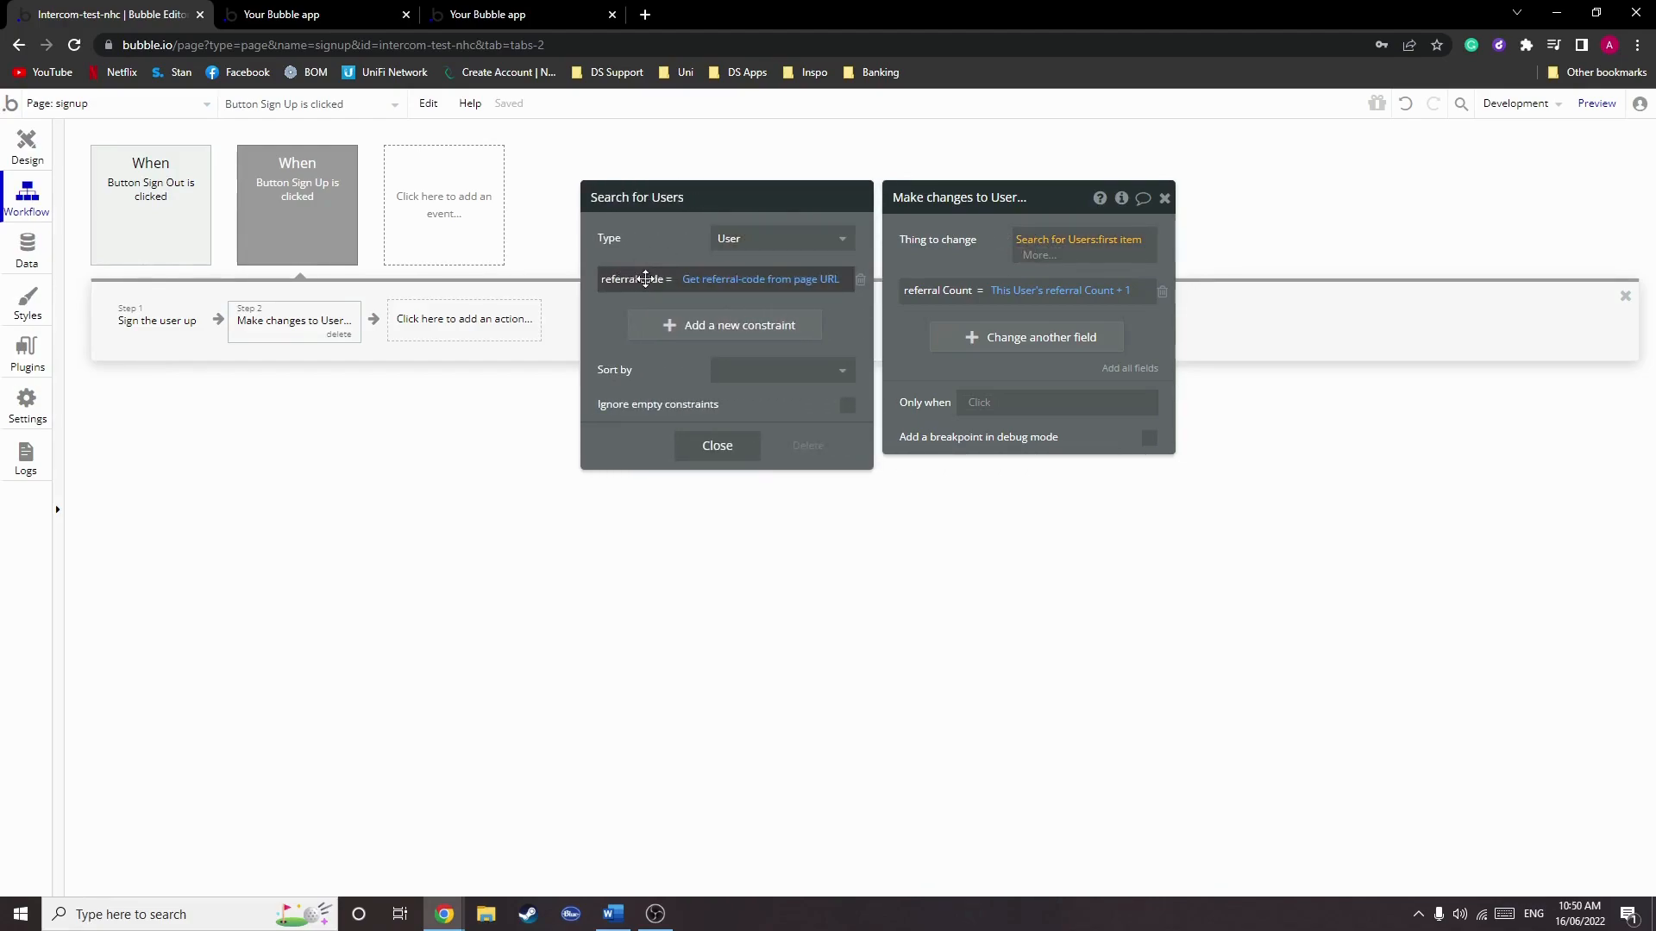
{"action": "left_click", "coordinate": [759, 280]}
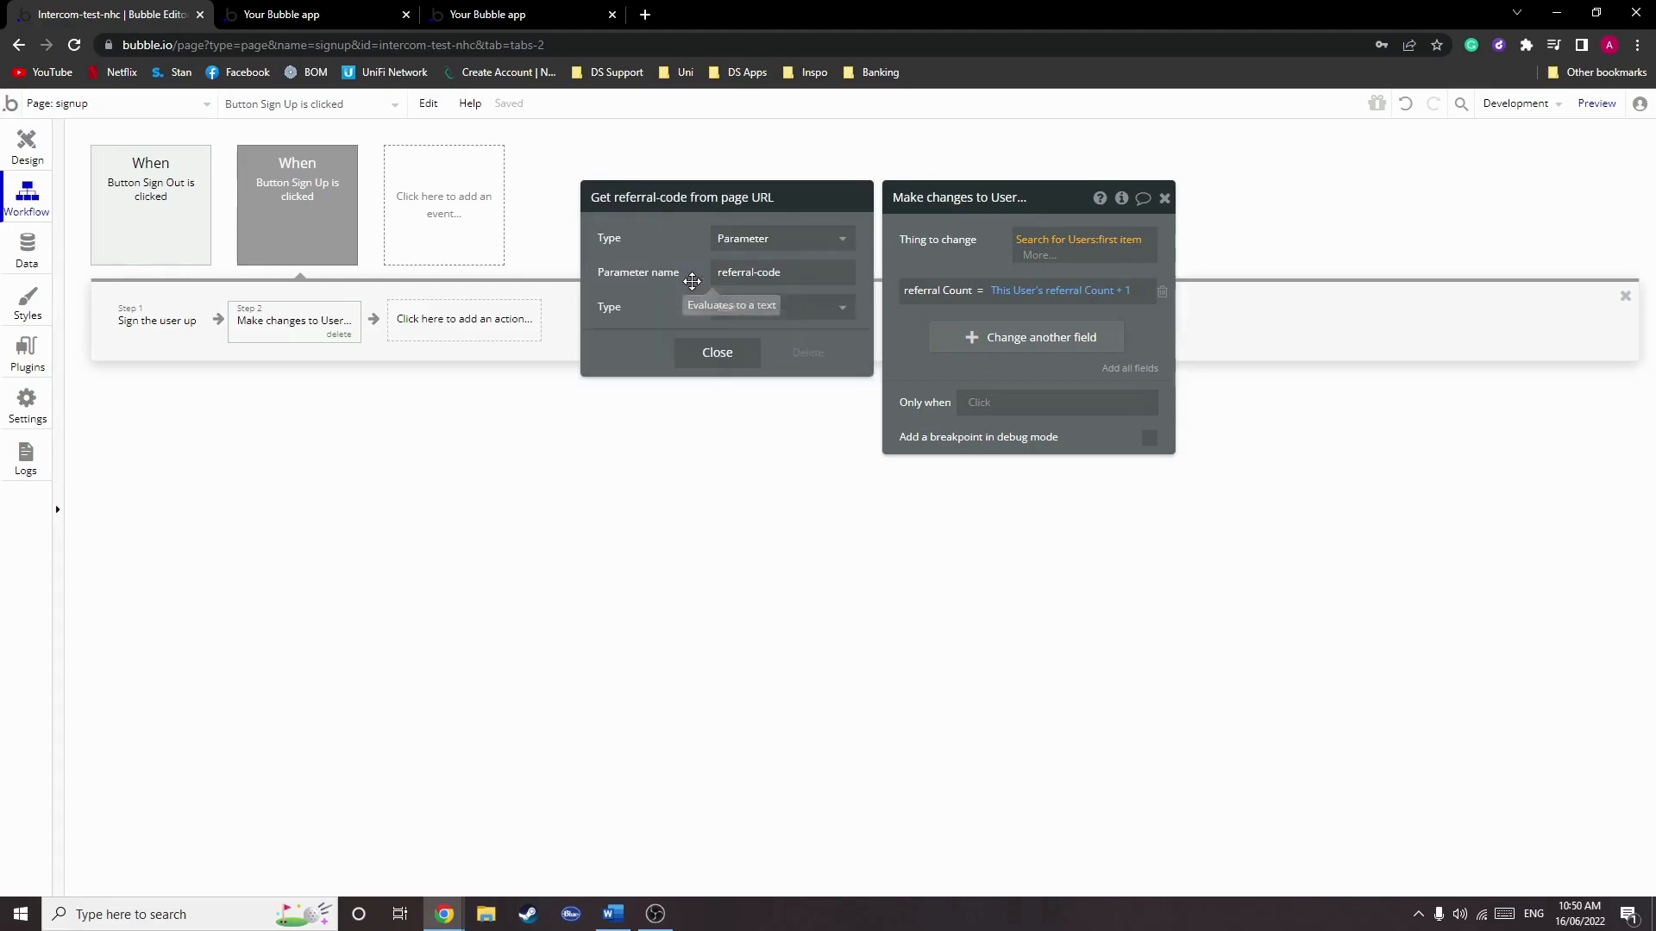
{"action": "left_click", "coordinate": [781, 271]}
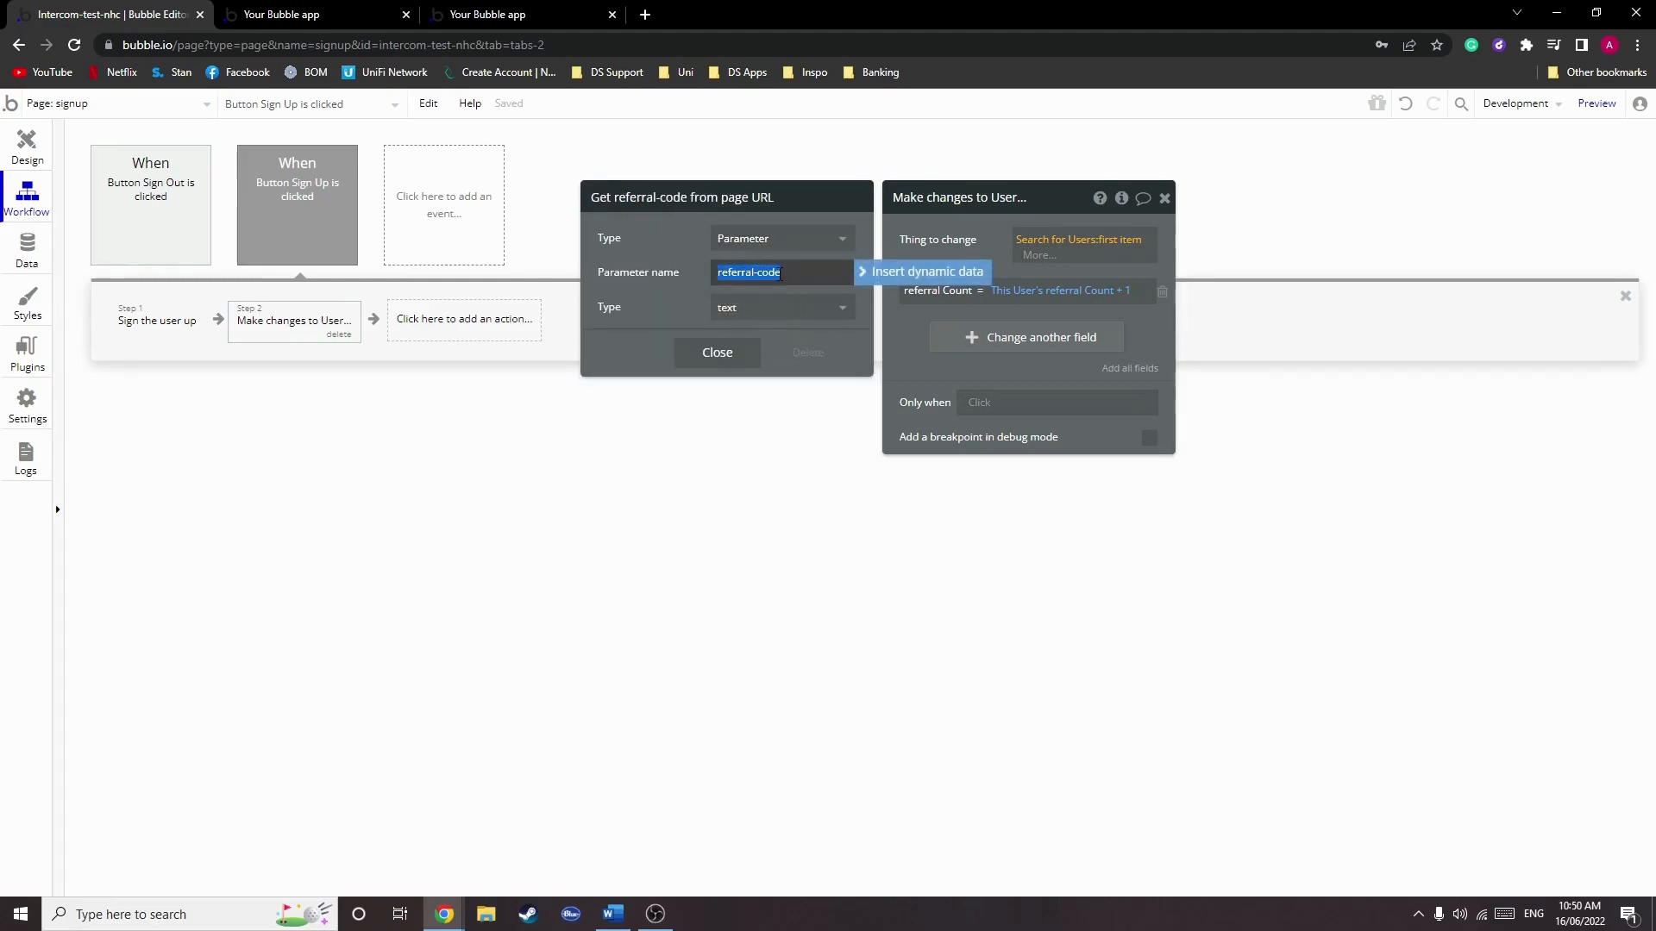
{"action": "left_click", "coordinate": [1076, 247]}
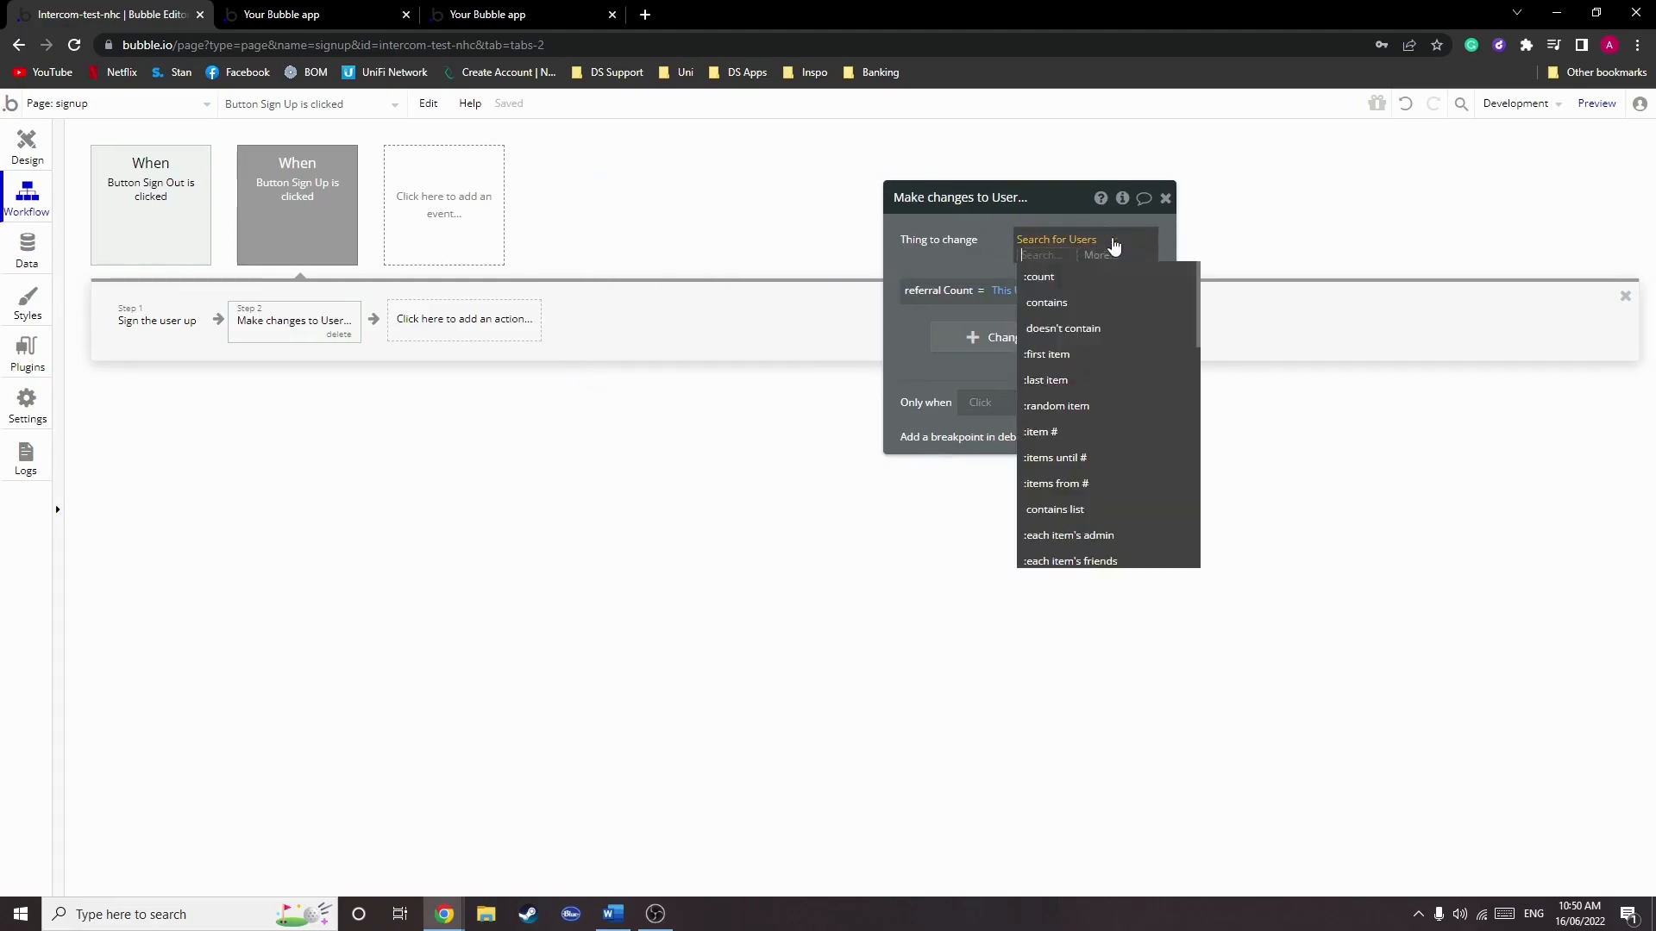
{"action": "left_click", "coordinate": [1045, 354]}
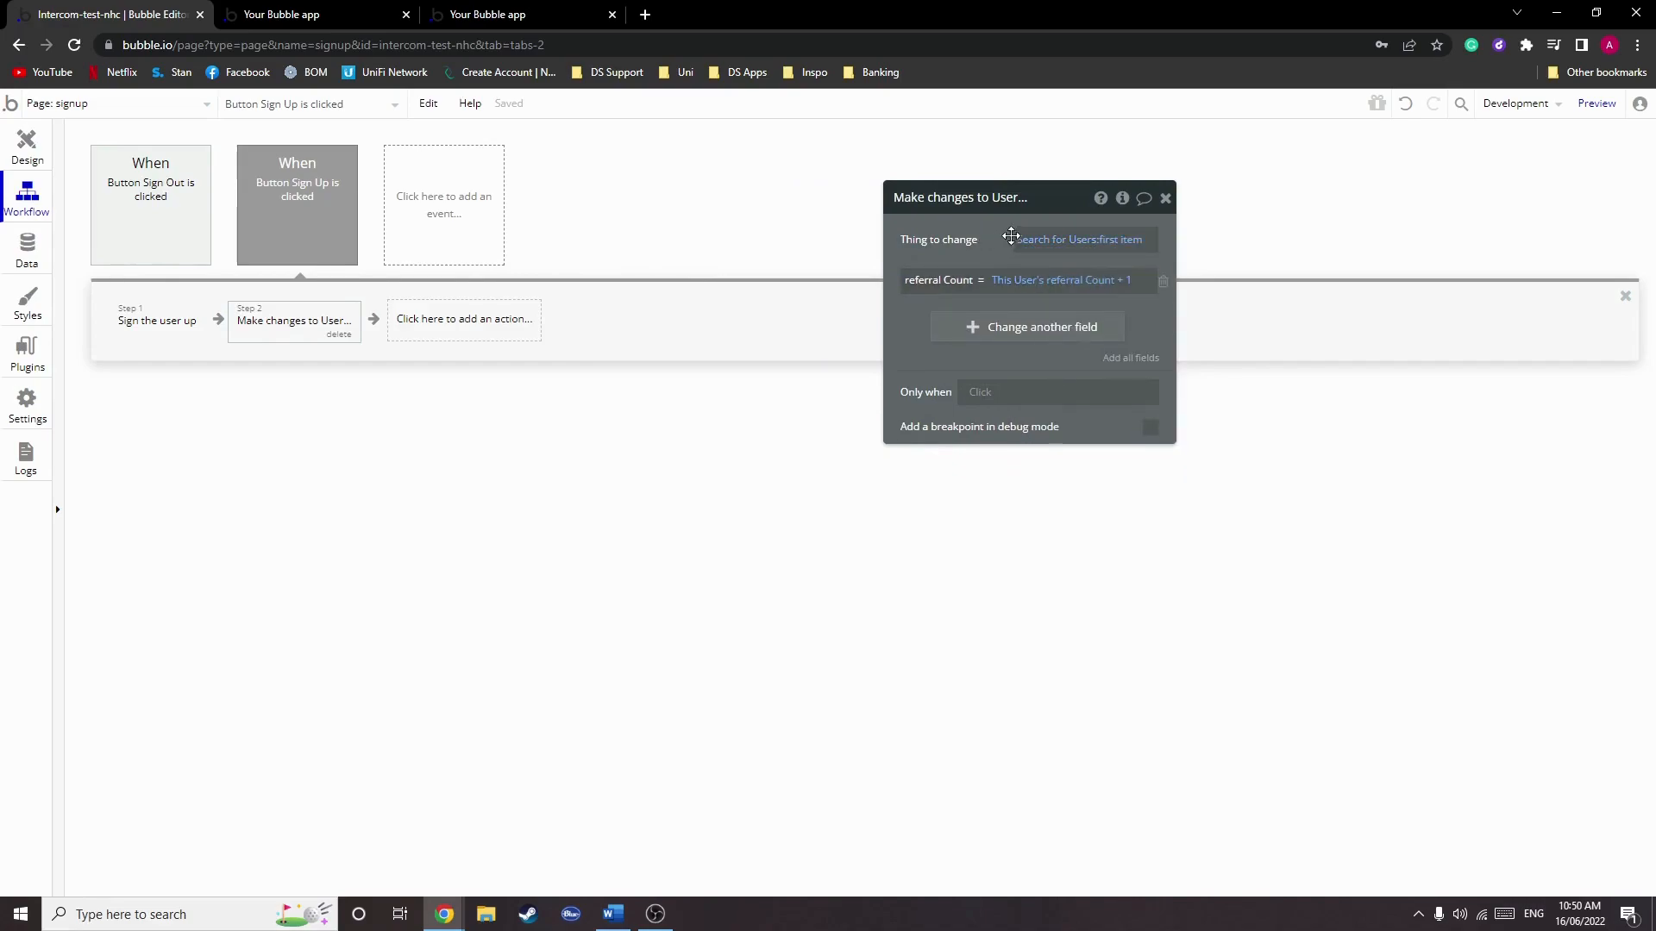
{"action": "left_click", "coordinate": [1078, 238]}
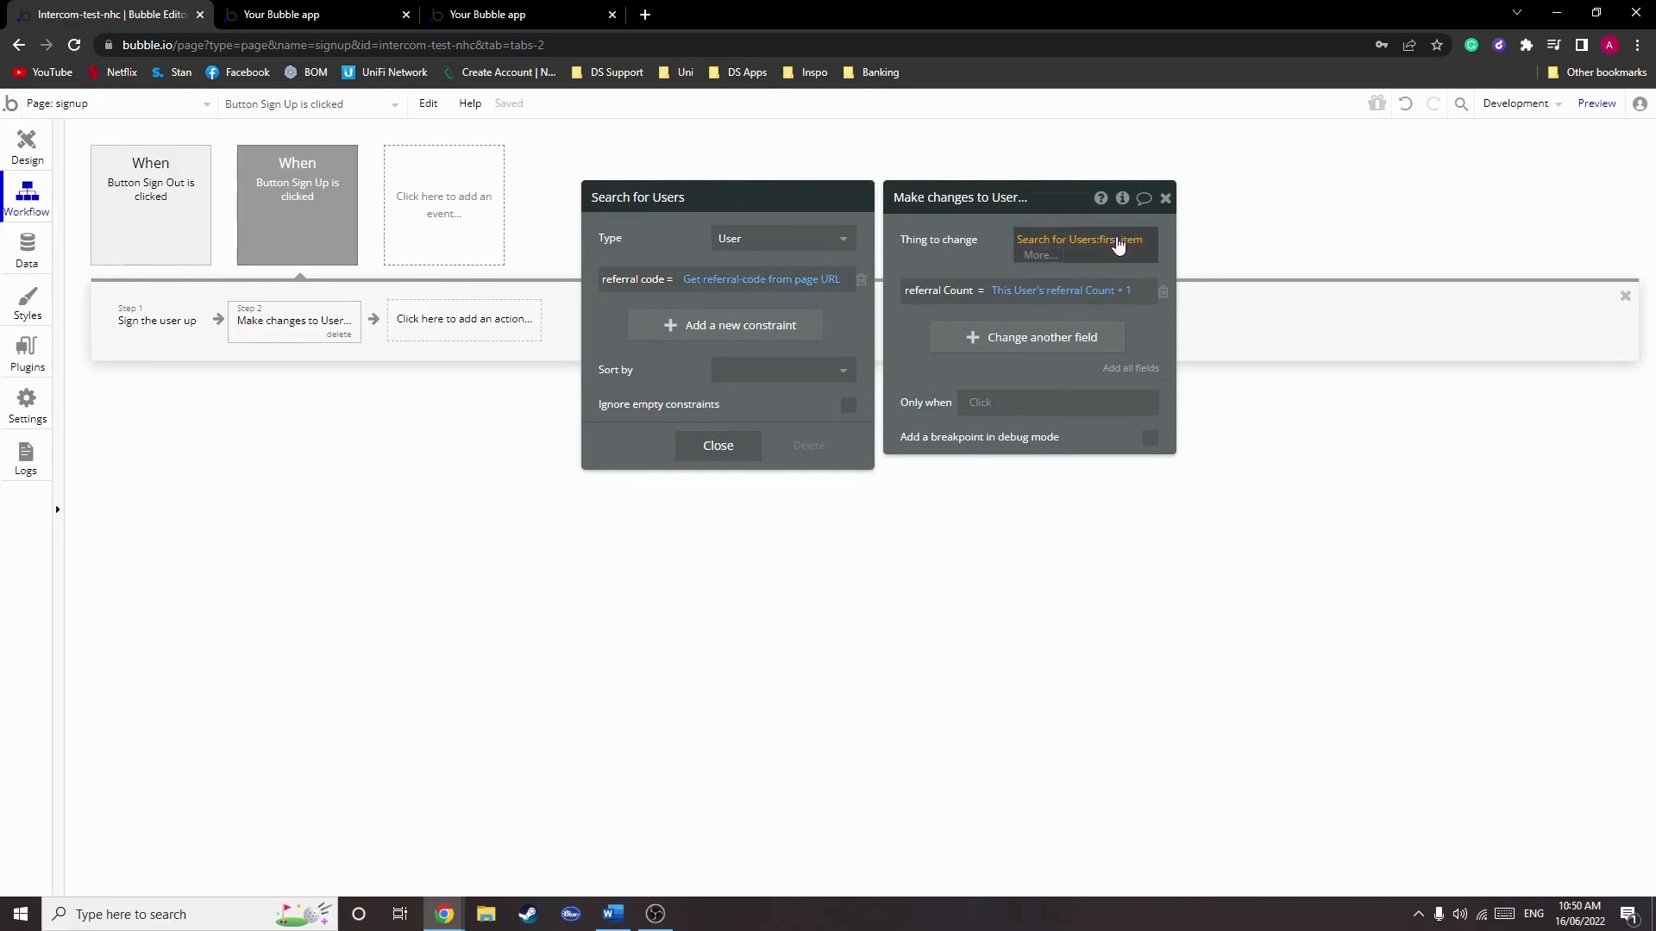
{"action": "left_click", "coordinate": [718, 445]}
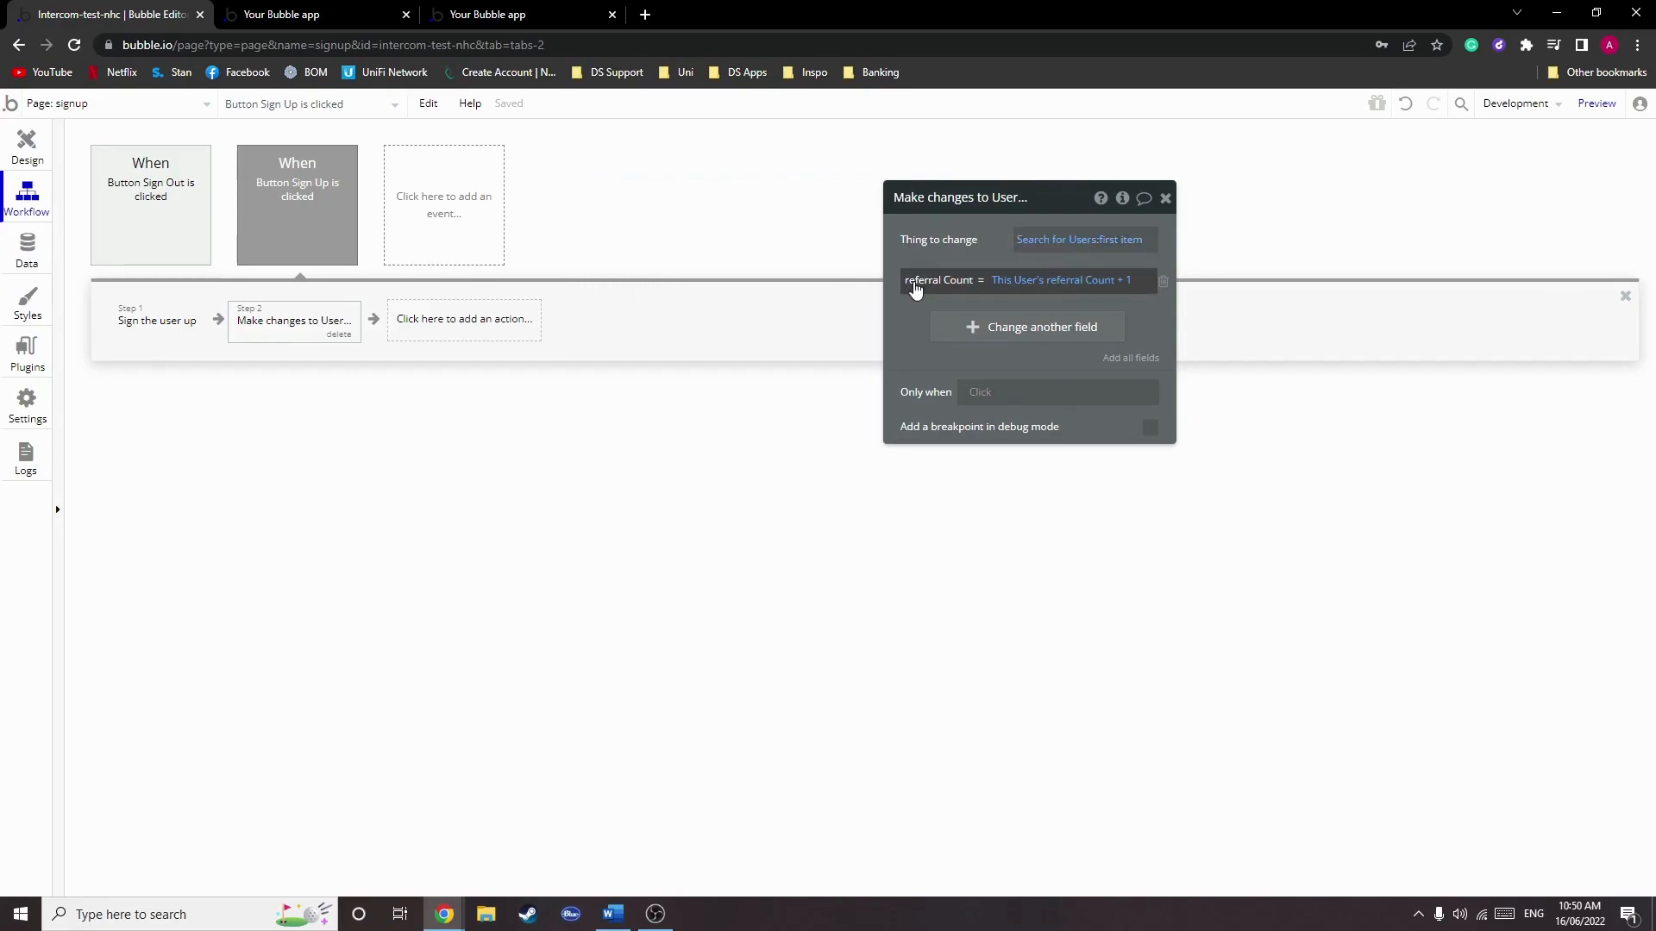
{"action": "mouse_move", "coordinate": [993, 288]}
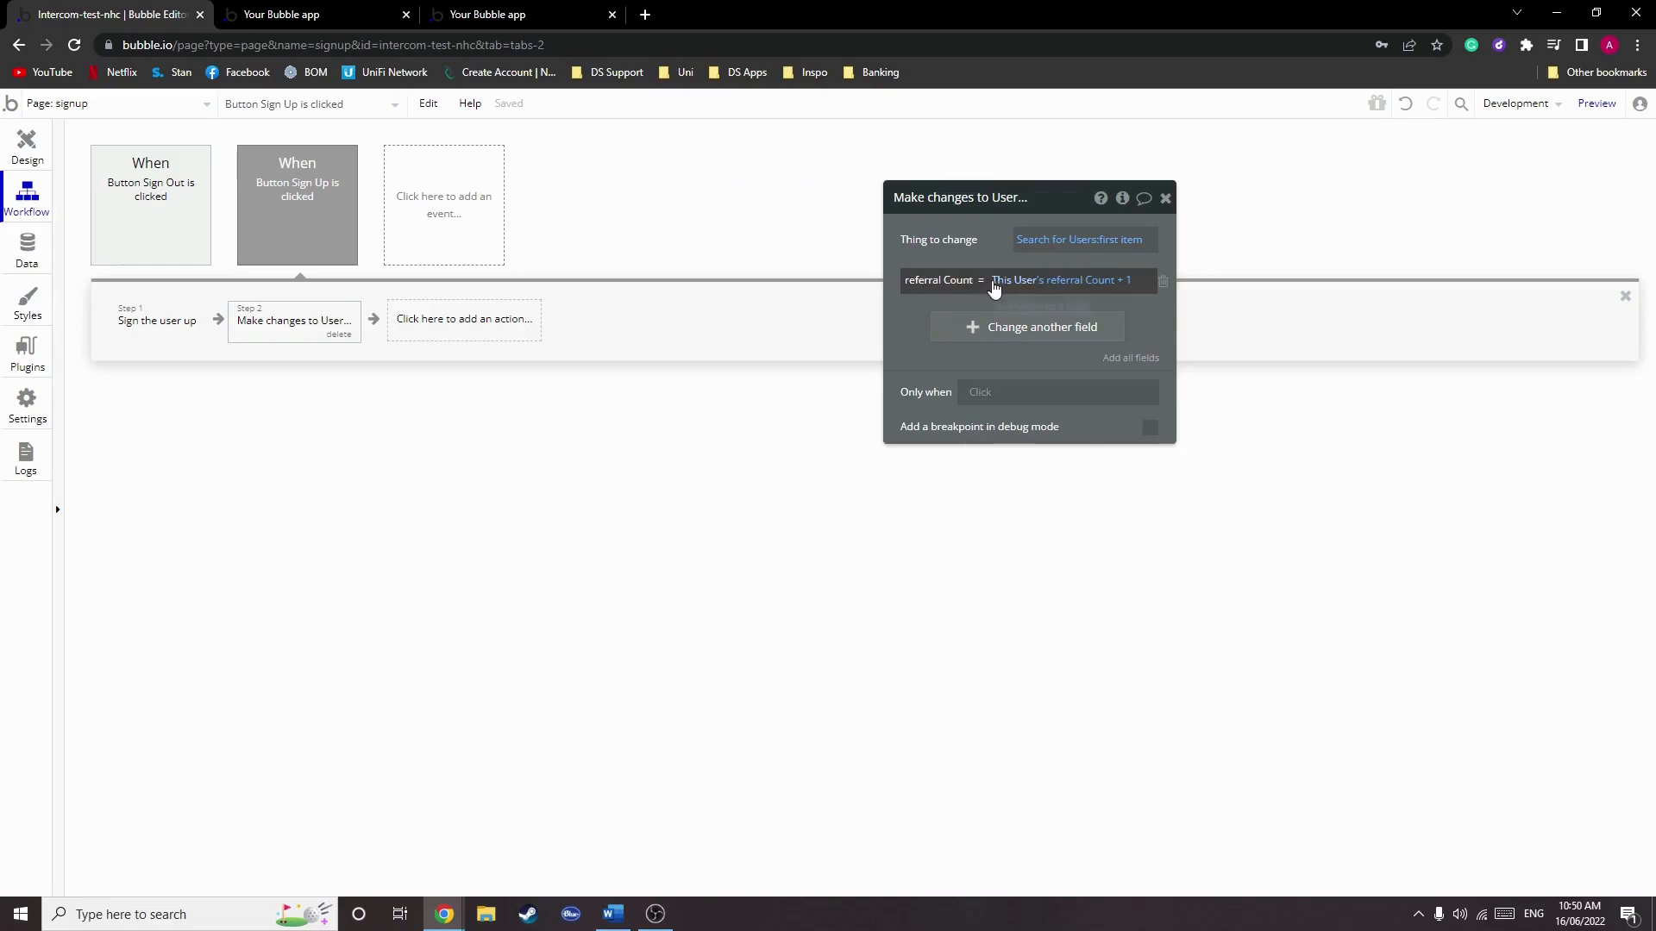
{"action": "mouse_move", "coordinate": [1071, 288]}
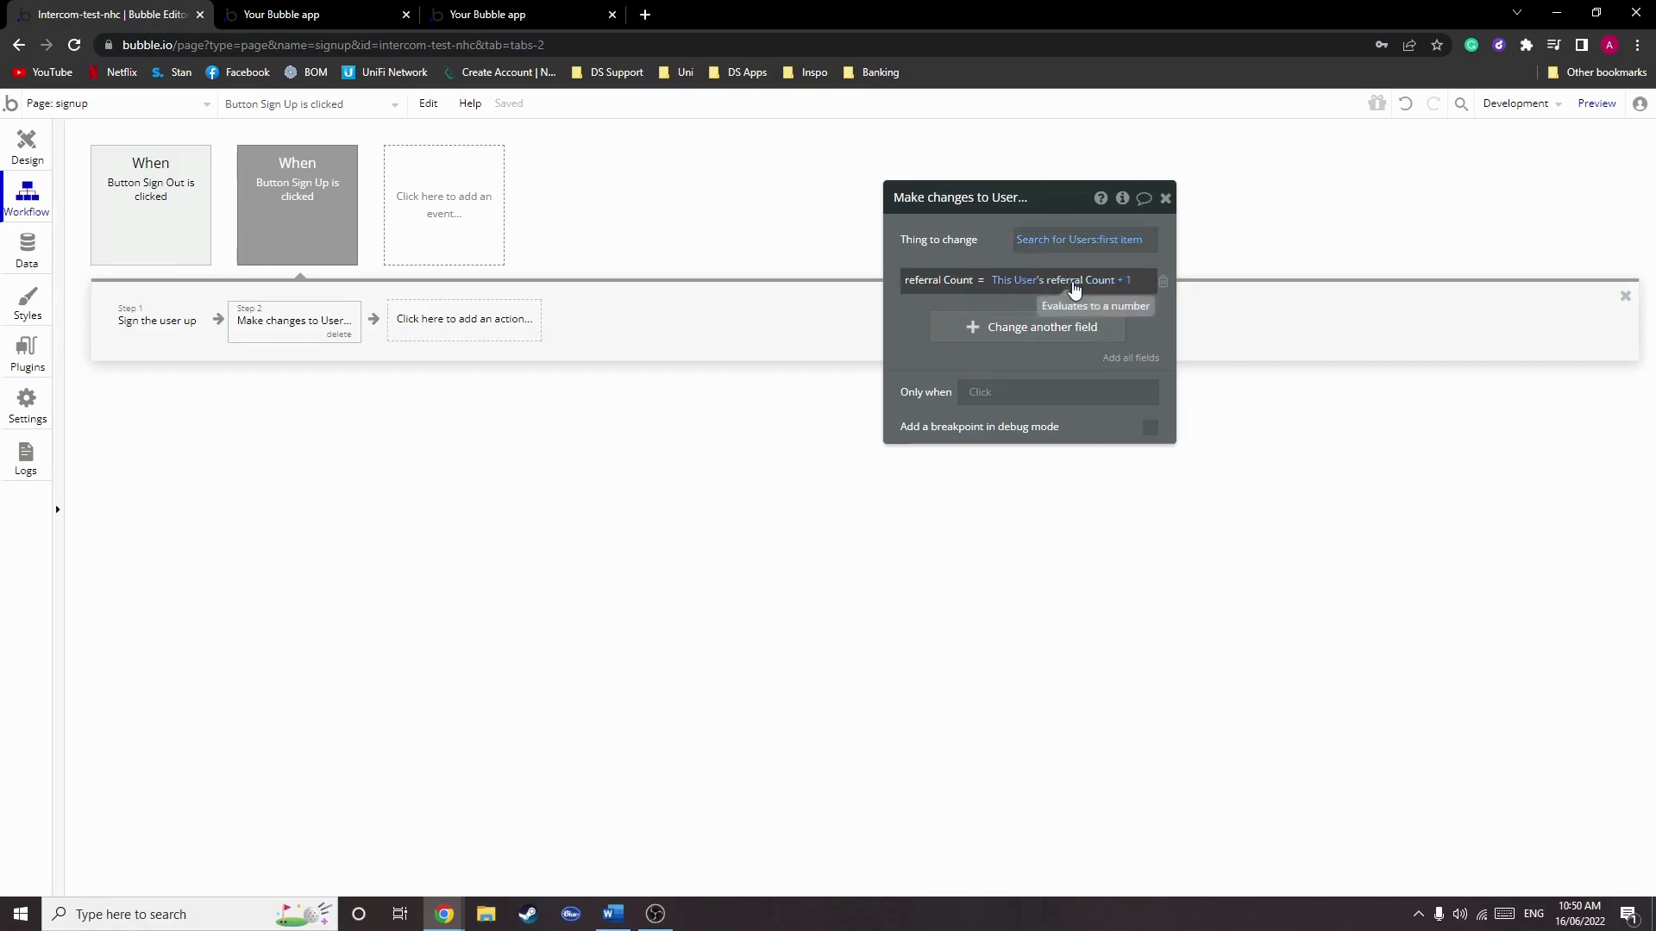
{"action": "mouse_move", "coordinate": [1073, 288]}
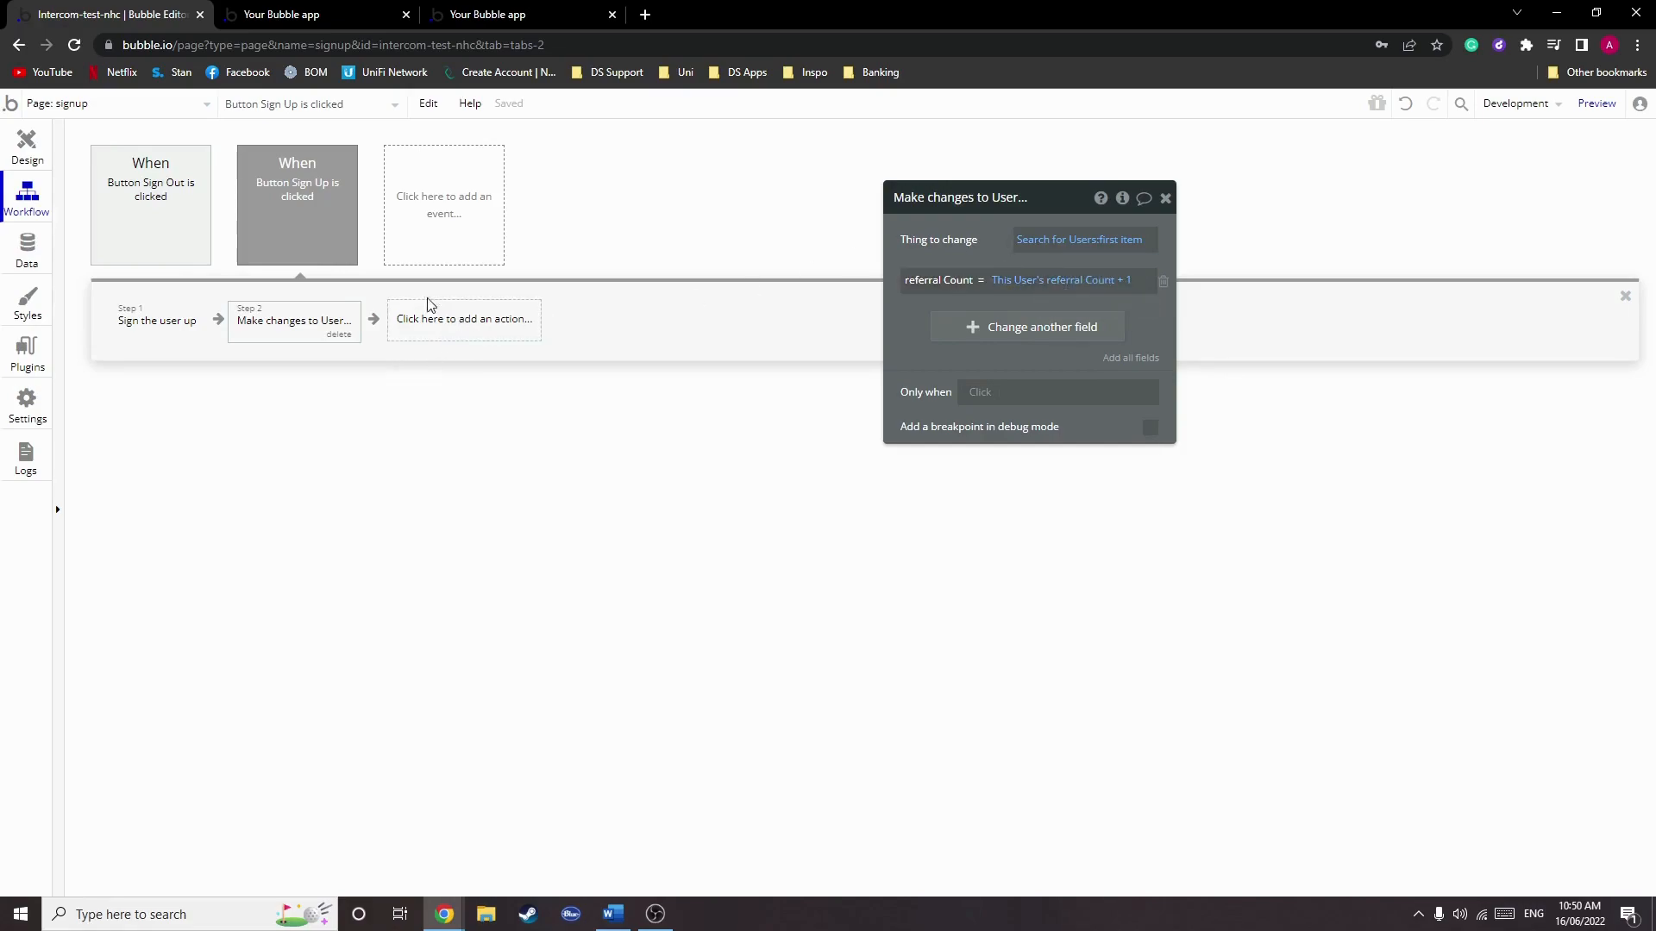
{"action": "left_click", "coordinate": [518, 14]}
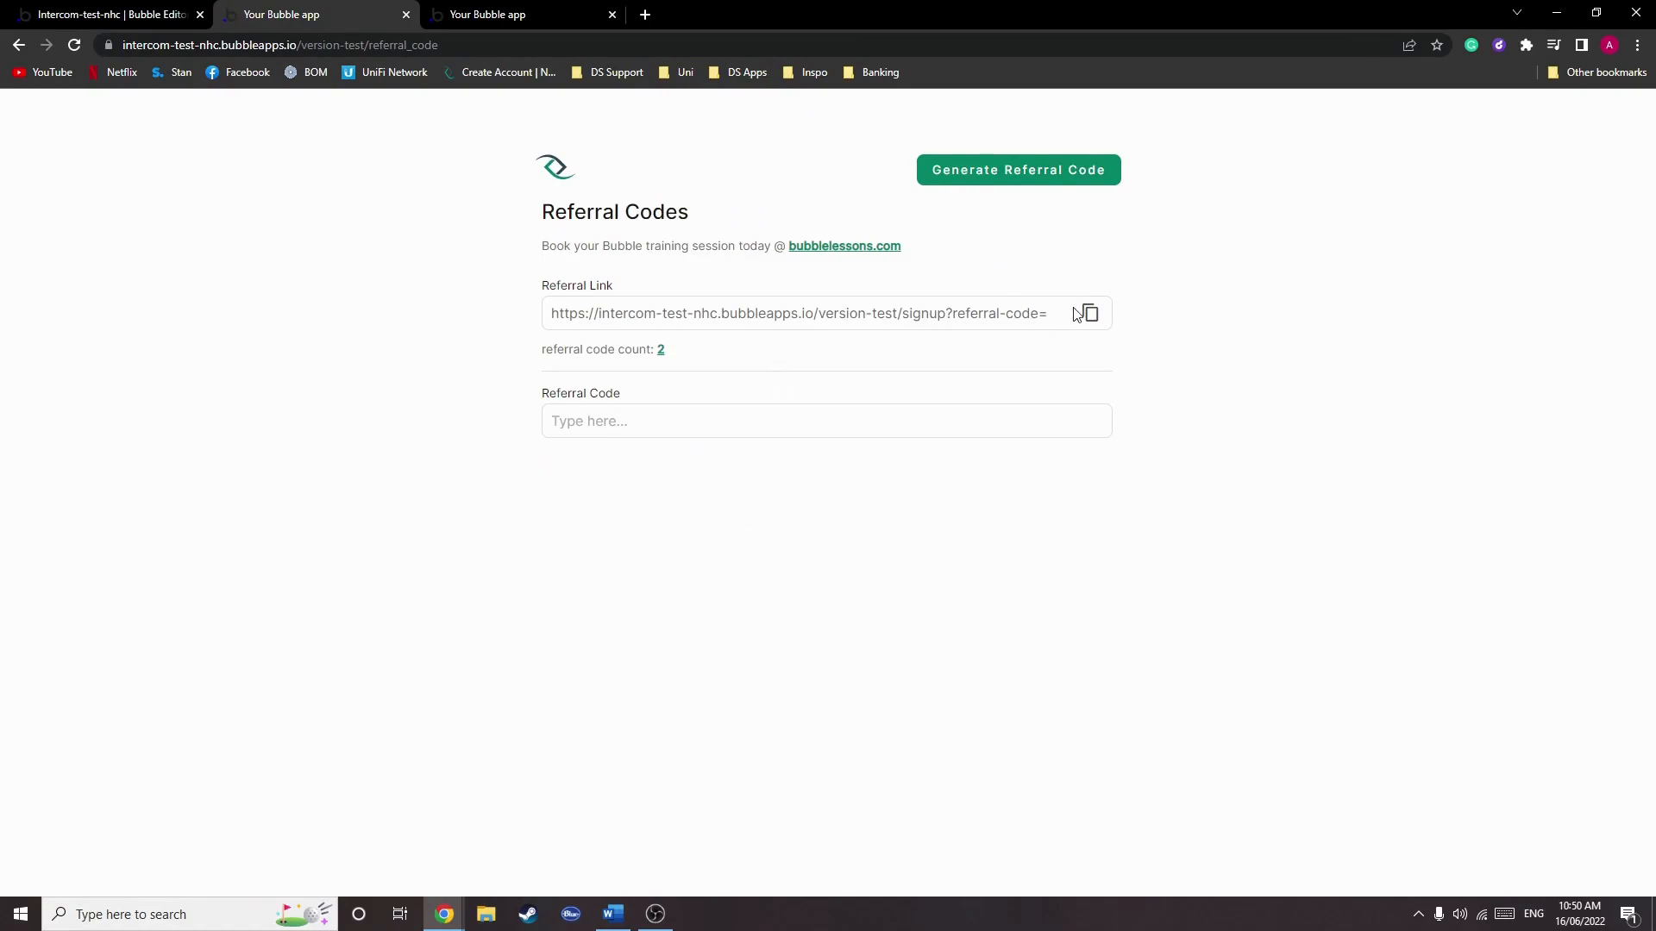
{"action": "mouse_move", "coordinate": [1030, 323]}
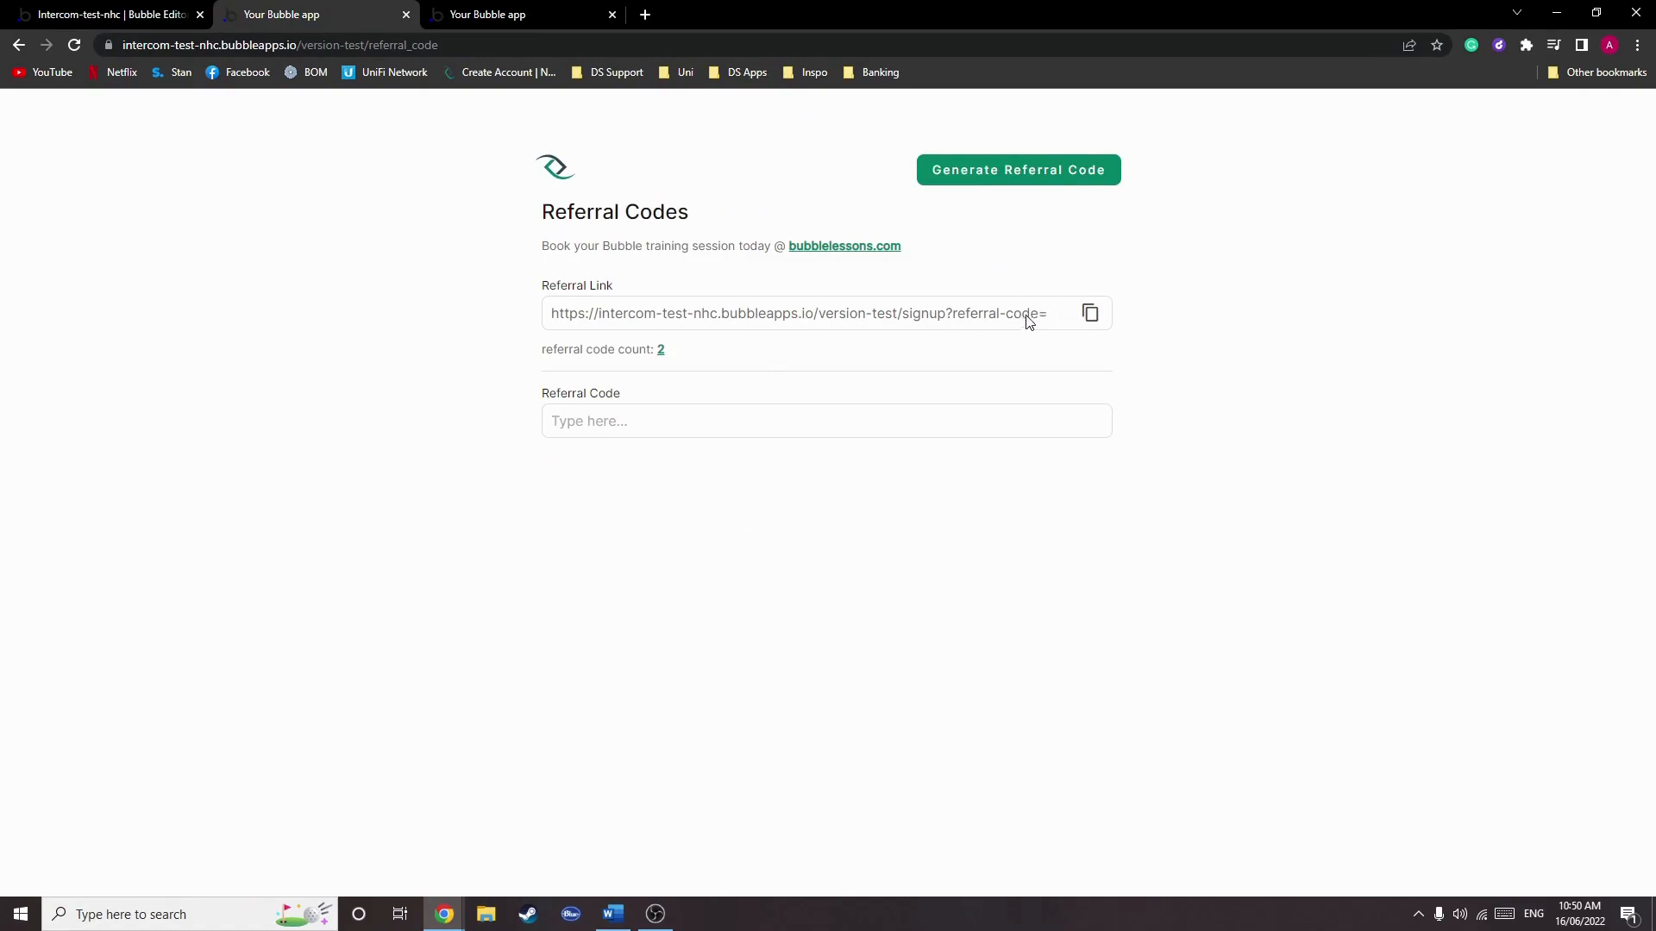
{"action": "mouse_move", "coordinate": [1051, 322]}
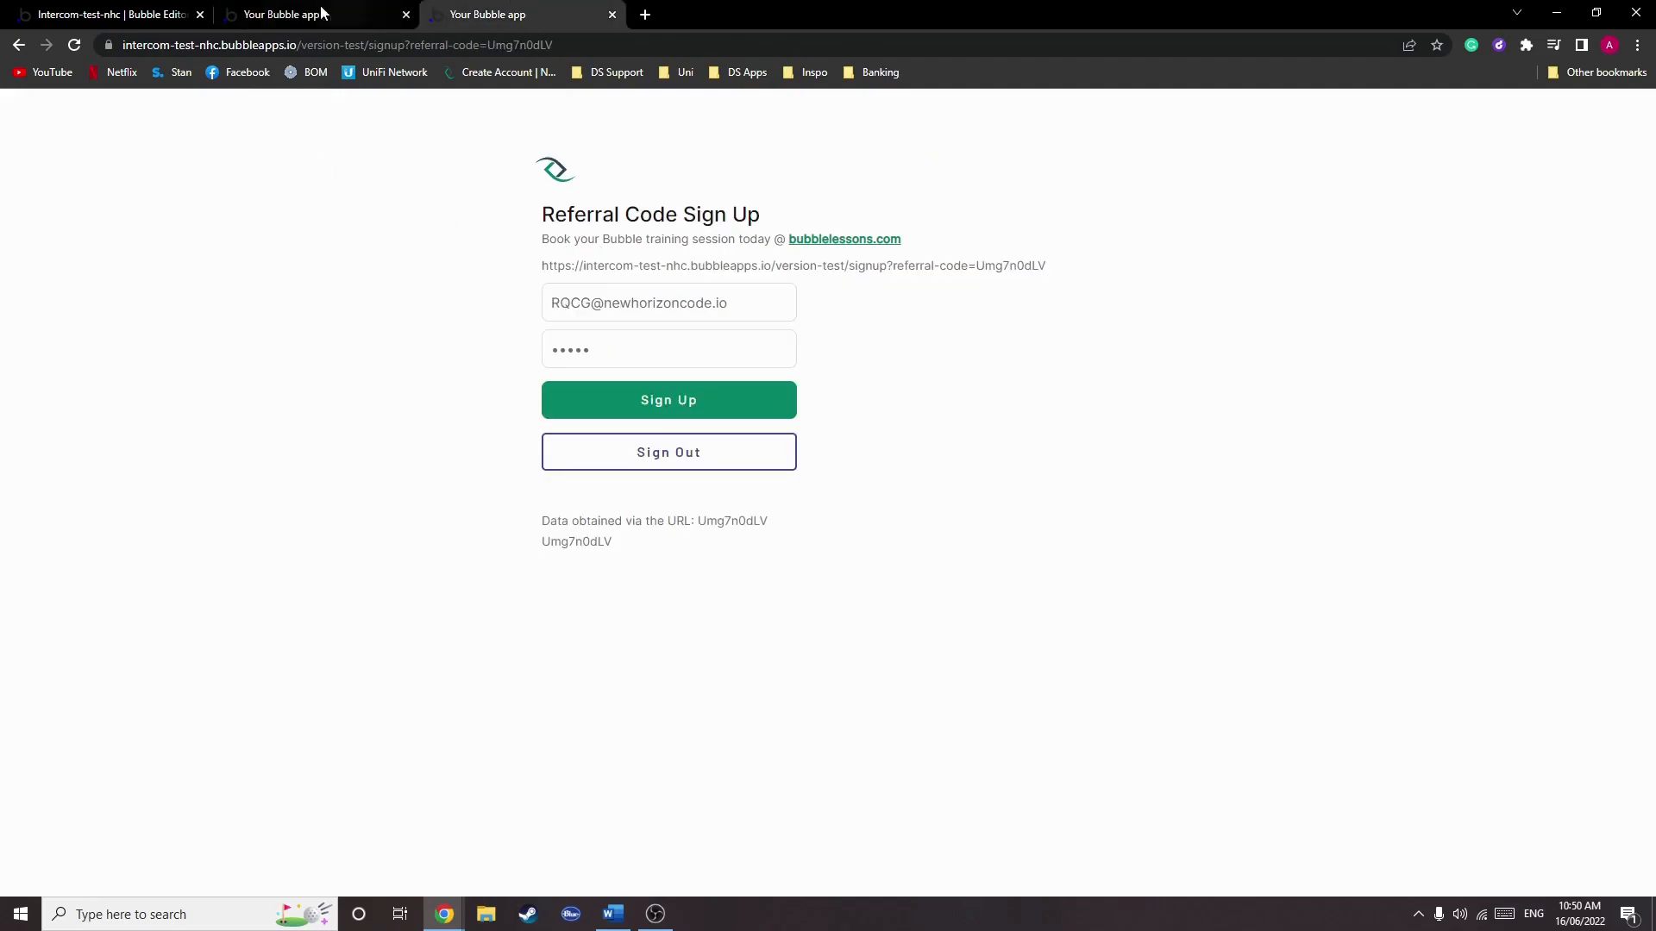
{"action": "left_click", "coordinate": [106, 14]}
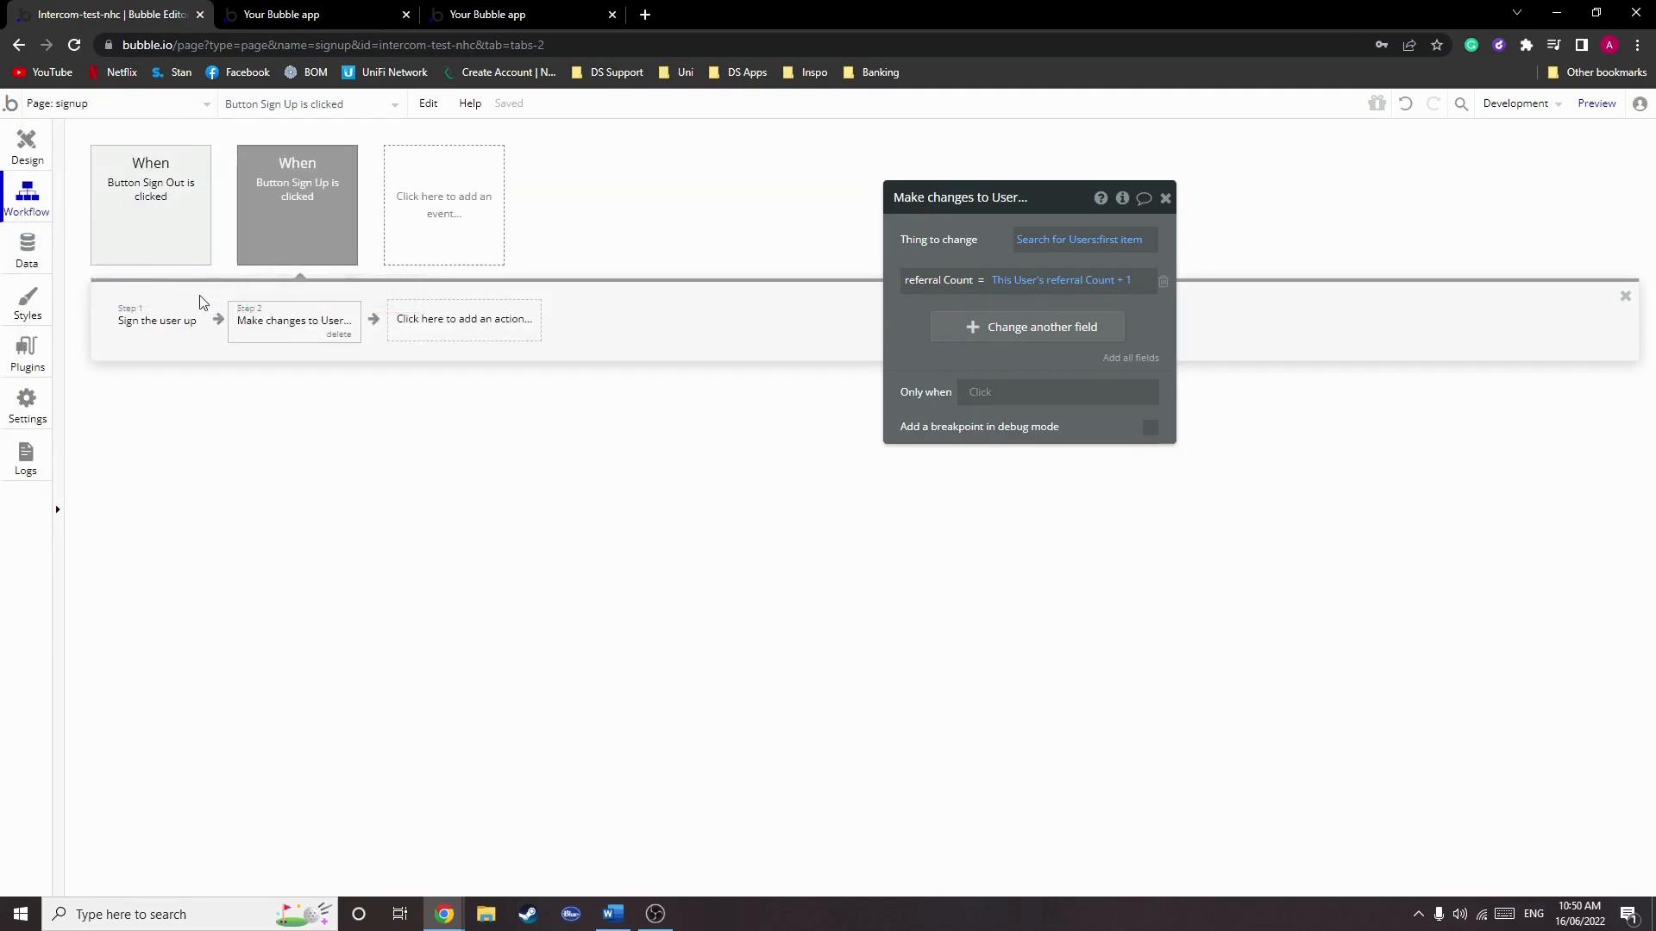
{"action": "mouse_move", "coordinate": [1056, 279]}
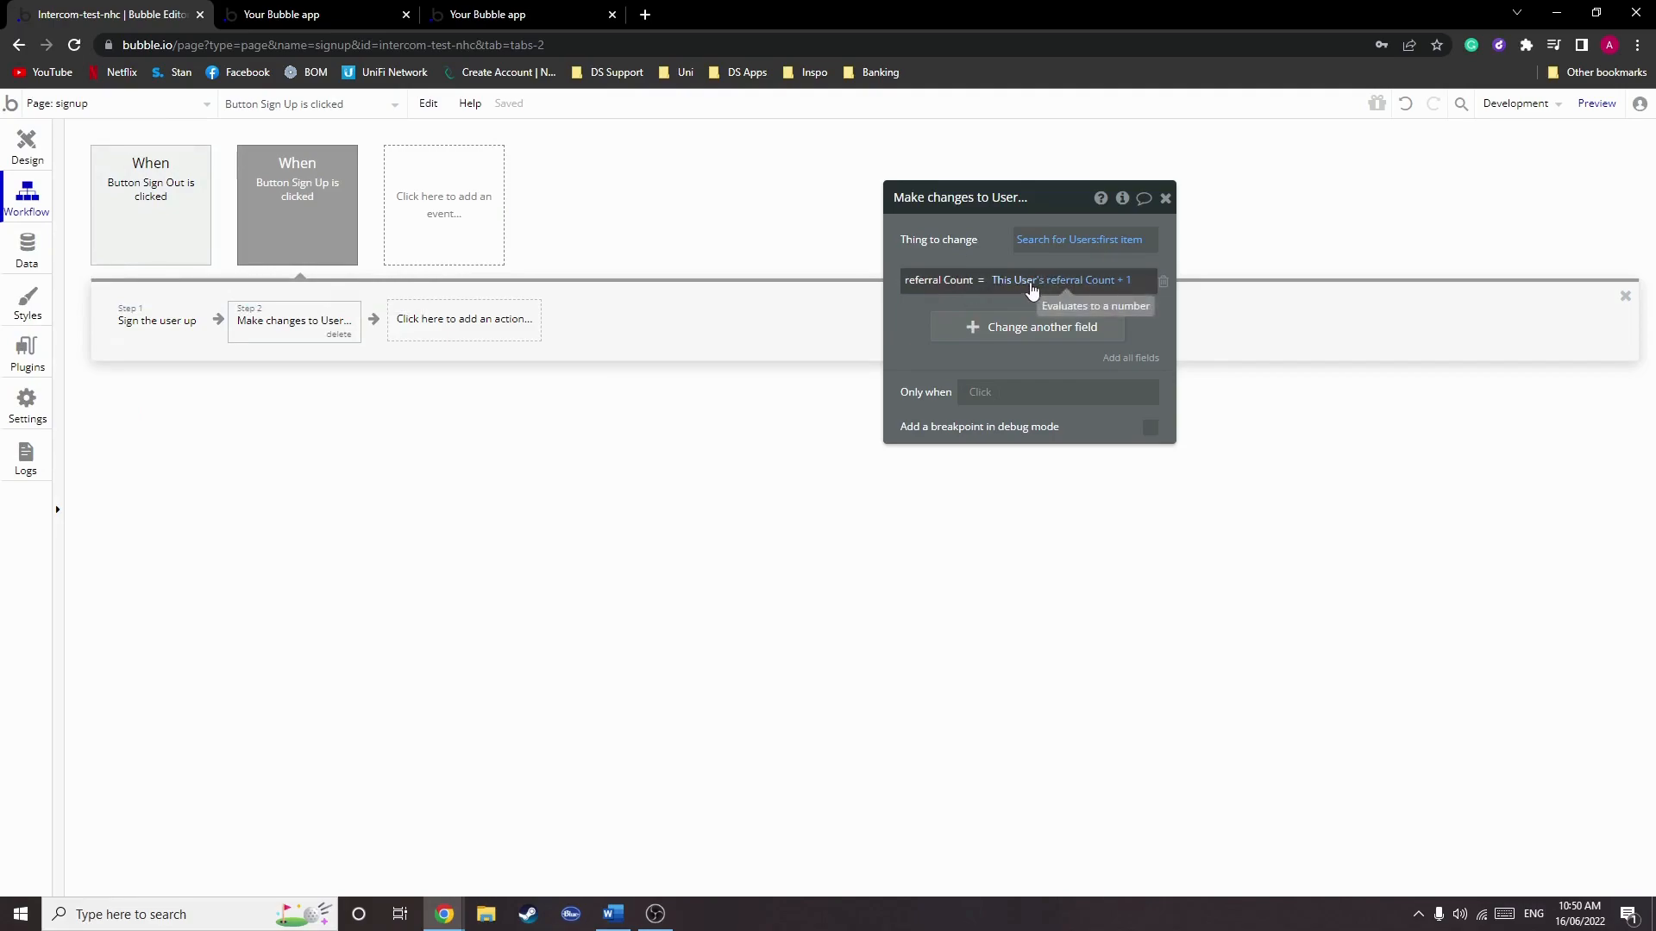
{"action": "mouse_move", "coordinate": [846, 379]}
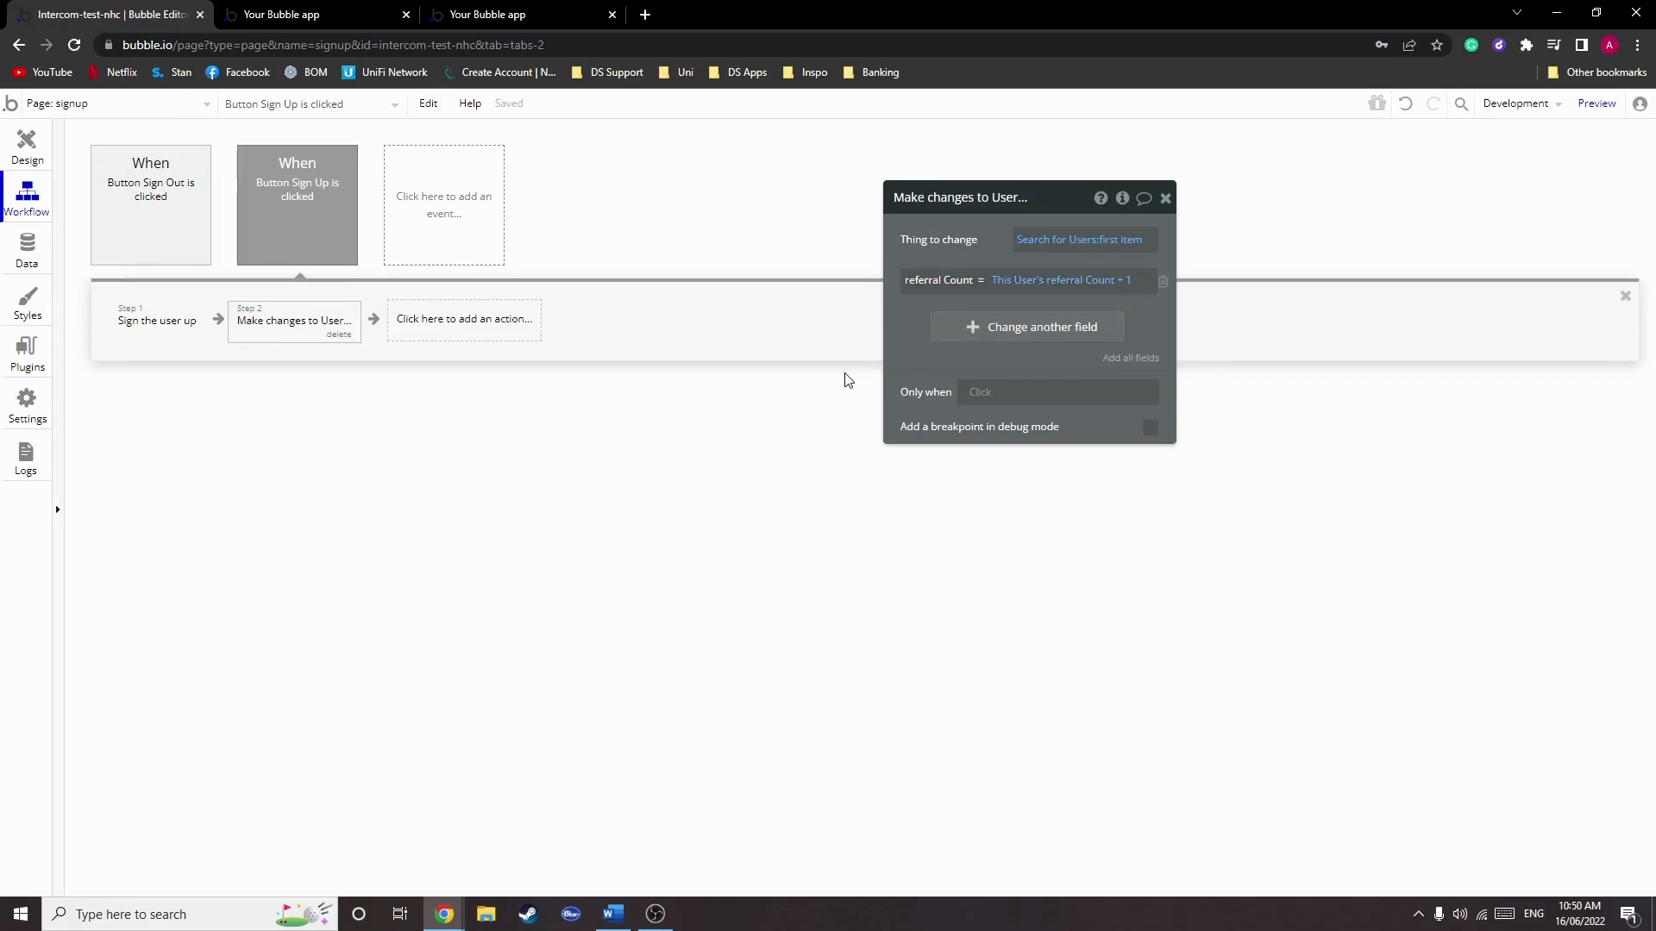